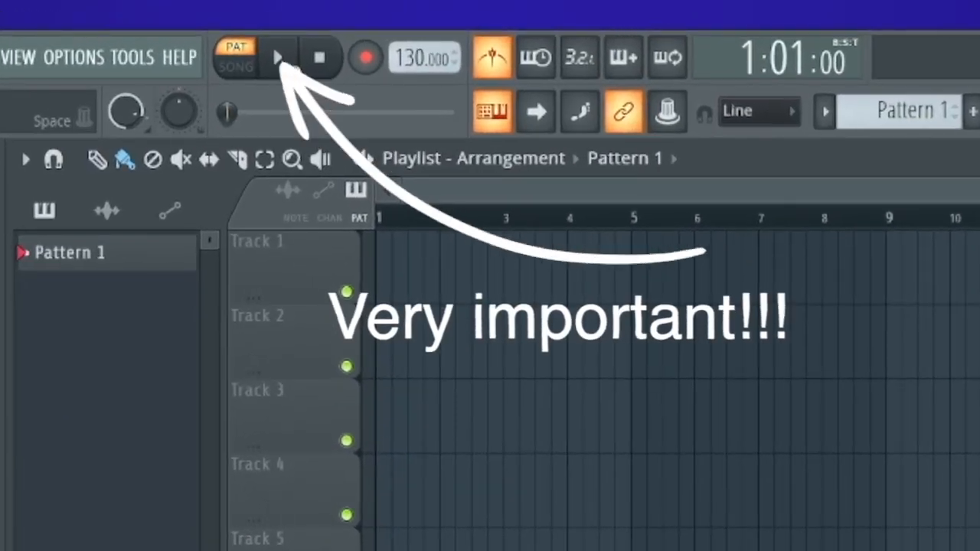
# - Audition the pattern with Play/Stop and toggle the metronome click off and on
pyautogui.click(276, 59)
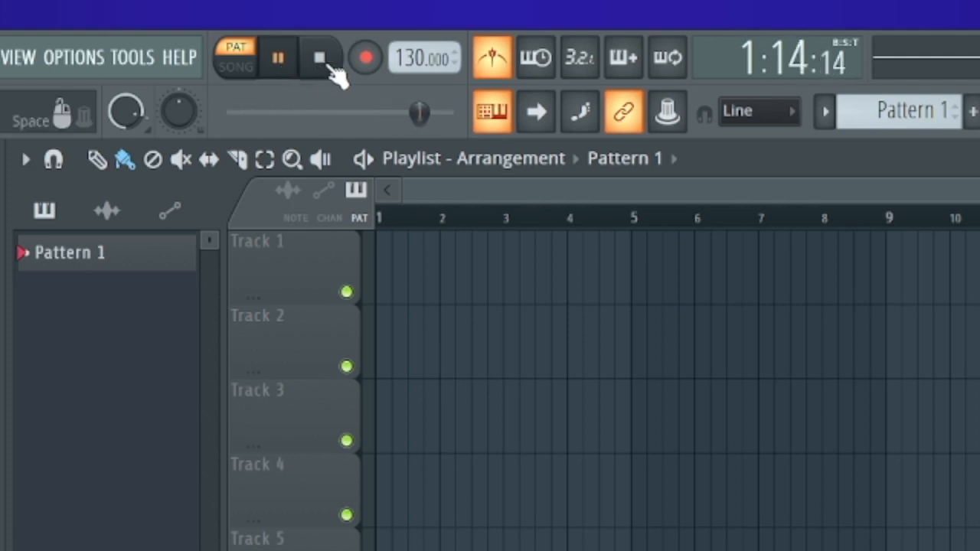
pyautogui.click(320, 59)
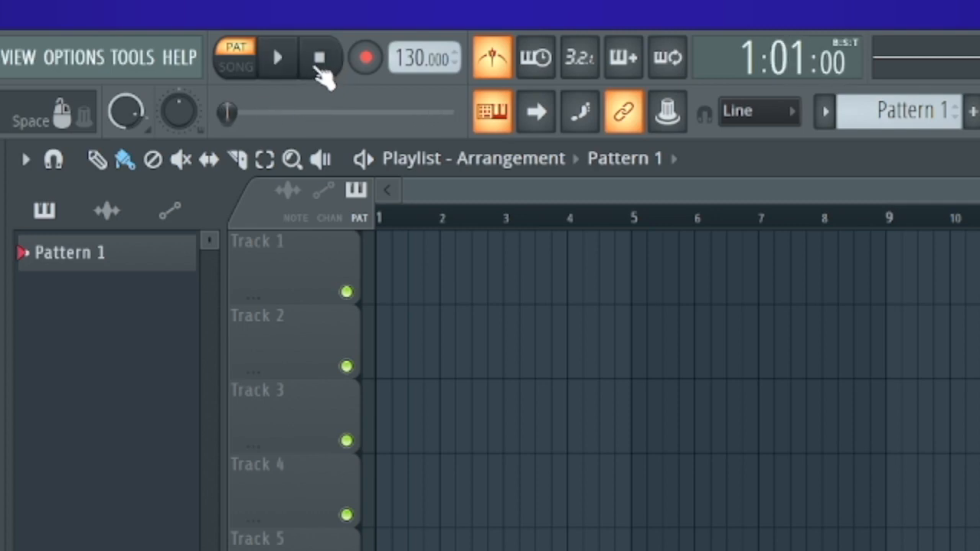
pyautogui.click(277, 57)
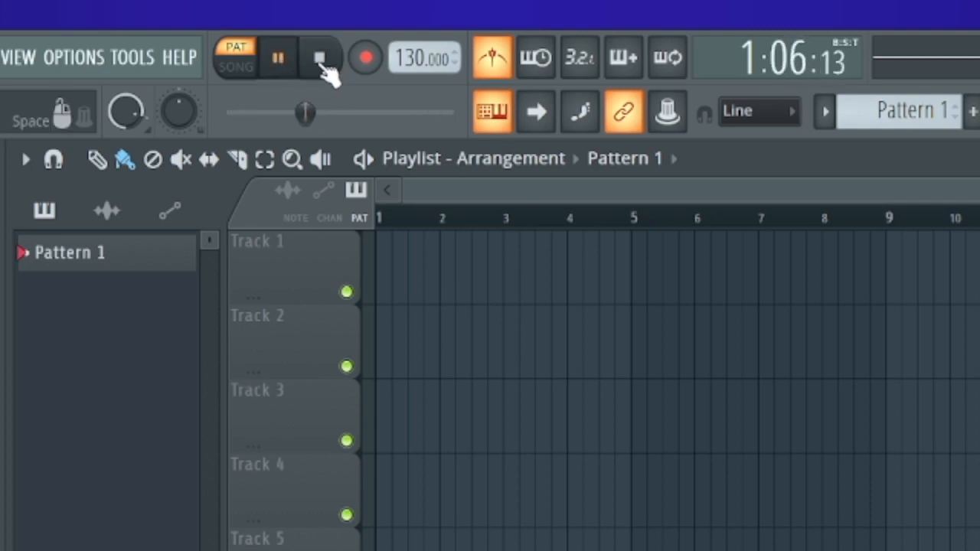
pyautogui.click(320, 57)
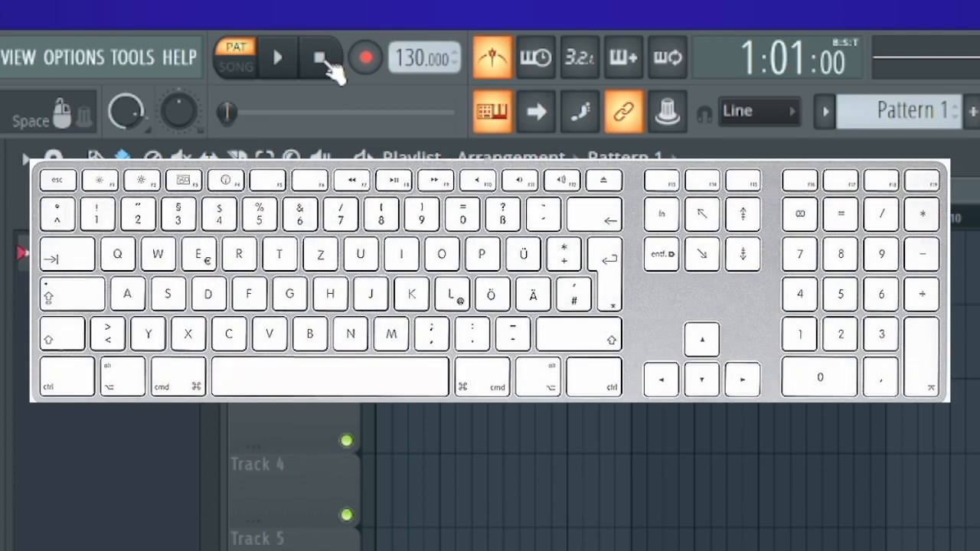
pyautogui.press('space')
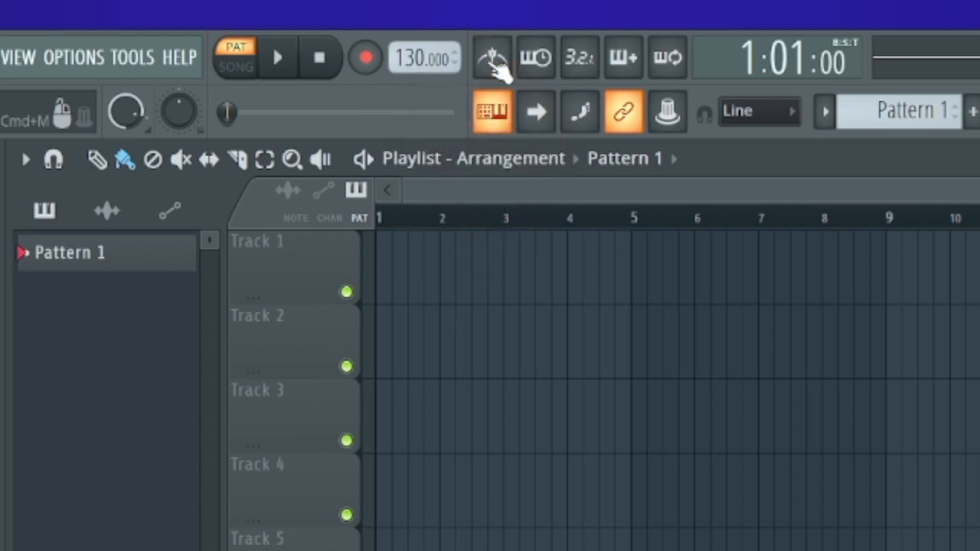
pyautogui.click(490, 58)
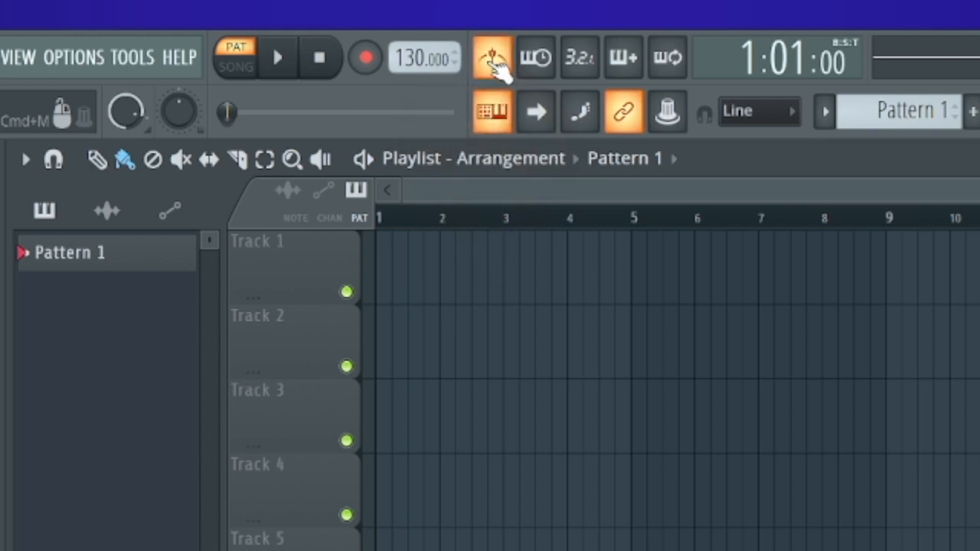
pyautogui.click(277, 59)
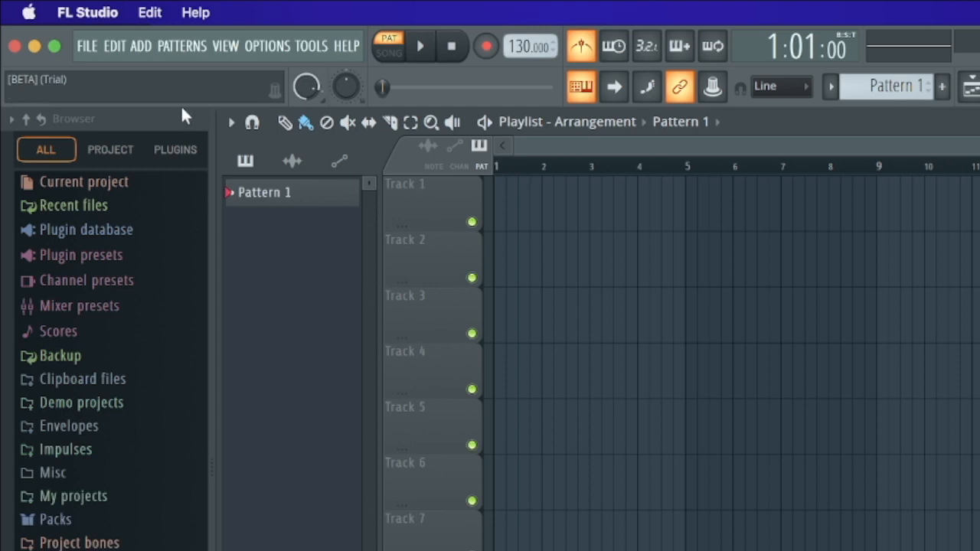
pyautogui.moveTo(170, 104)
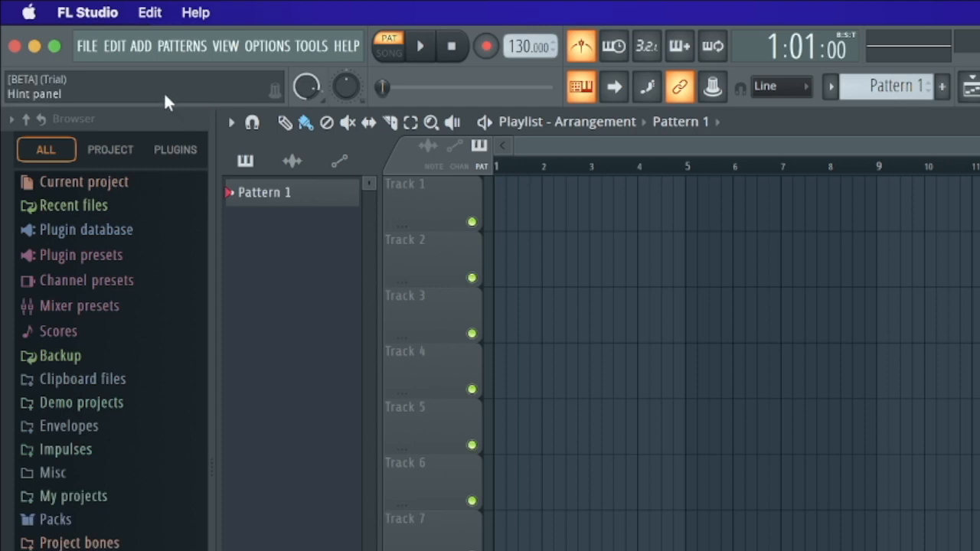
# - Keep the default audio output device in the Audio settings preferences
pyautogui.click(85, 12)
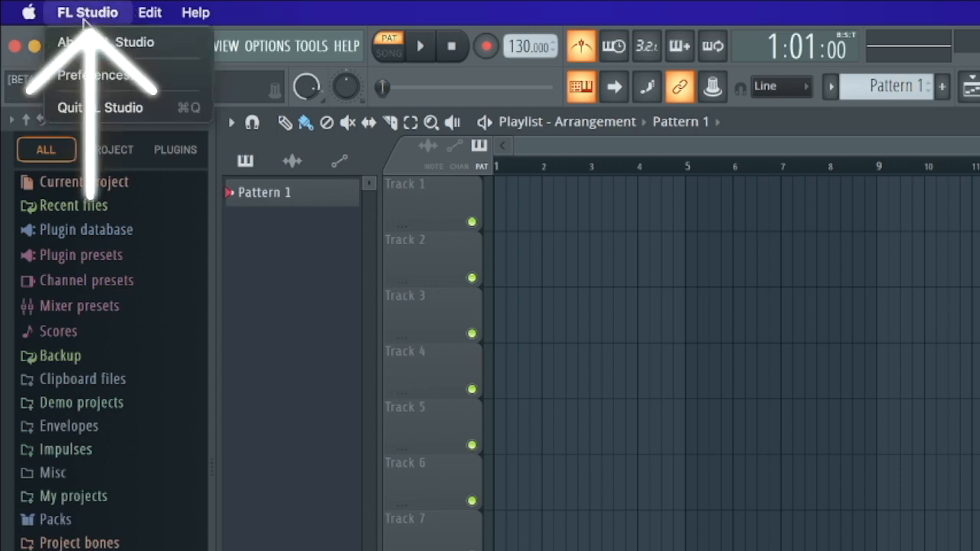
pyautogui.moveTo(98, 75)
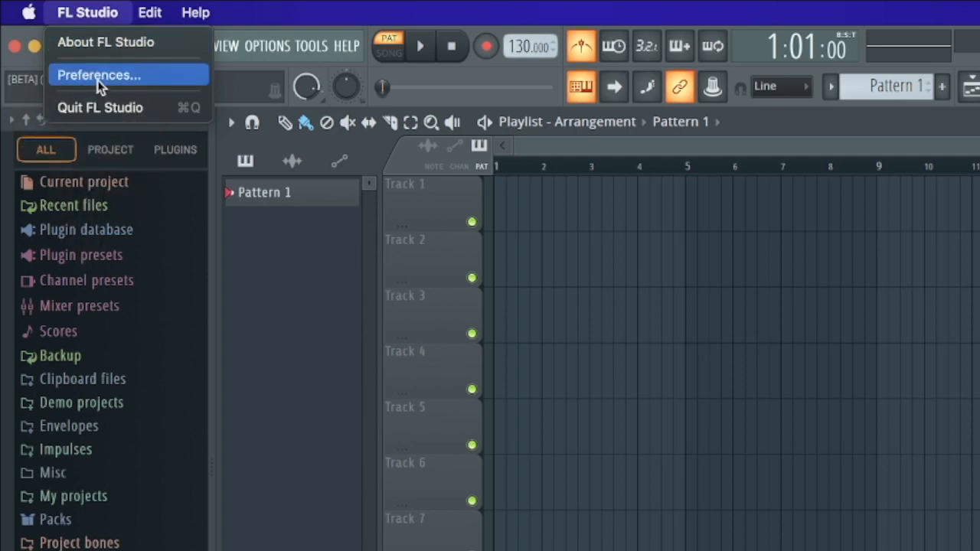
pyautogui.click(99, 74)
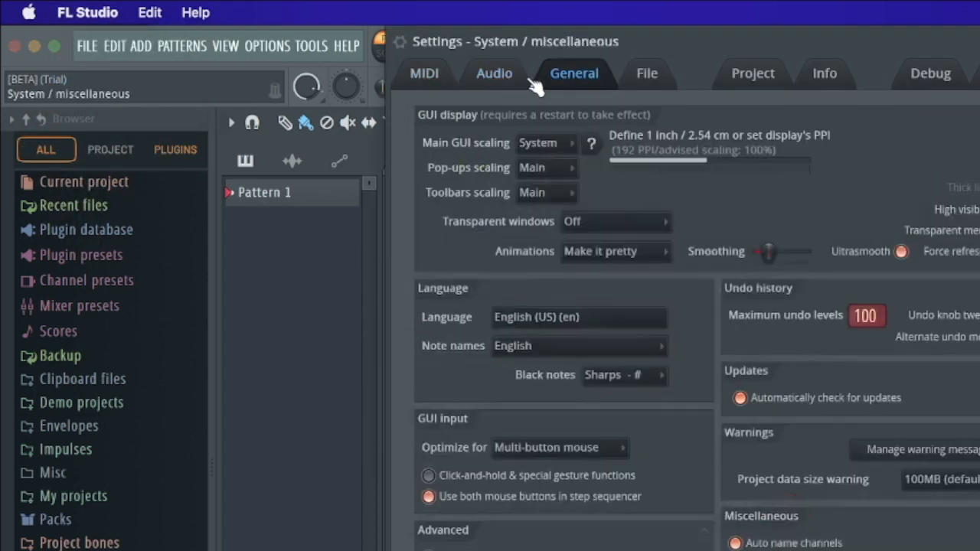
pyautogui.click(493, 73)
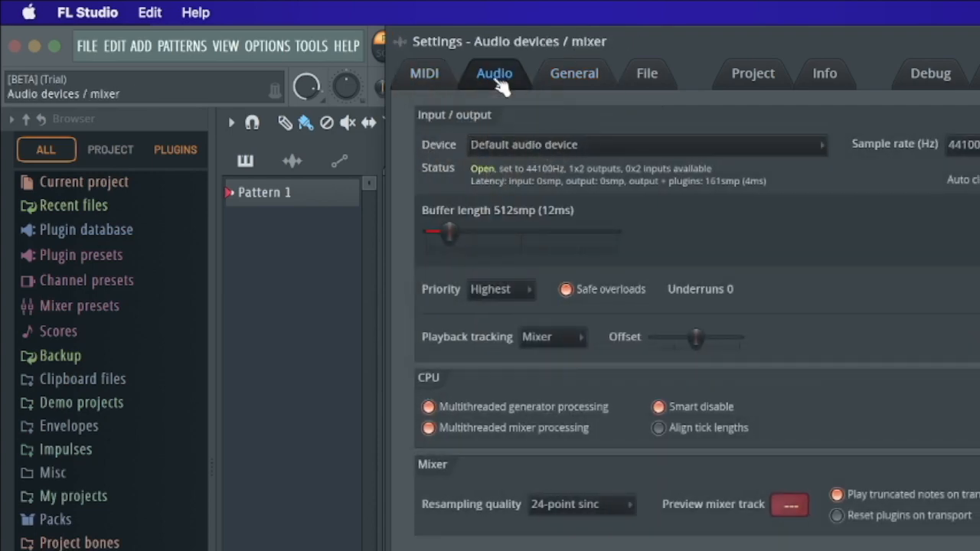
pyautogui.click(647, 144)
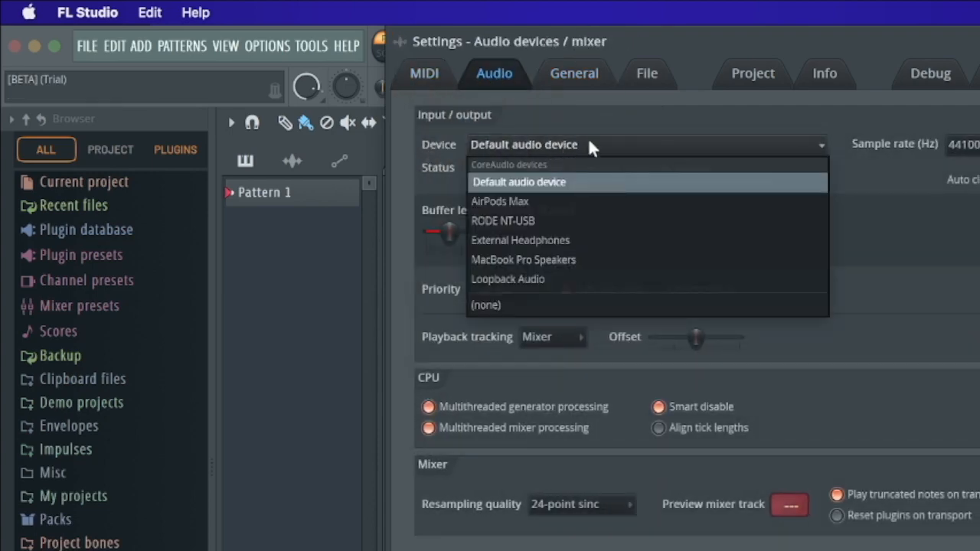
pyautogui.click(518, 181)
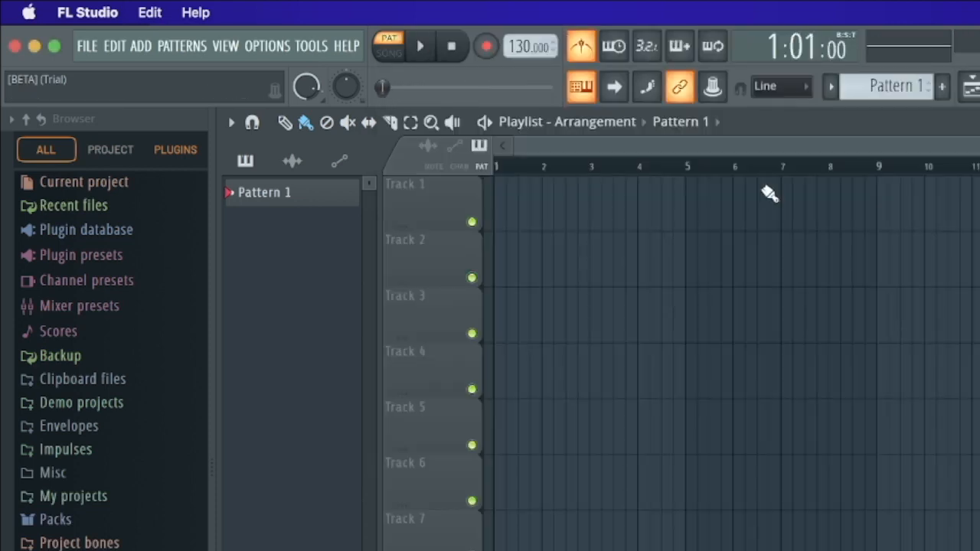
pyautogui.moveTo(536, 141)
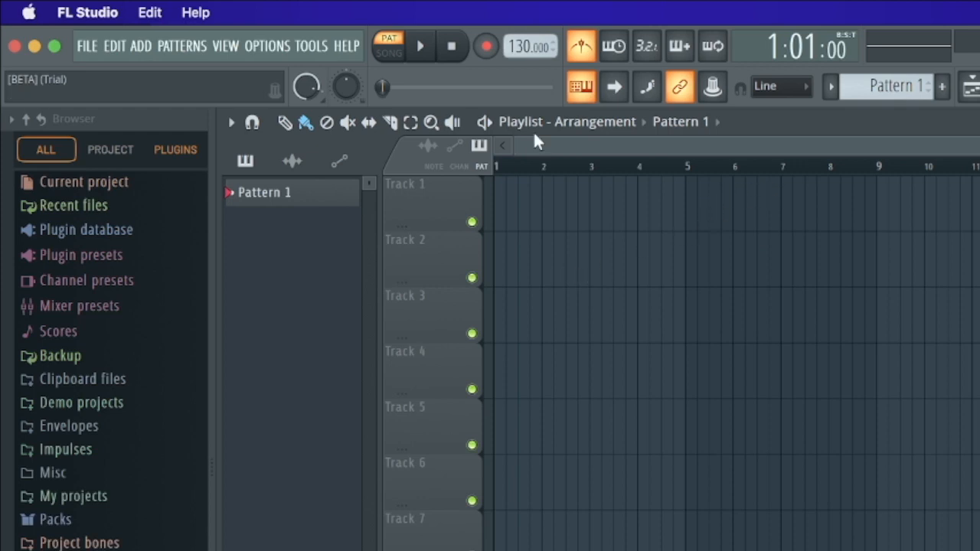
# - Lower the song tempo to 90 BPM and audition the pattern at the slower speed
pyautogui.click(420, 46)
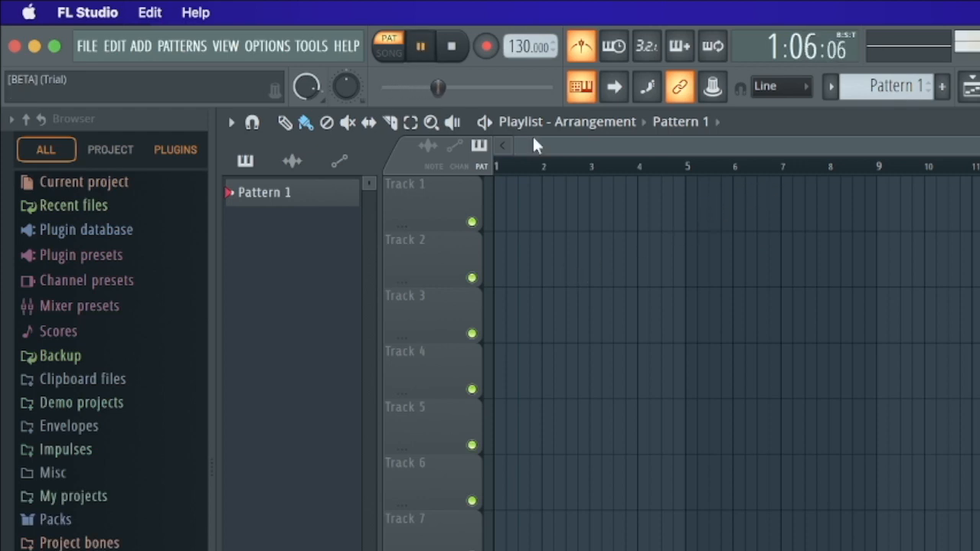
pyautogui.click(420, 46)
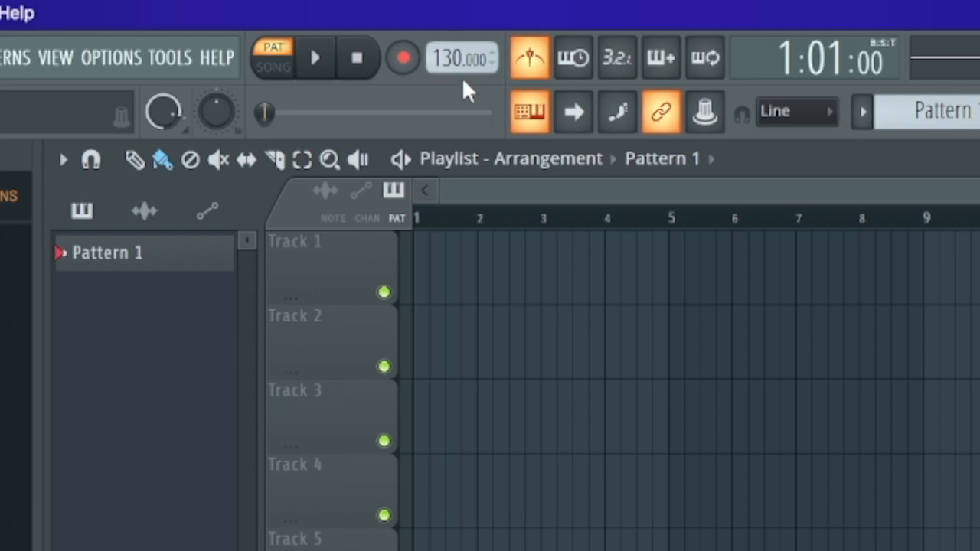
pyautogui.click(316, 59)
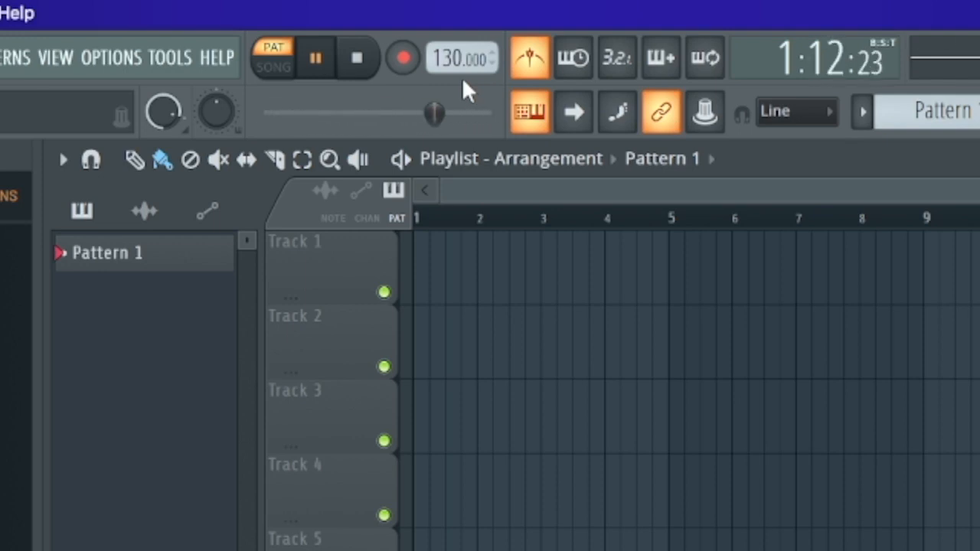
pyautogui.click(315, 58)
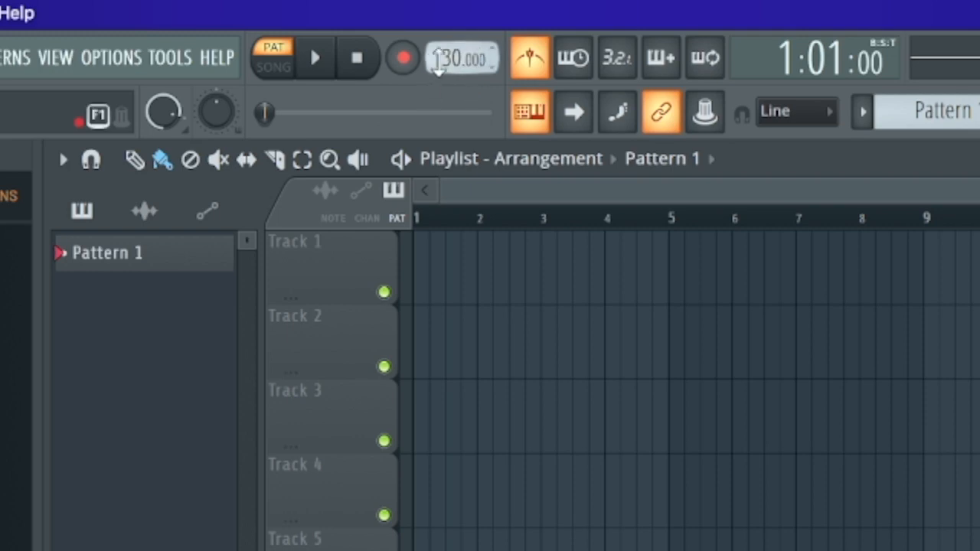
pyautogui.moveTo(456, 58); pyautogui.dragTo(456, 50)
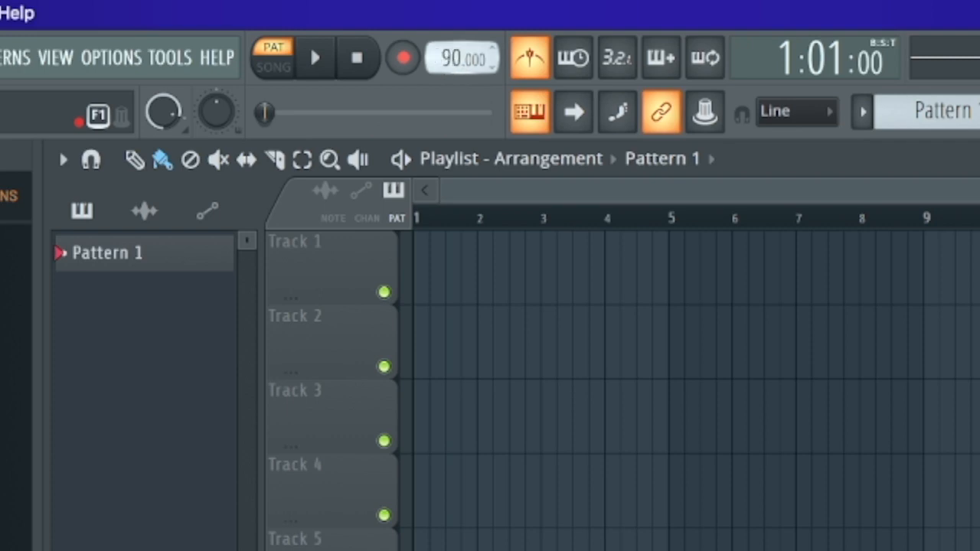
pyautogui.click(315, 58)
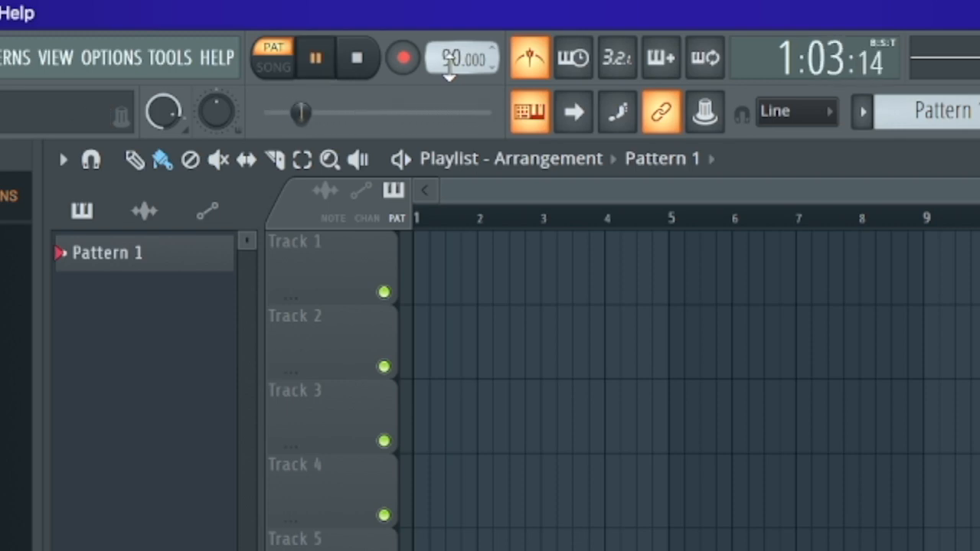
pyautogui.click(316, 59)
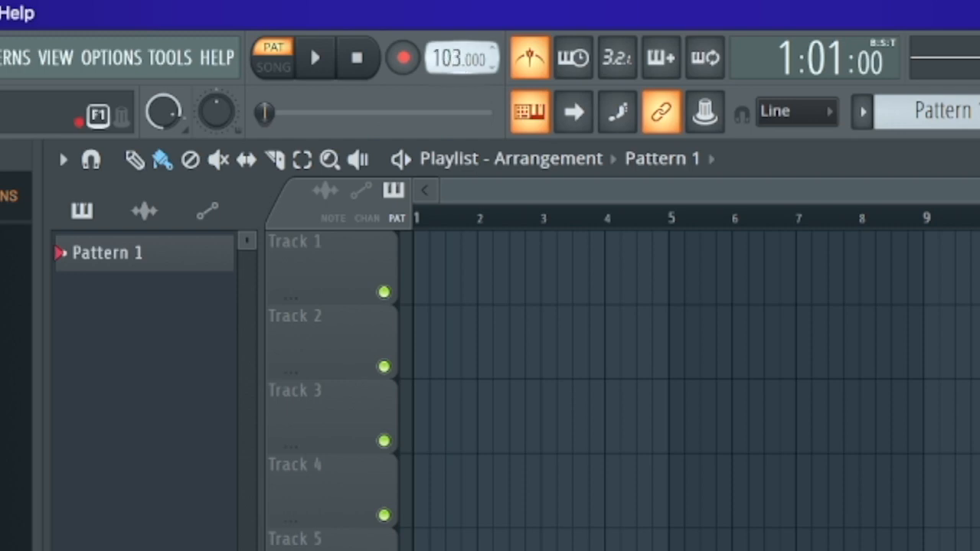
# - Audition the pattern repeatedly at 90 BPM with Play/Stop
pyautogui.click(316, 58)
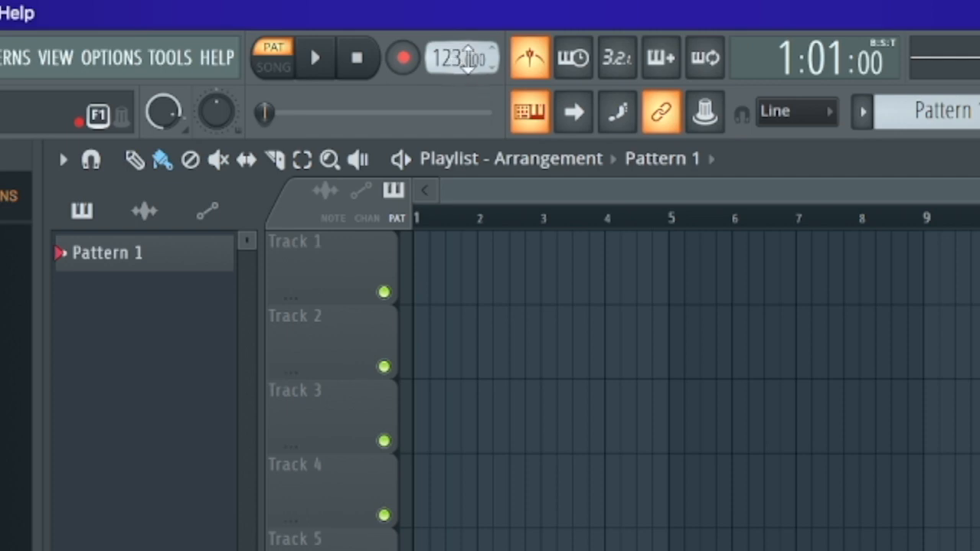
pyautogui.click(315, 58)
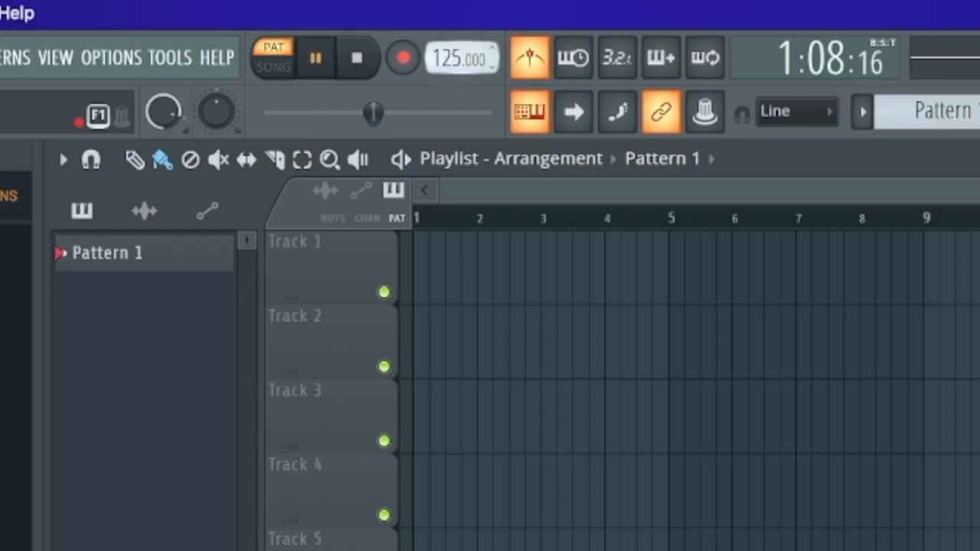
pyautogui.click(316, 58)
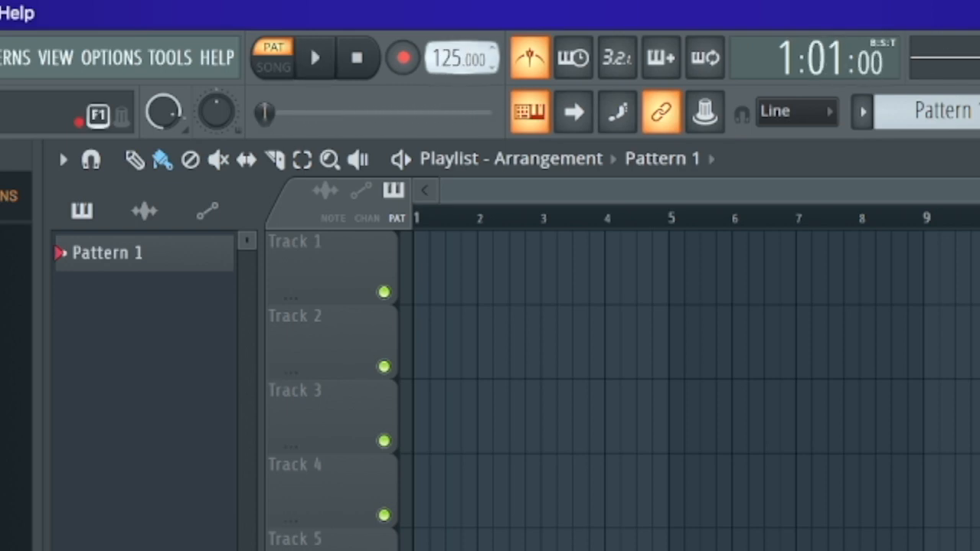
pyautogui.click(316, 58)
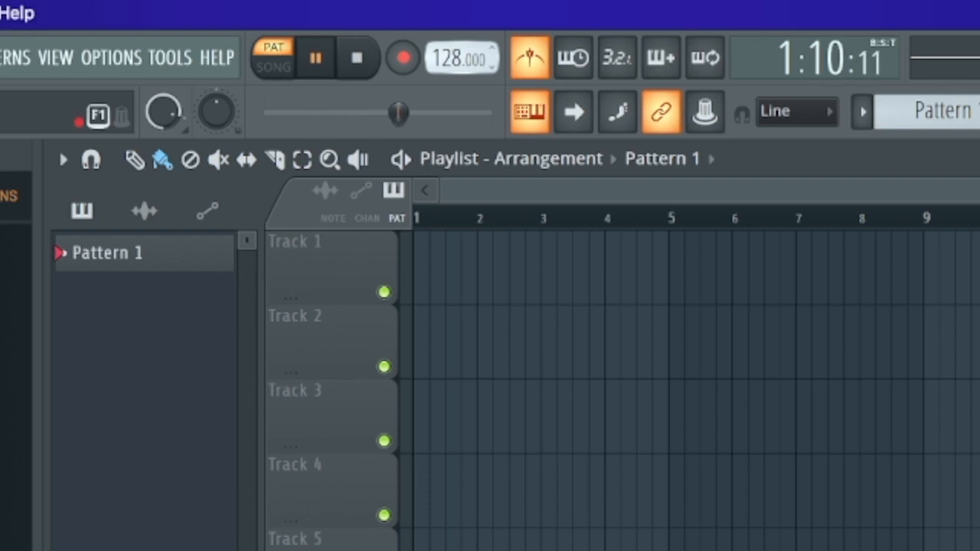
pyautogui.click(315, 58)
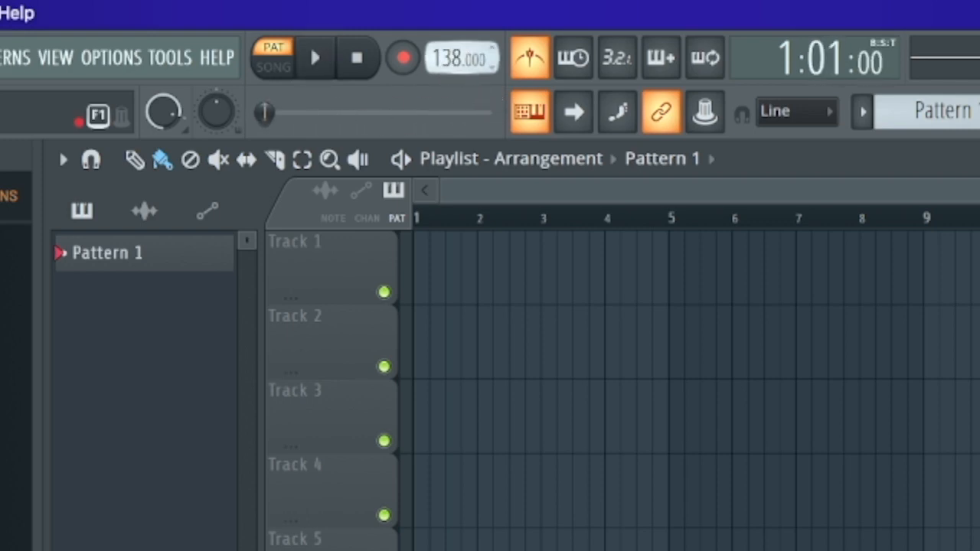
pyautogui.click(316, 58)
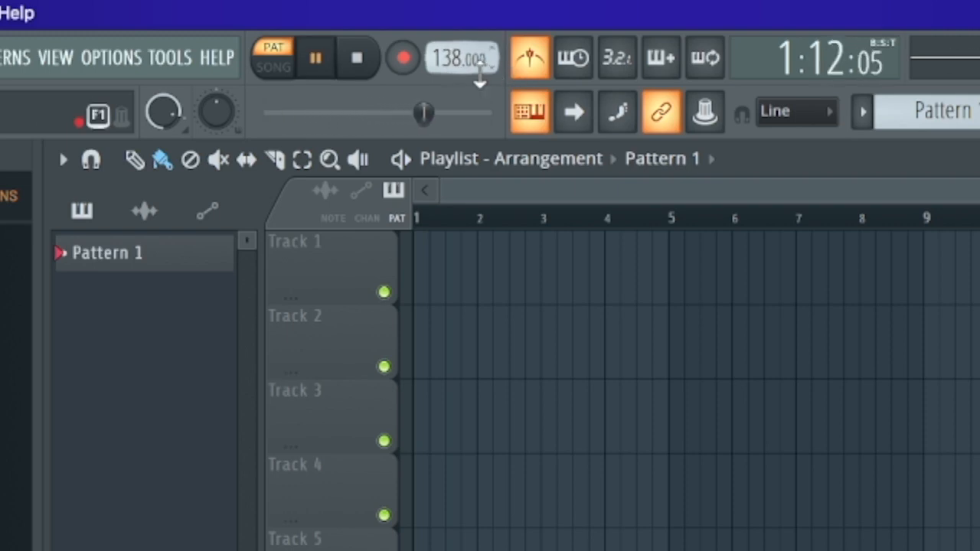
pyautogui.click(316, 59)
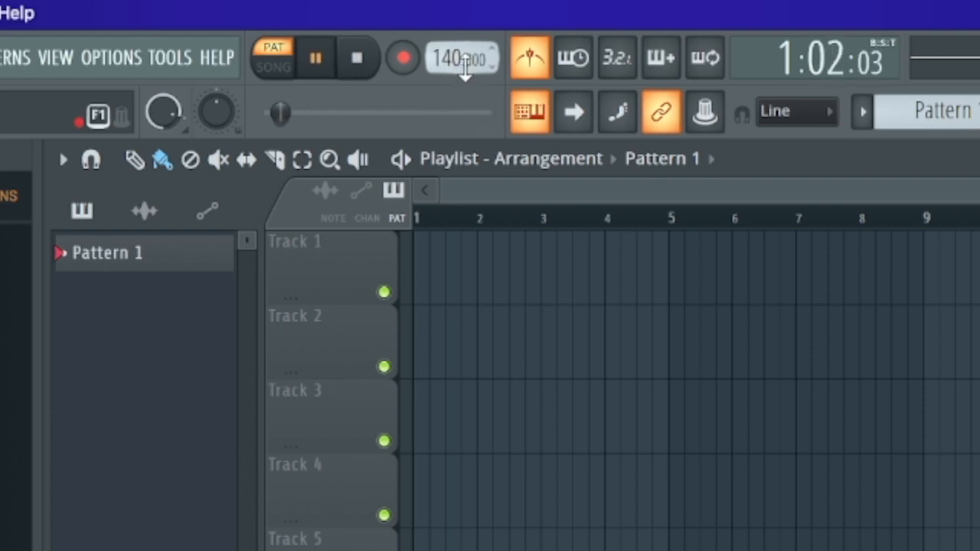
# - Raise the tempo toward 152 BPM, audition it, and settle on 123 BPM
pyautogui.moveTo(460, 59); pyautogui.dragTo(459, 43)
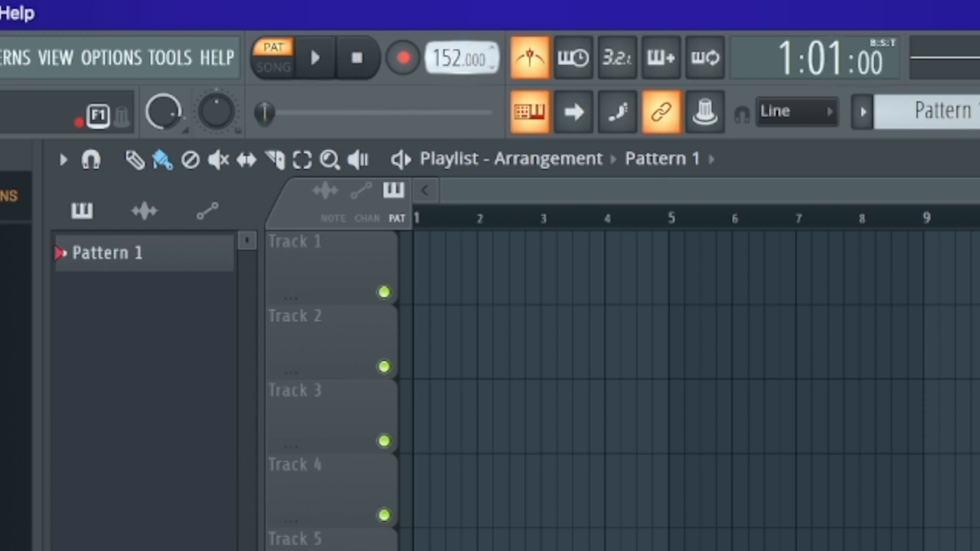
pyautogui.click(315, 58)
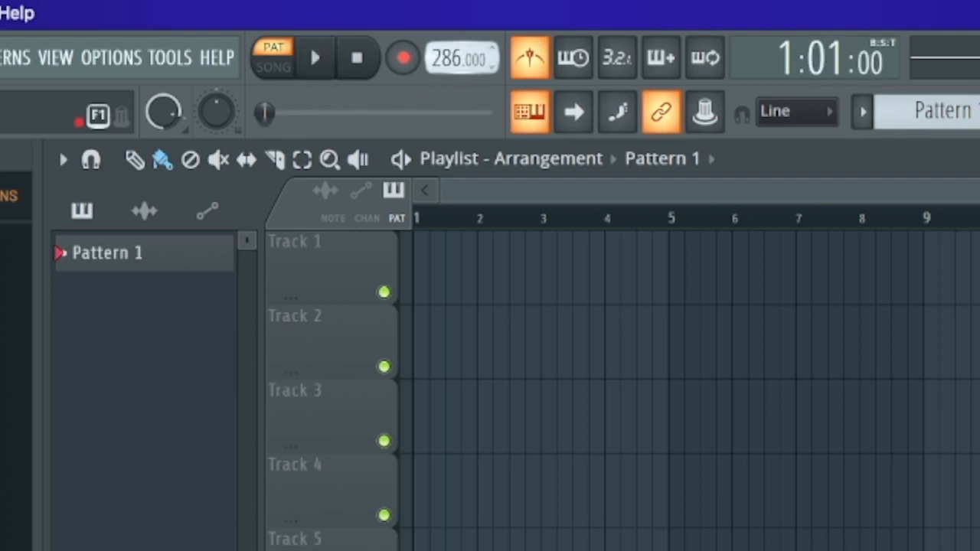
pyautogui.click(316, 58)
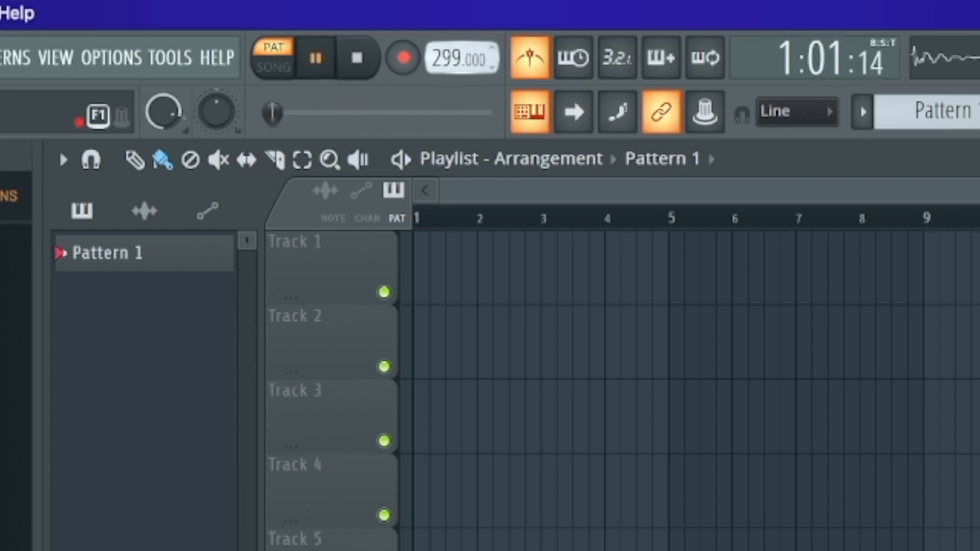
pyautogui.click(316, 59)
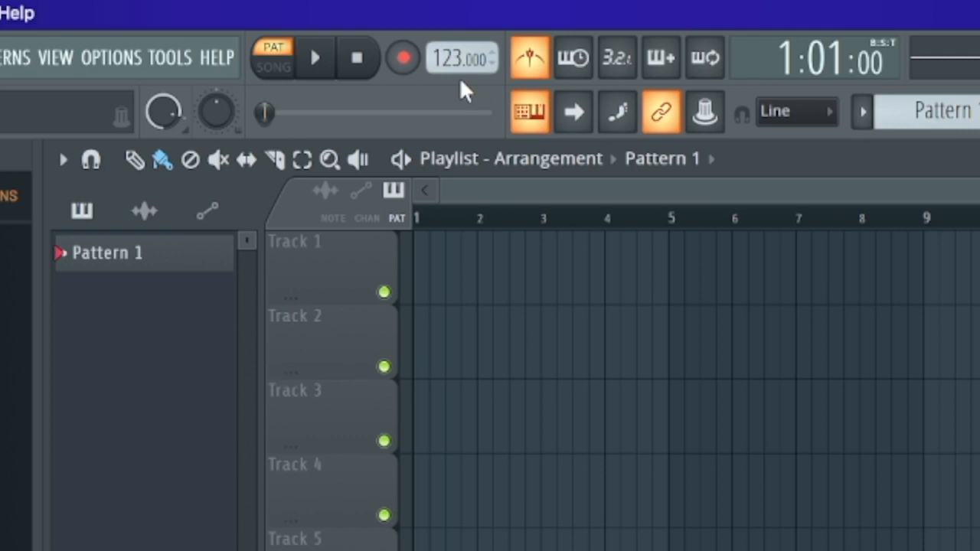
pyautogui.click(315, 58)
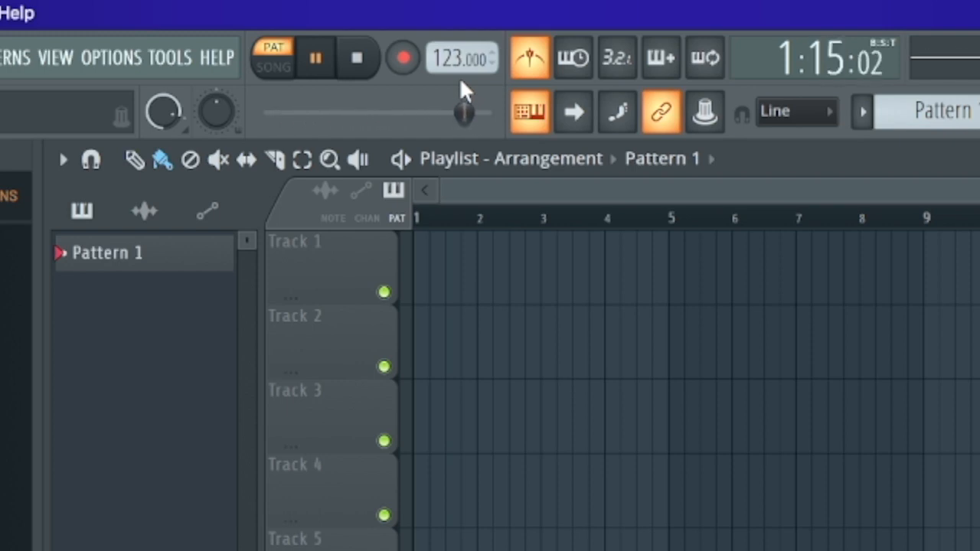
pyautogui.click(315, 59)
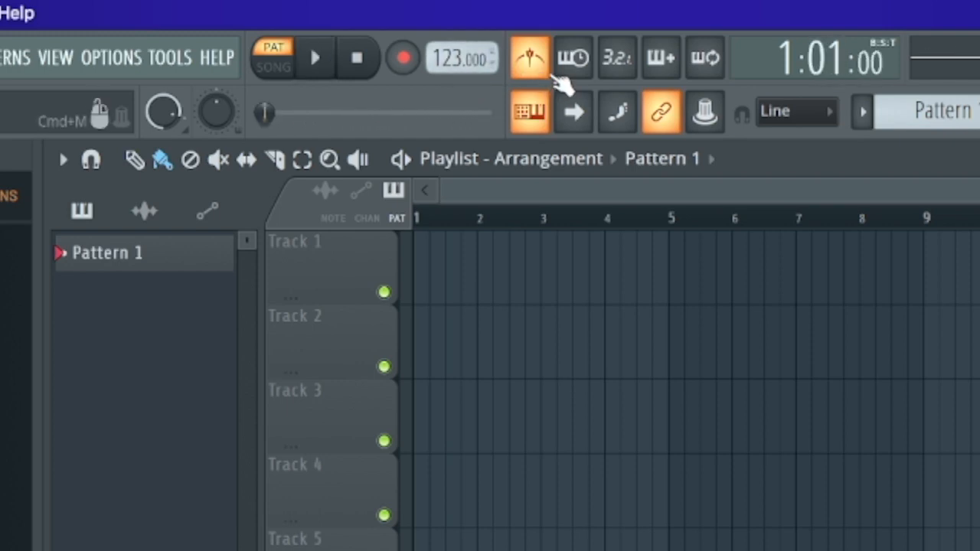
pyautogui.moveTo(552, 73)
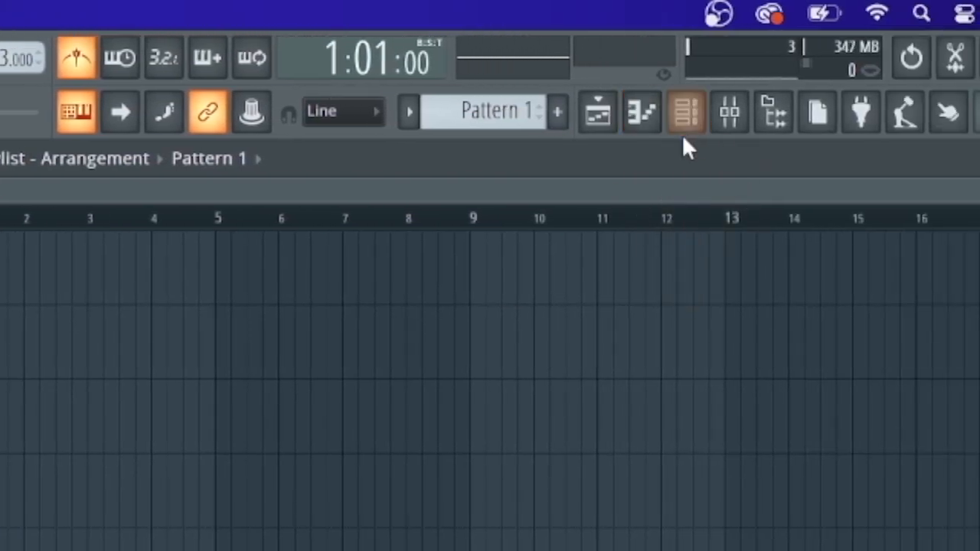
pyautogui.click(686, 110)
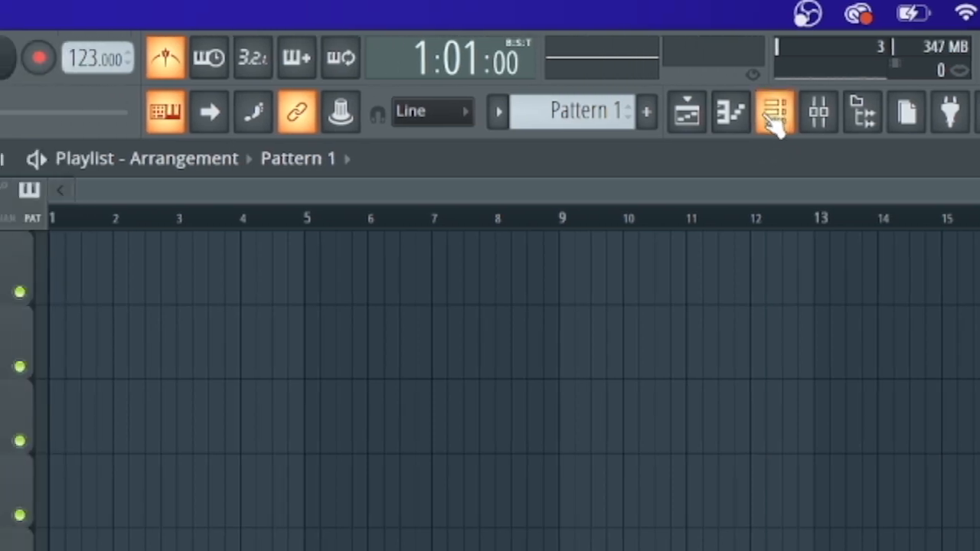
pyautogui.click(775, 112)
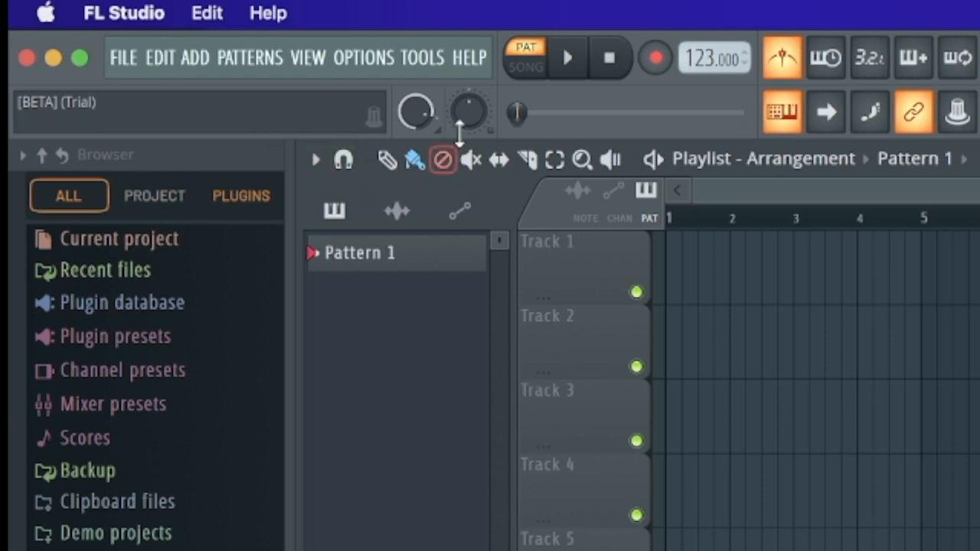
pyautogui.moveTo(568, 58)
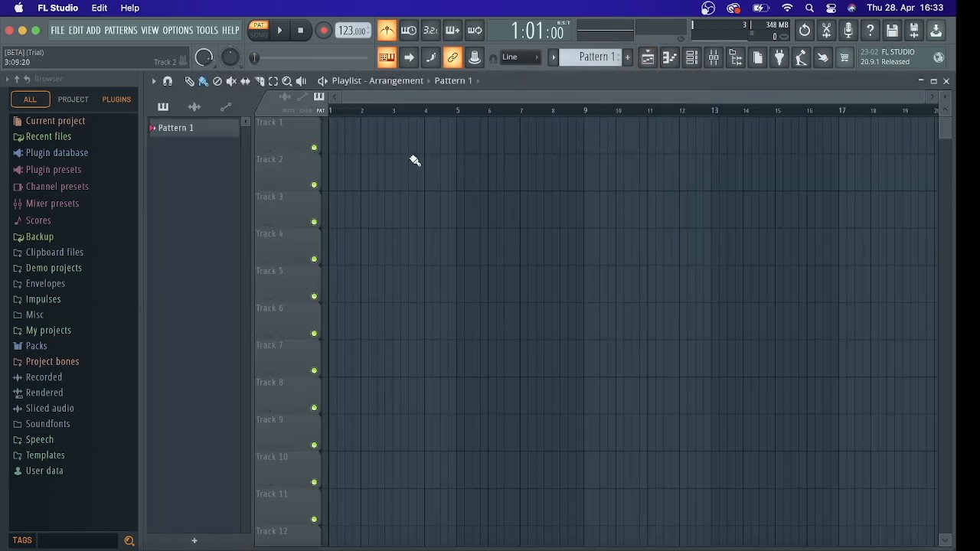
# - Toggle the Playlist and Piano roll, then show the Channel rack with the four 808 channels
pyautogui.click(646, 58)
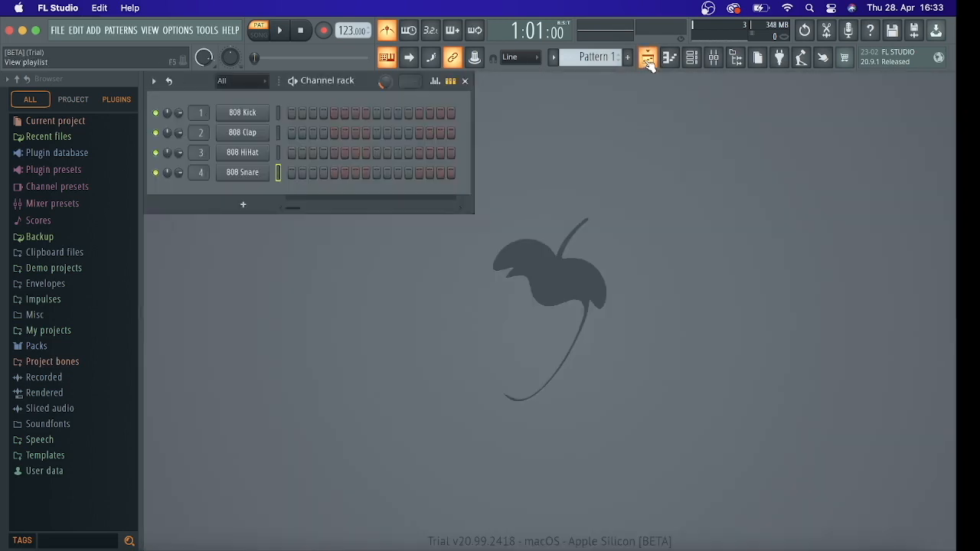
pyautogui.click(646, 56)
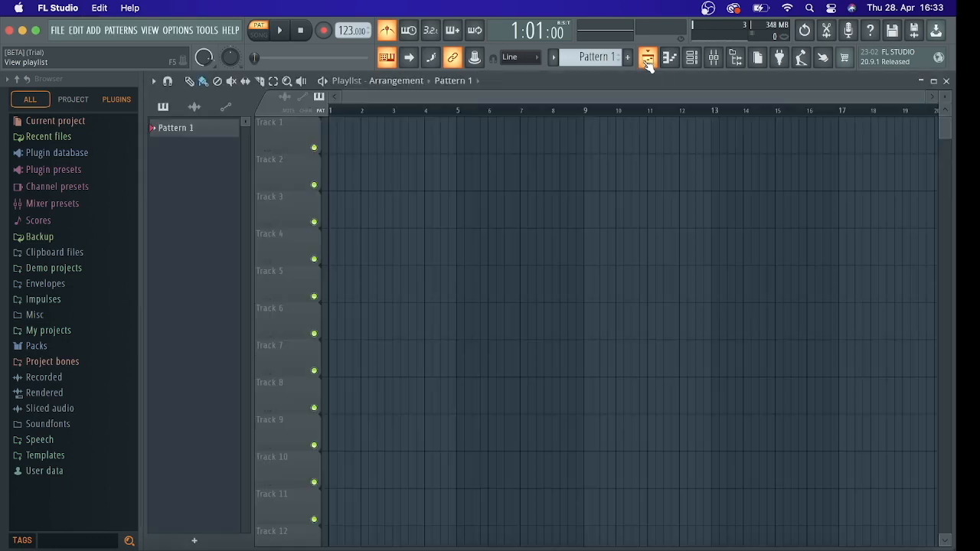
pyautogui.click(669, 58)
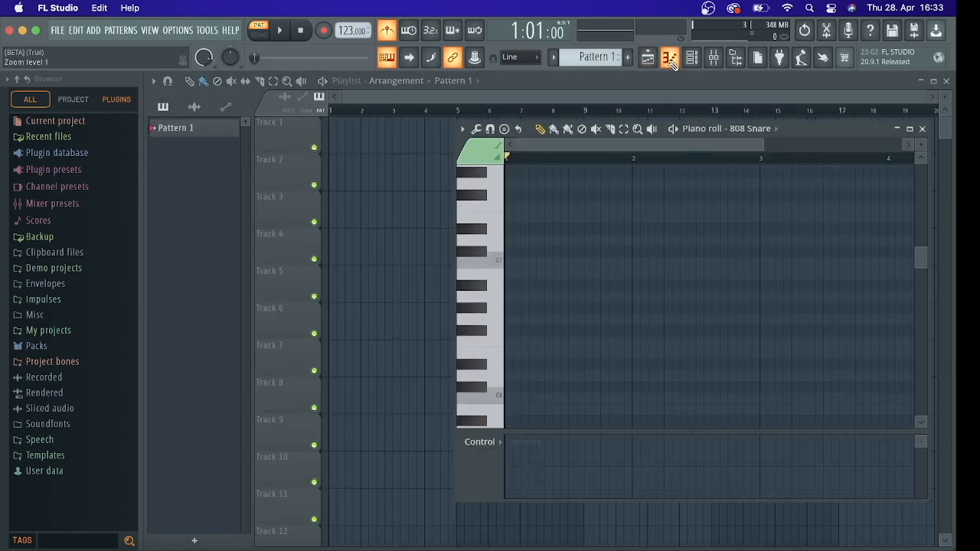
pyautogui.click(669, 58)
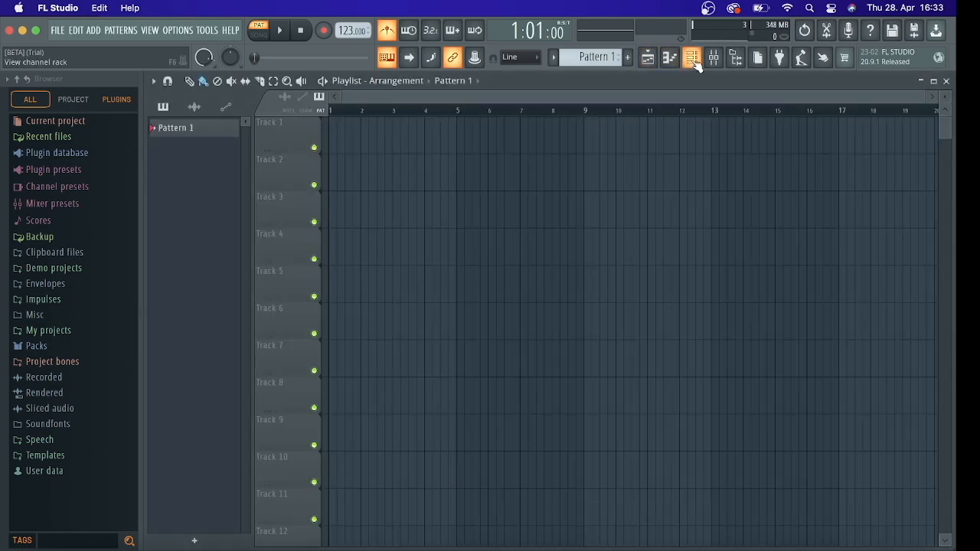
pyautogui.click(692, 58)
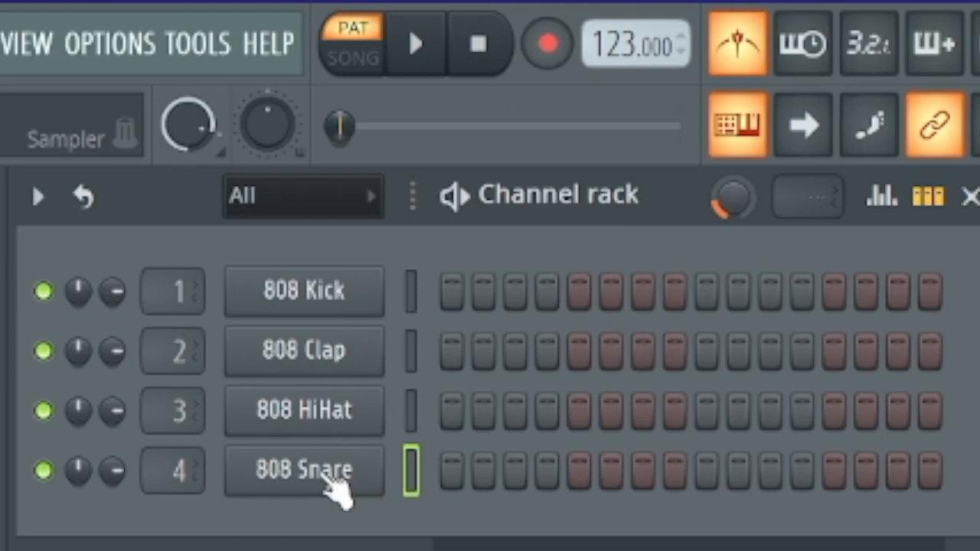
pyautogui.moveTo(329, 353)
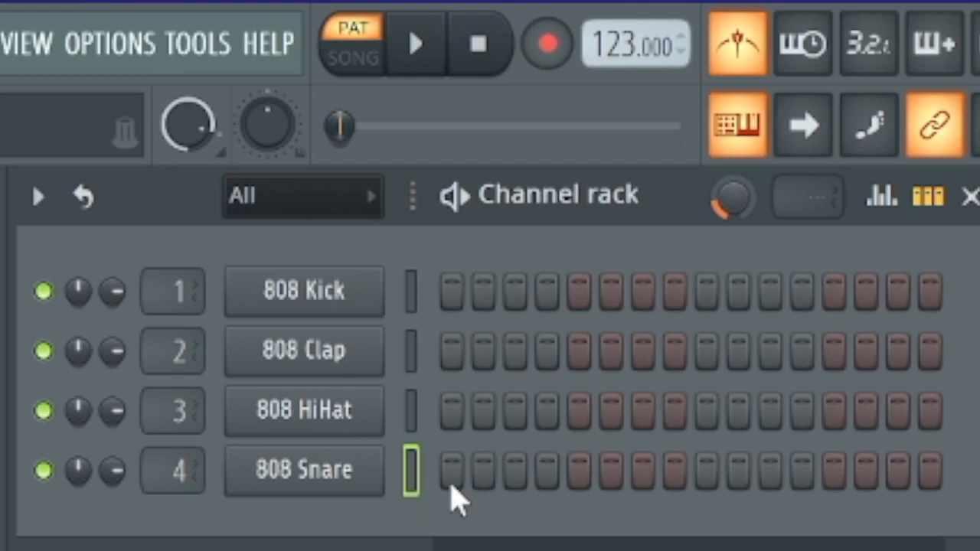
pyautogui.moveTo(467, 498)
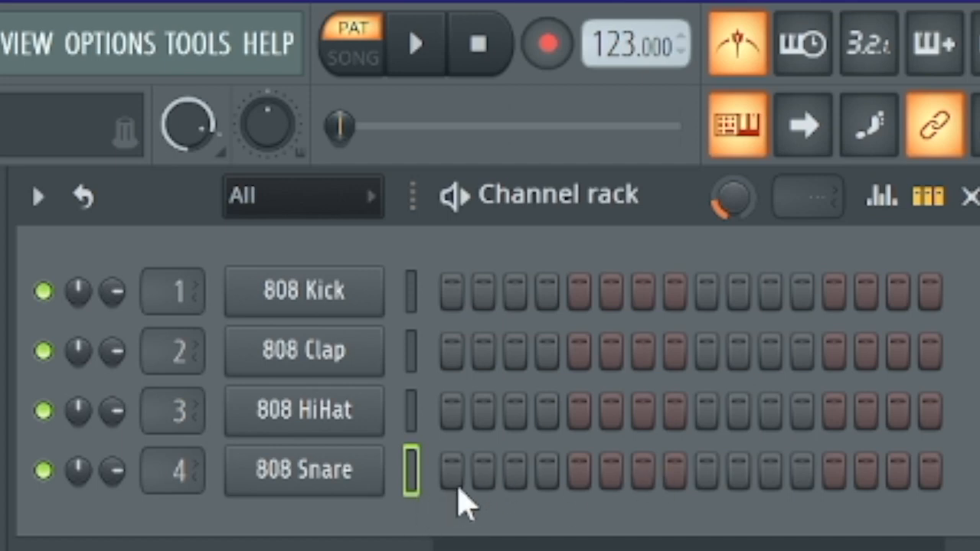
pyautogui.moveTo(855, 471)
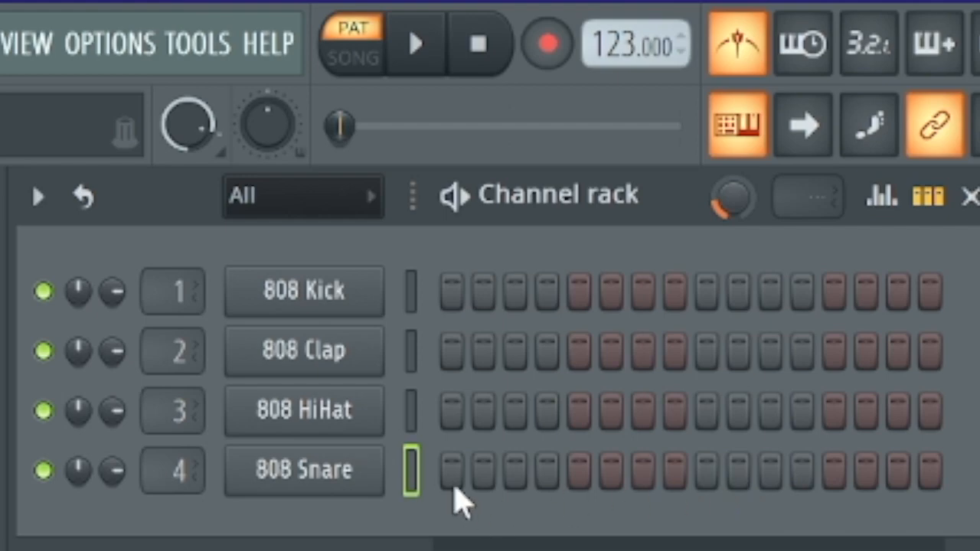
pyautogui.moveTo(533, 508)
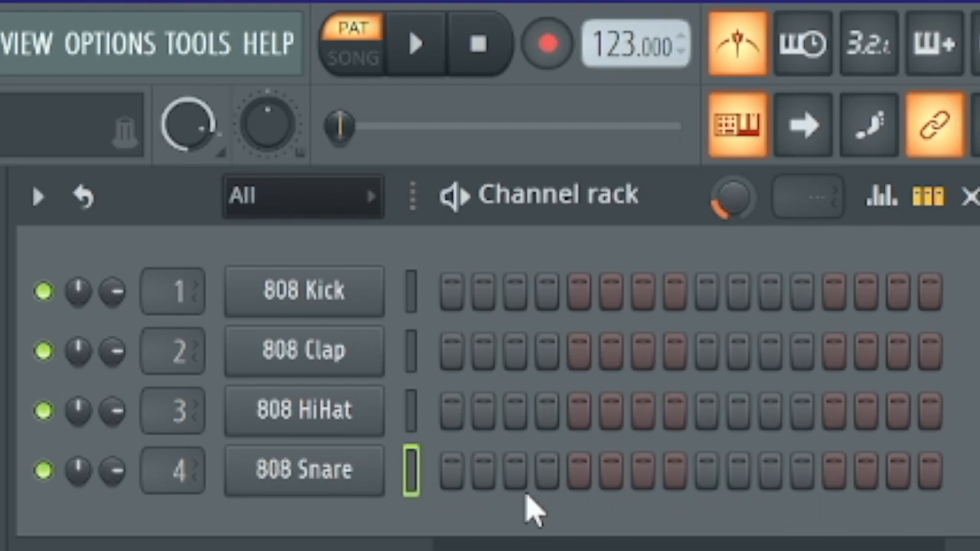
pyautogui.moveTo(441, 493)
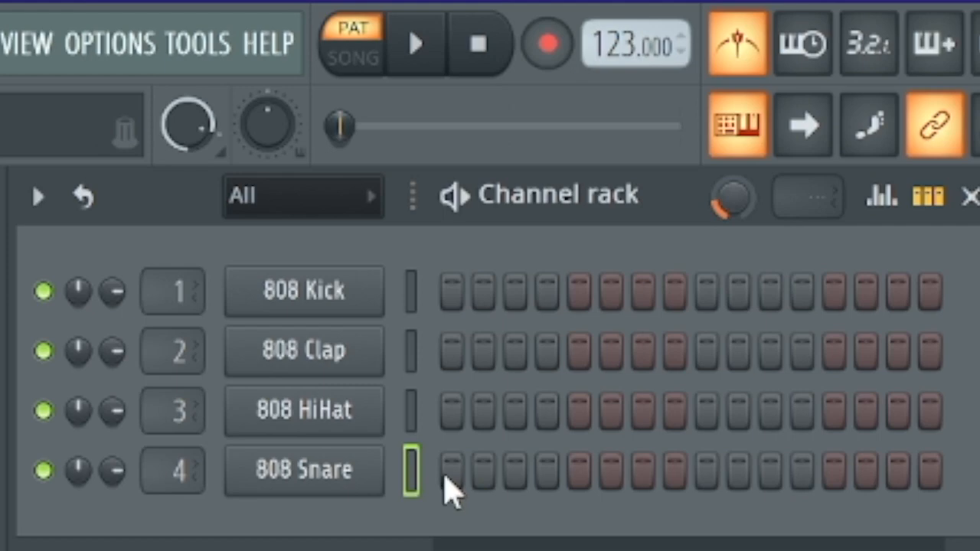
pyautogui.moveTo(459, 497)
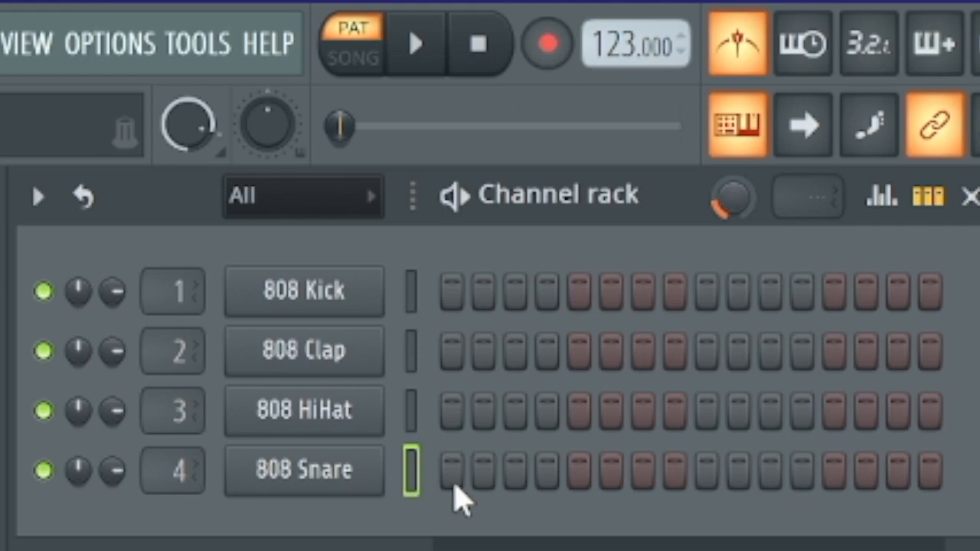
# - Enter 808 Snare hits on steps 1, 5, 7 and 9 while auditioning
pyautogui.click(453, 469)
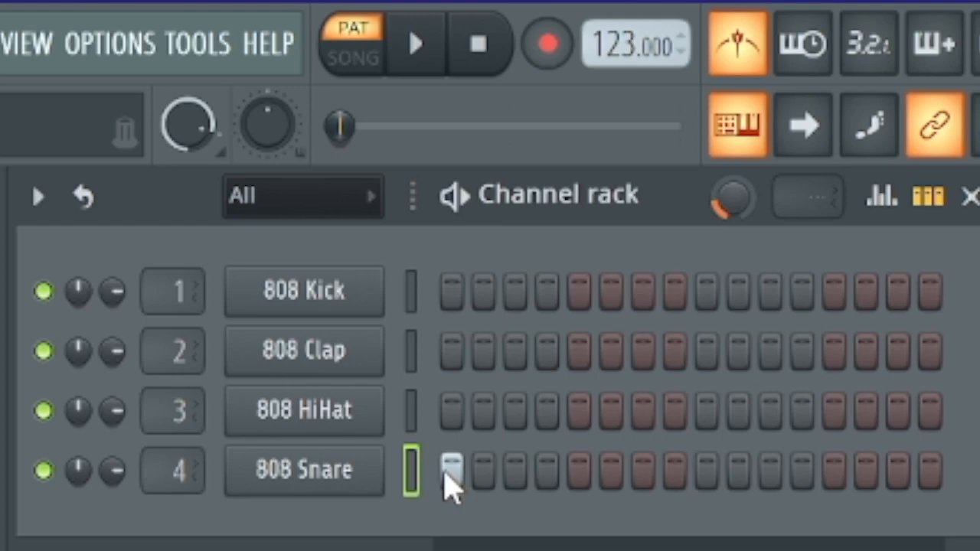
pyautogui.click(416, 43)
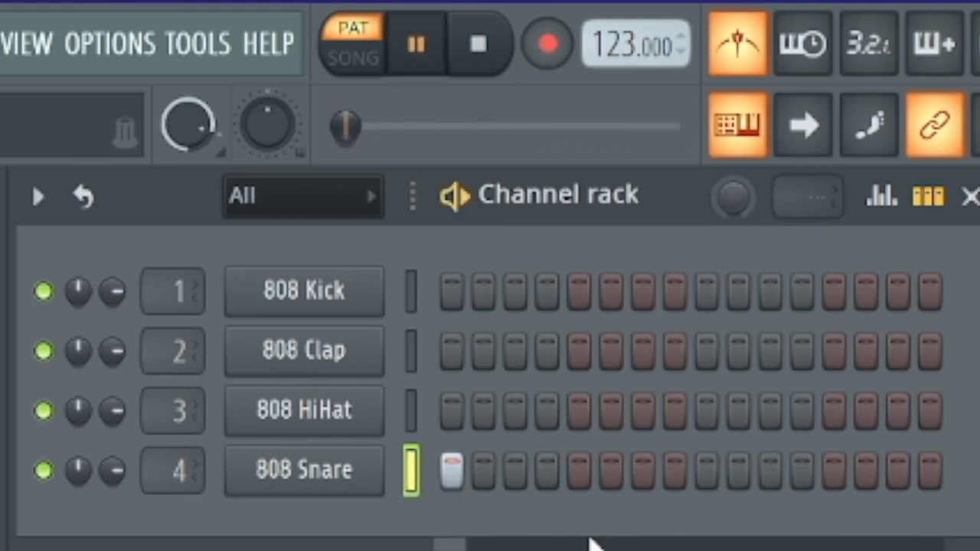
pyautogui.click(579, 468)
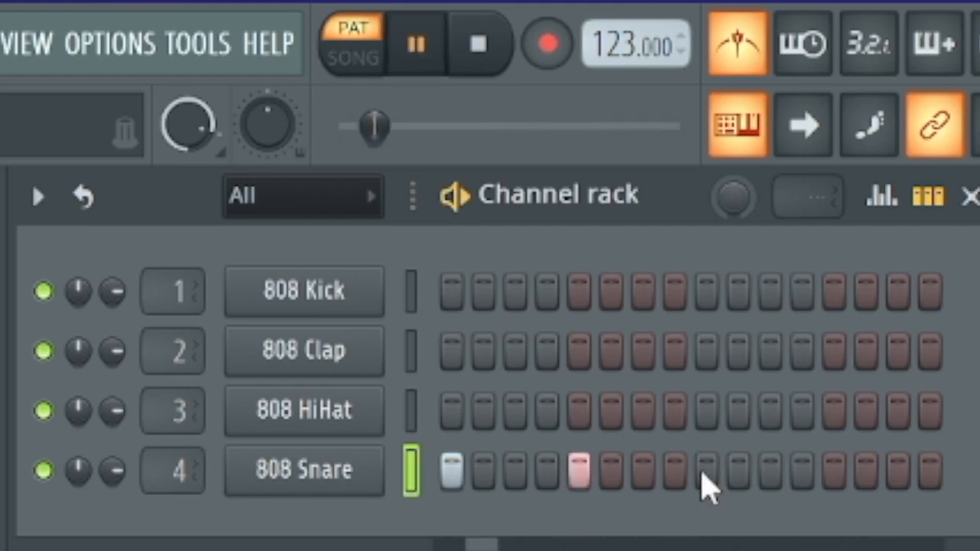
pyautogui.click(644, 472)
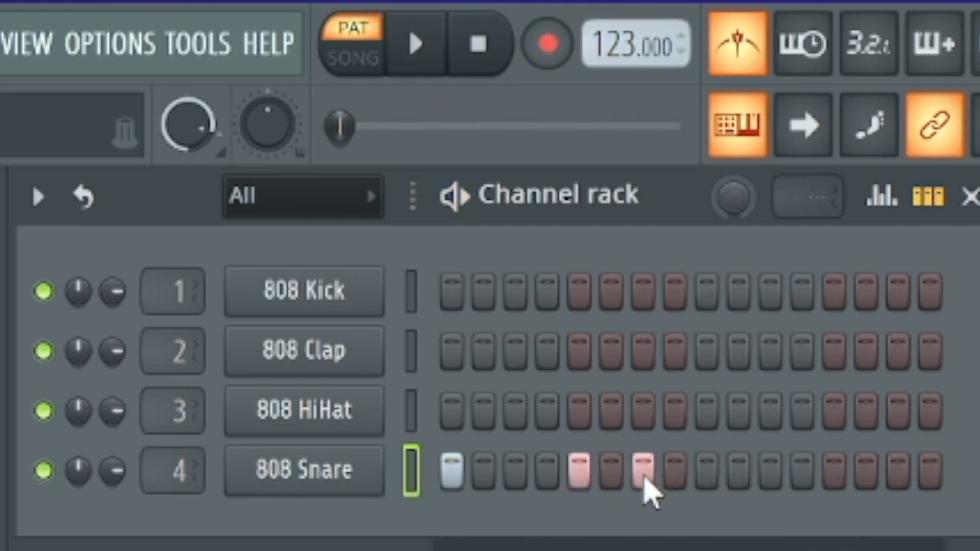
pyautogui.click(705, 471)
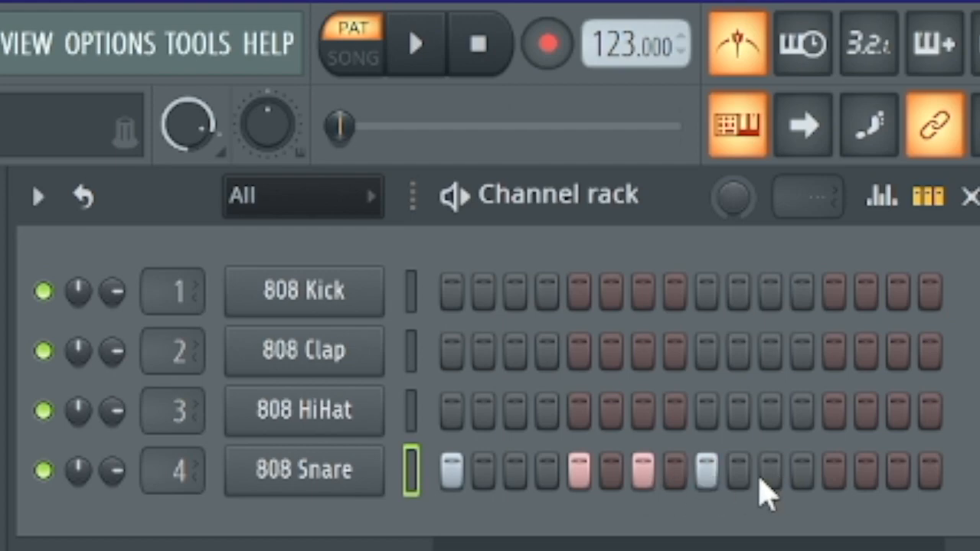
pyautogui.click(417, 43)
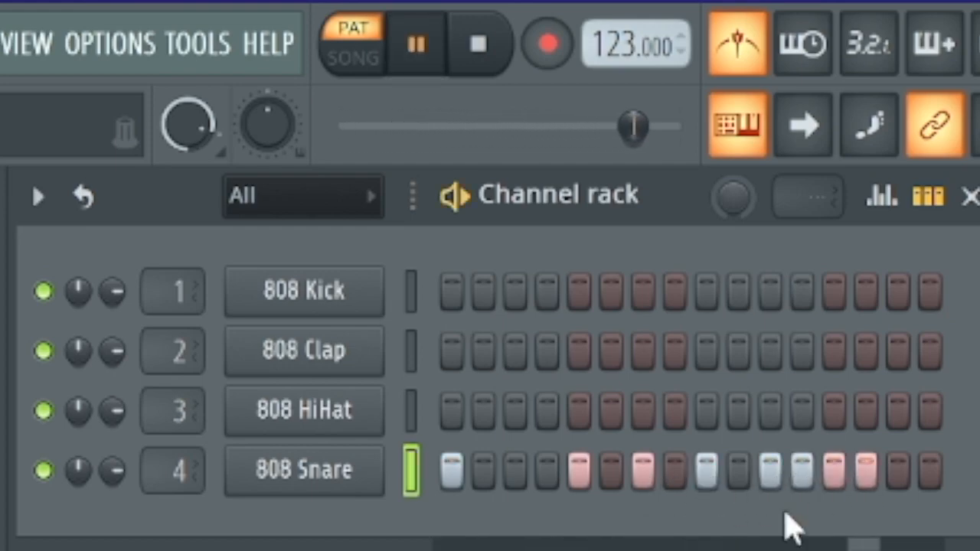
pyautogui.click(416, 43)
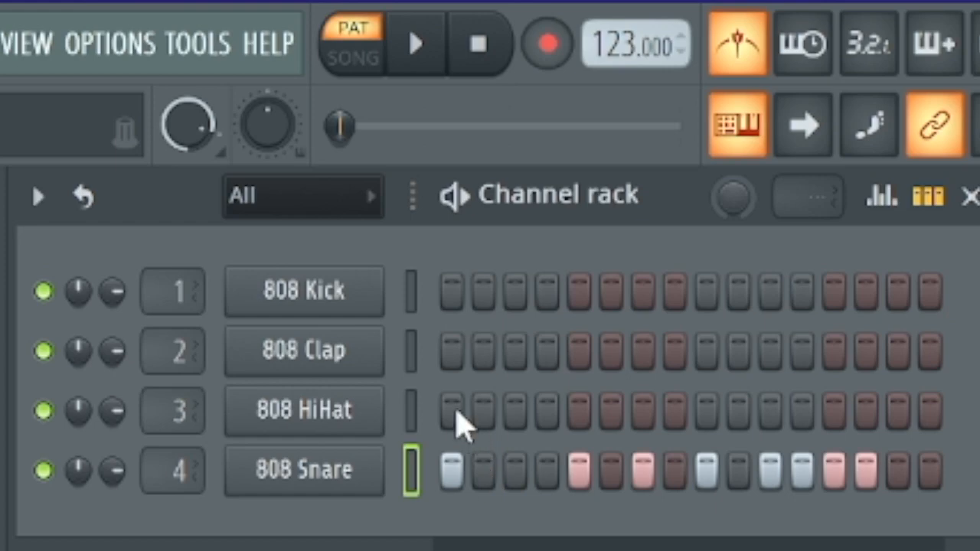
# - Fill all sixteen 808 HiHat steps, add Clap hits mid-pattern, and listen back
pyautogui.click(411, 411)
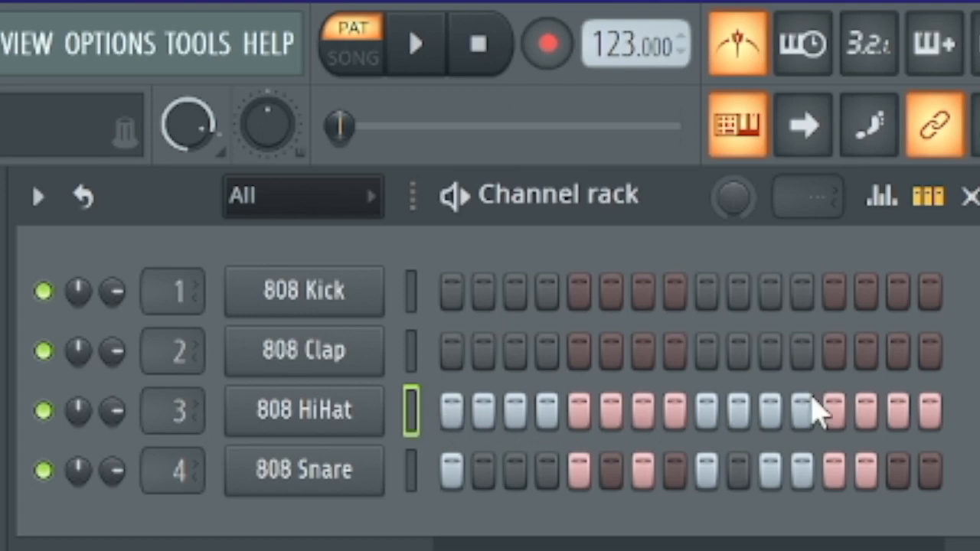
pyautogui.click(417, 43)
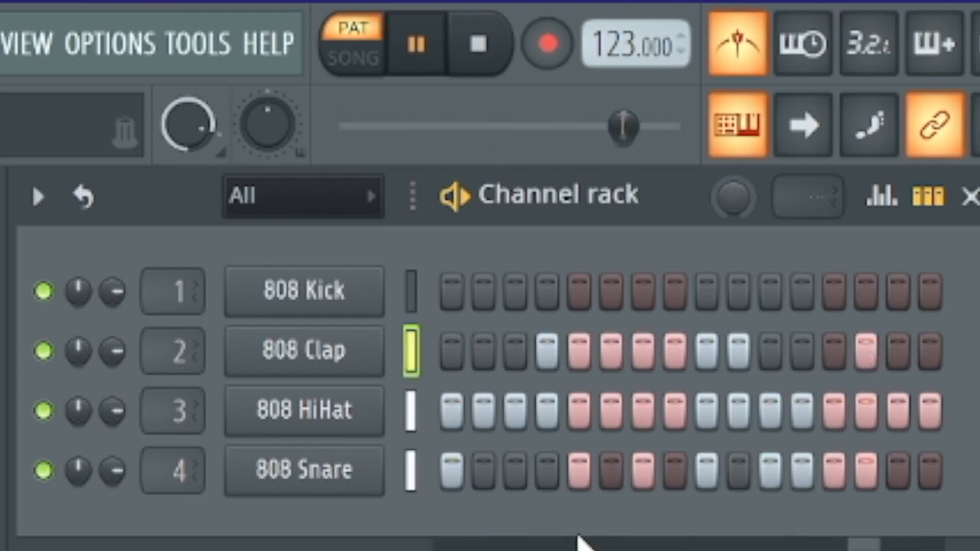
pyautogui.click(416, 43)
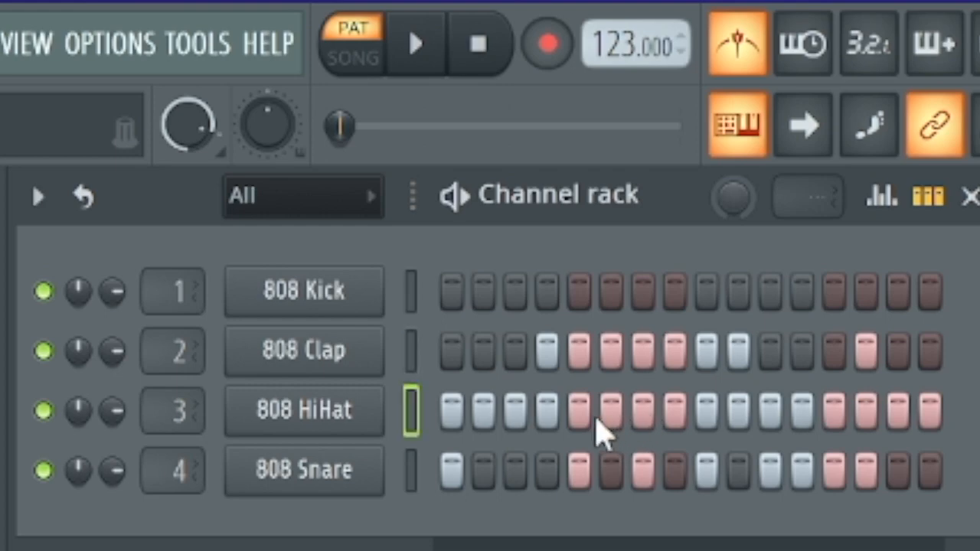
pyautogui.moveTo(513, 426)
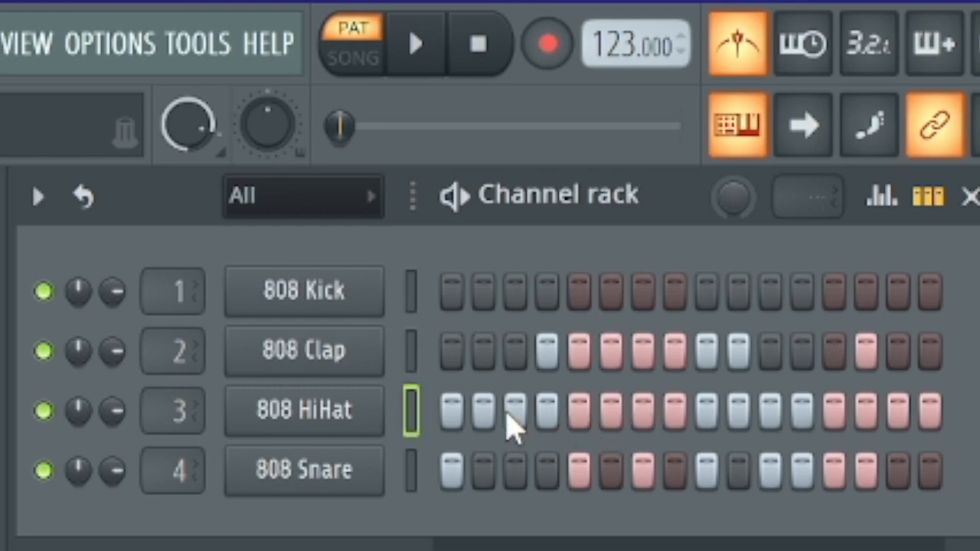
pyautogui.moveTo(459, 416)
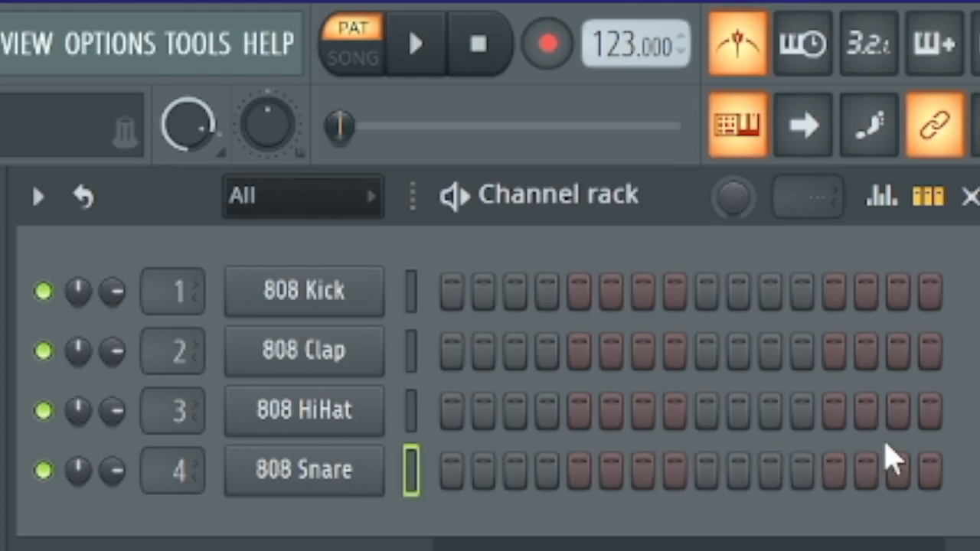
pyautogui.moveTo(536, 448)
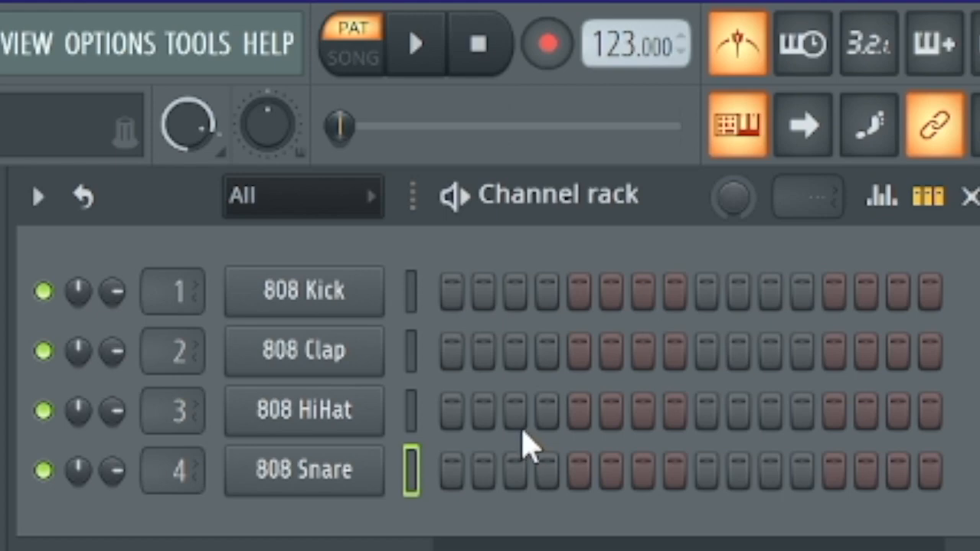
pyautogui.click(415, 43)
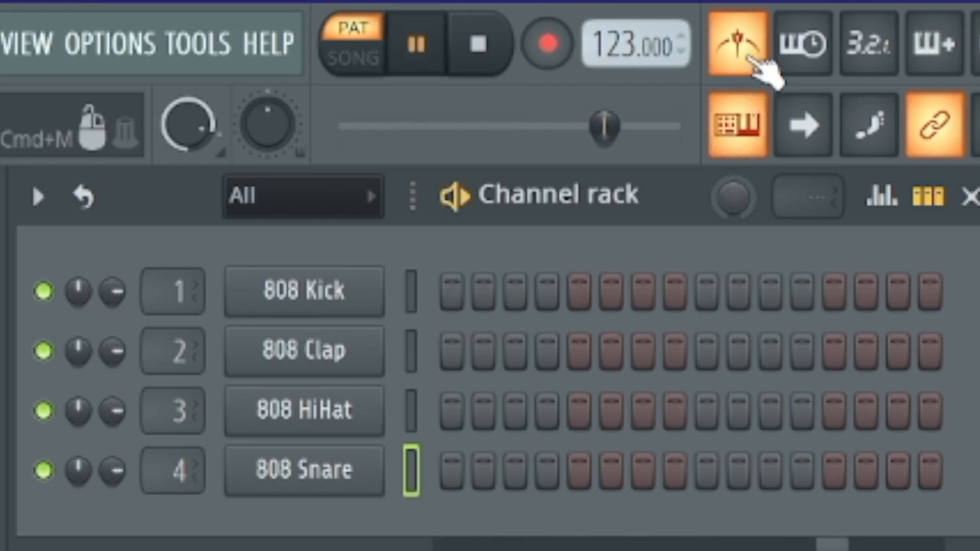
pyautogui.click(739, 43)
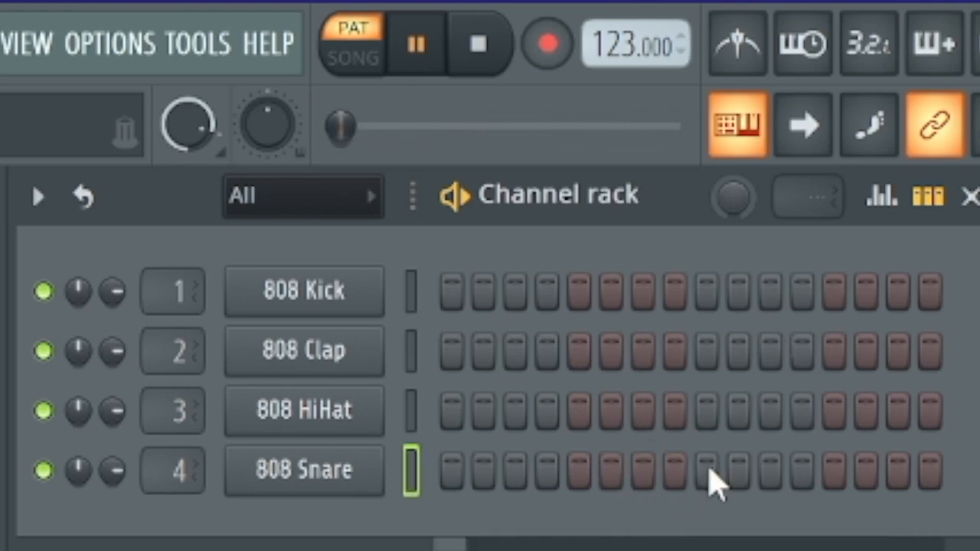
pyautogui.click(415, 43)
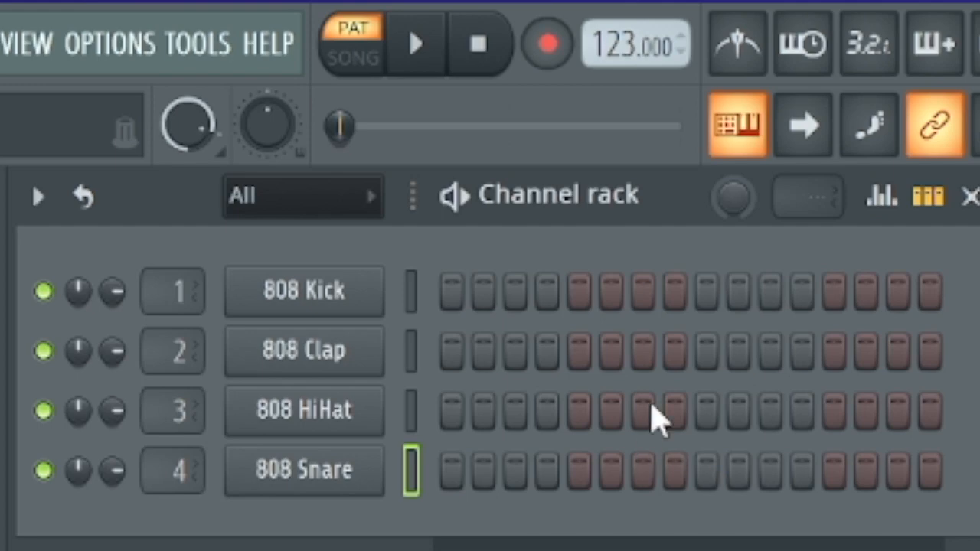
pyautogui.click(644, 410)
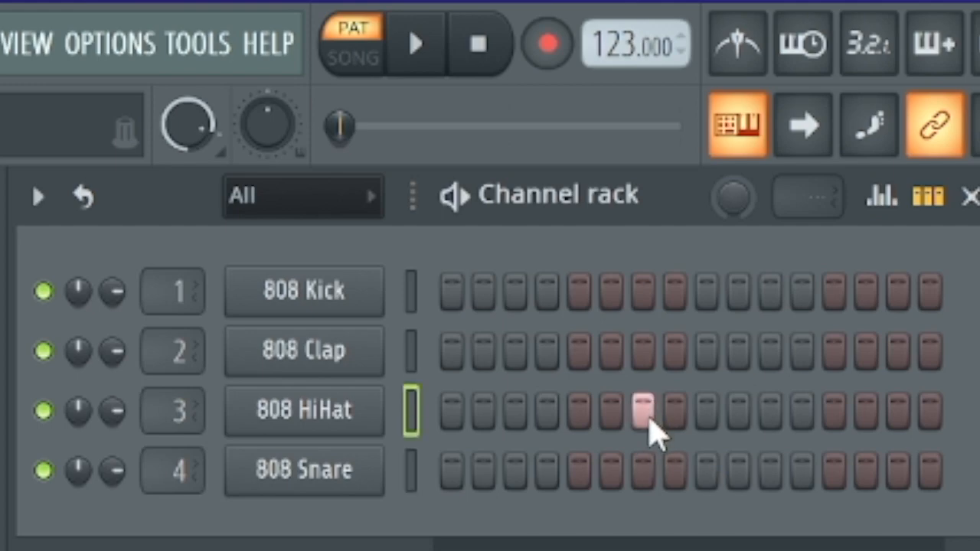
pyautogui.moveTo(646, 425)
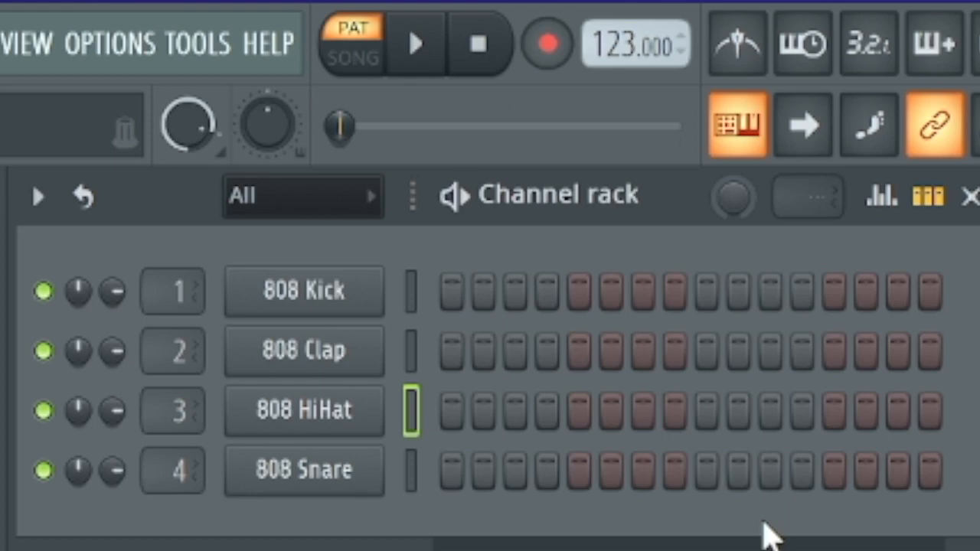
pyautogui.moveTo(765, 452)
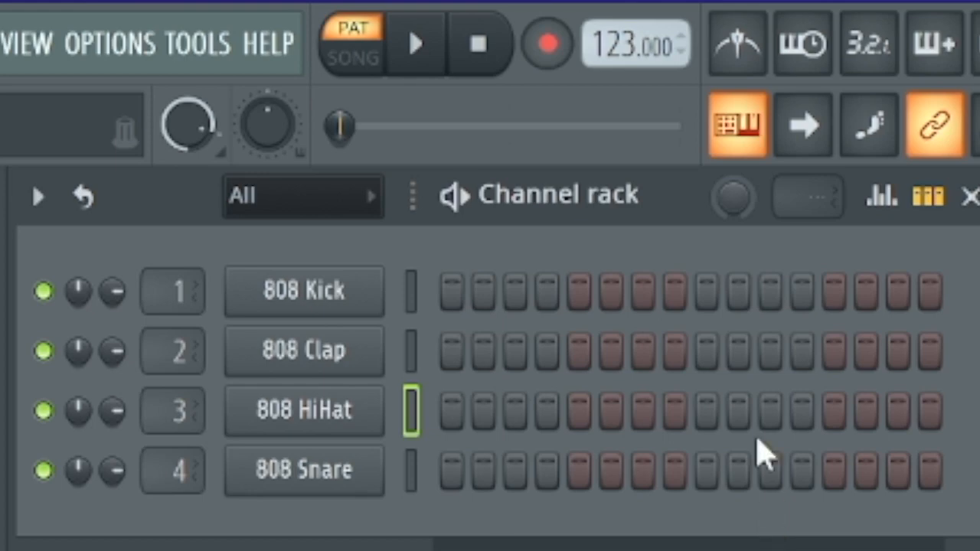
pyautogui.moveTo(456, 310)
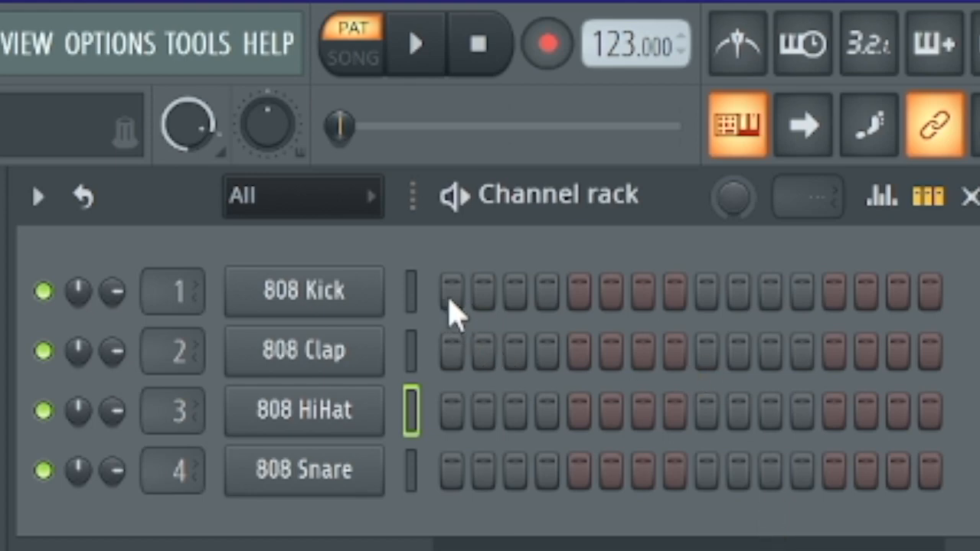
# - Light 808 Kick steps 1 and 5, restoring step 1 after toggling it
pyautogui.click(453, 291)
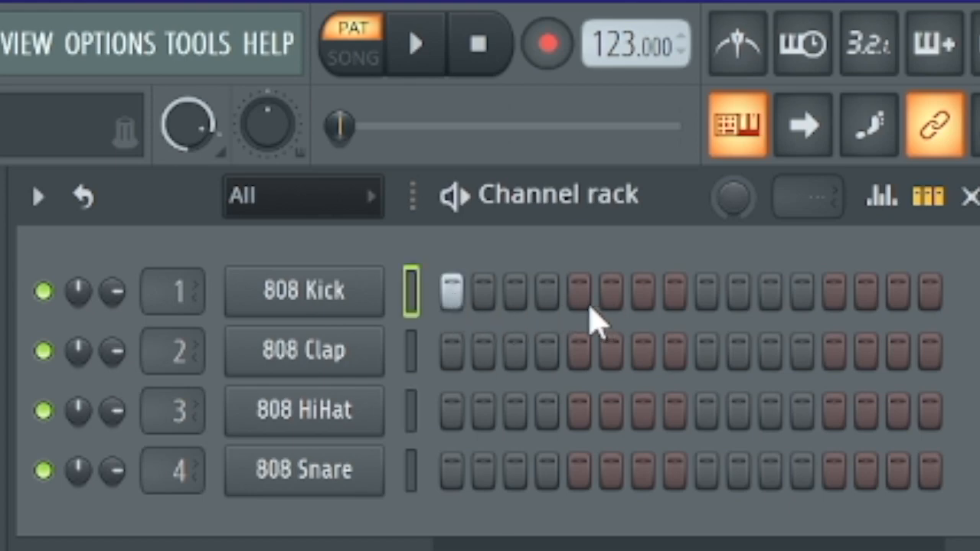
pyautogui.moveTo(597, 310)
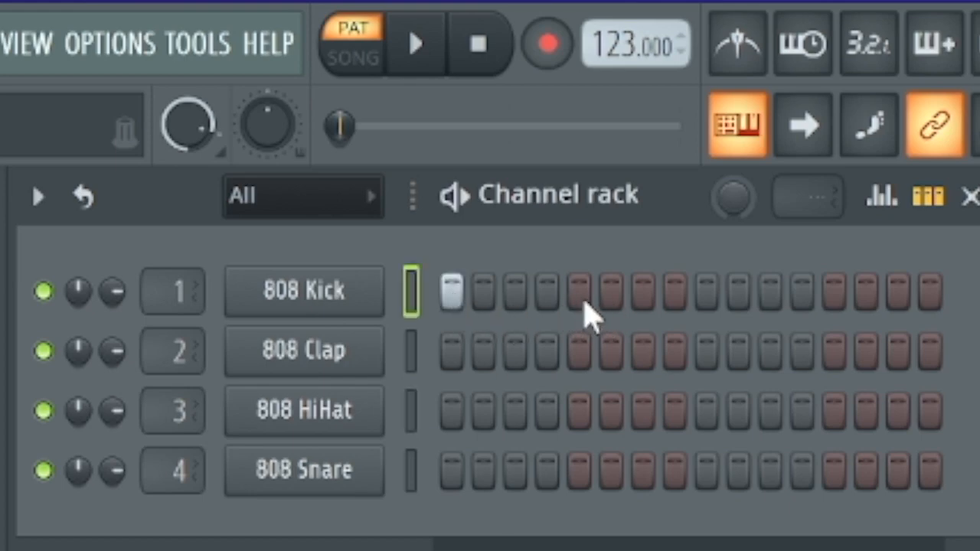
pyautogui.click(582, 291)
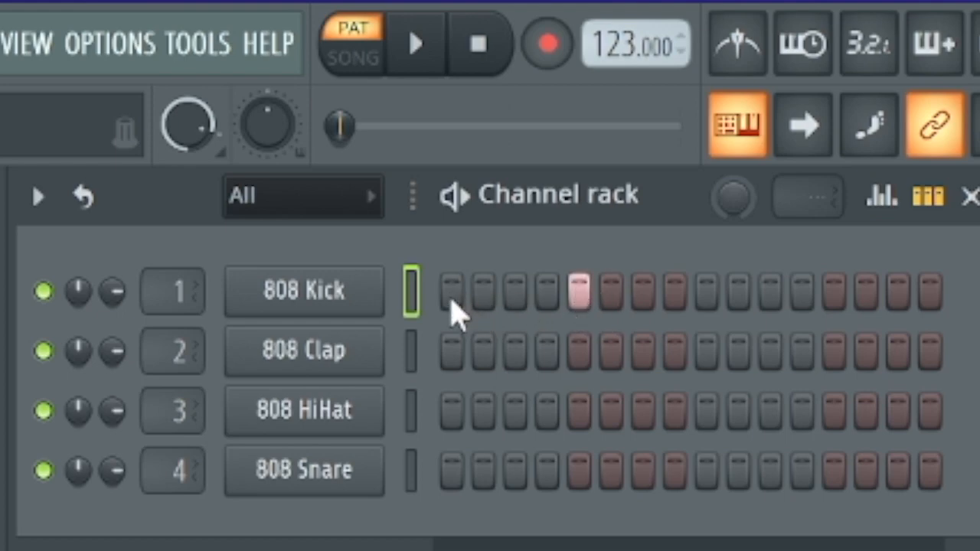
pyautogui.click(451, 291)
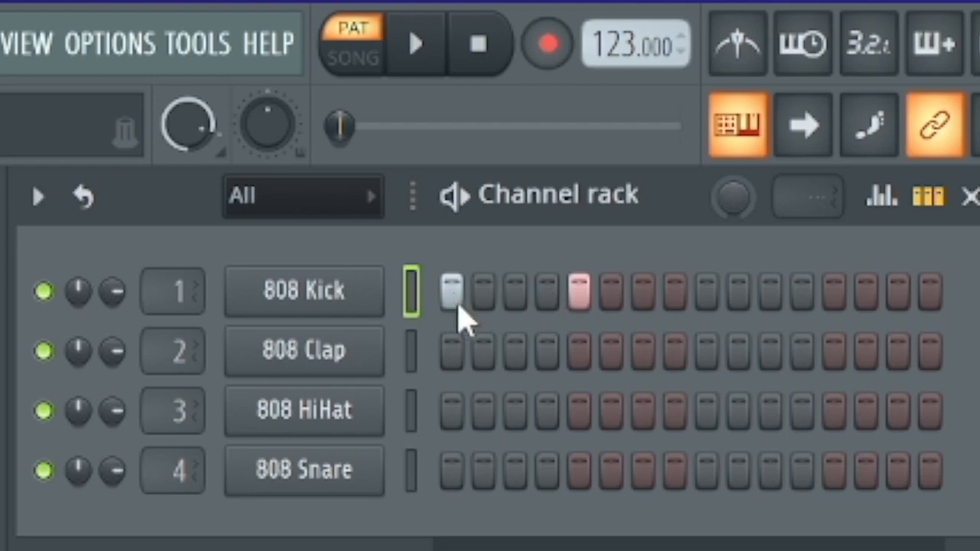
pyautogui.moveTo(677, 322)
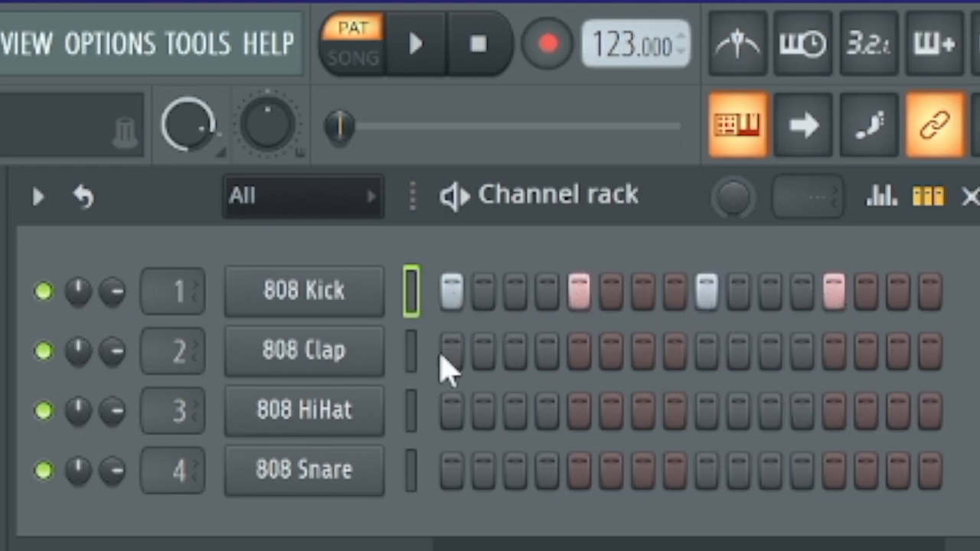
pyautogui.moveTo(655, 310)
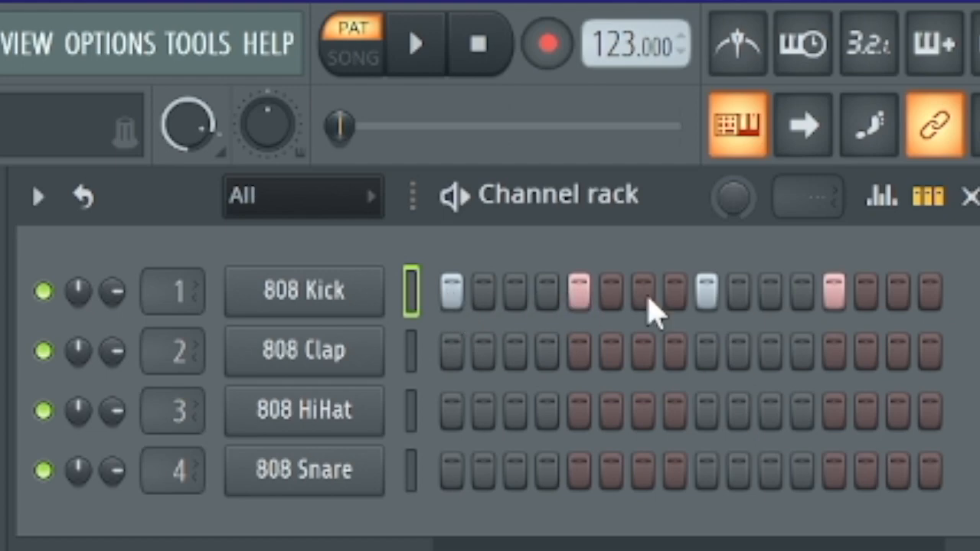
pyautogui.moveTo(460, 314)
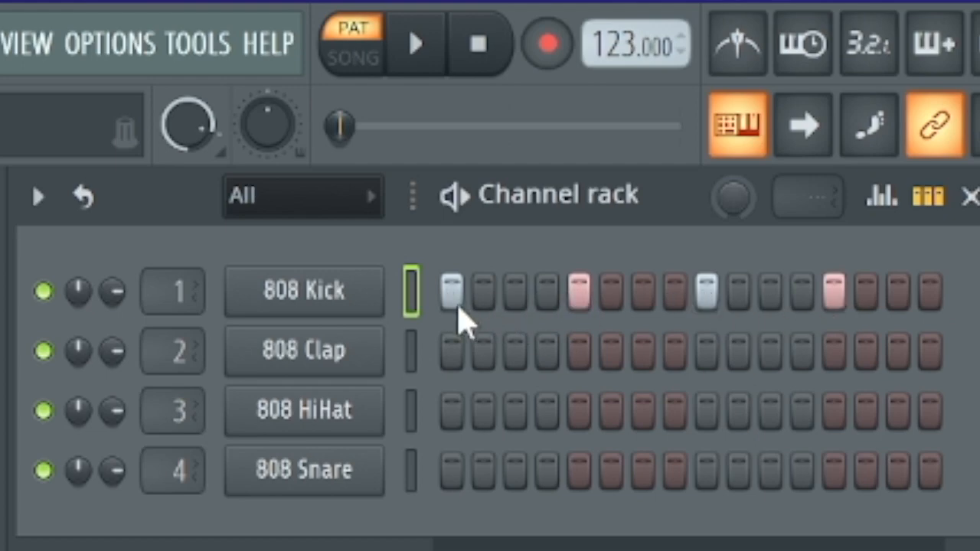
# - Audition the kick, then add an 808 Snare hit on step 5 and play it
pyautogui.click(416, 43)
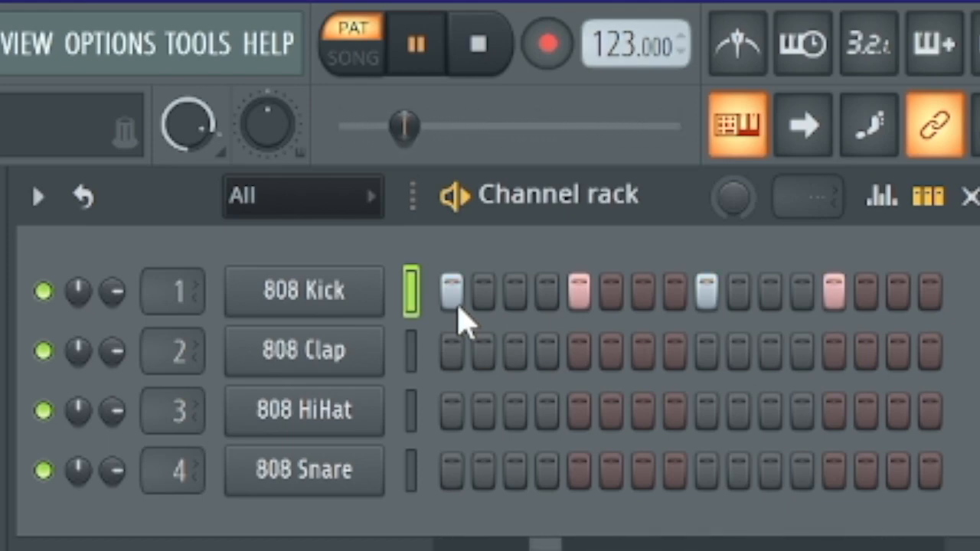
pyautogui.click(416, 43)
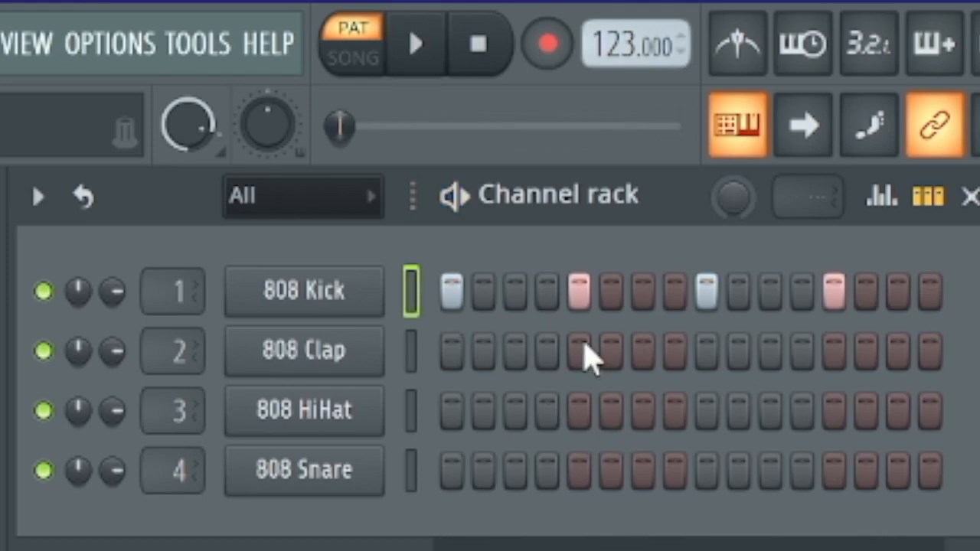
pyautogui.moveTo(582, 490)
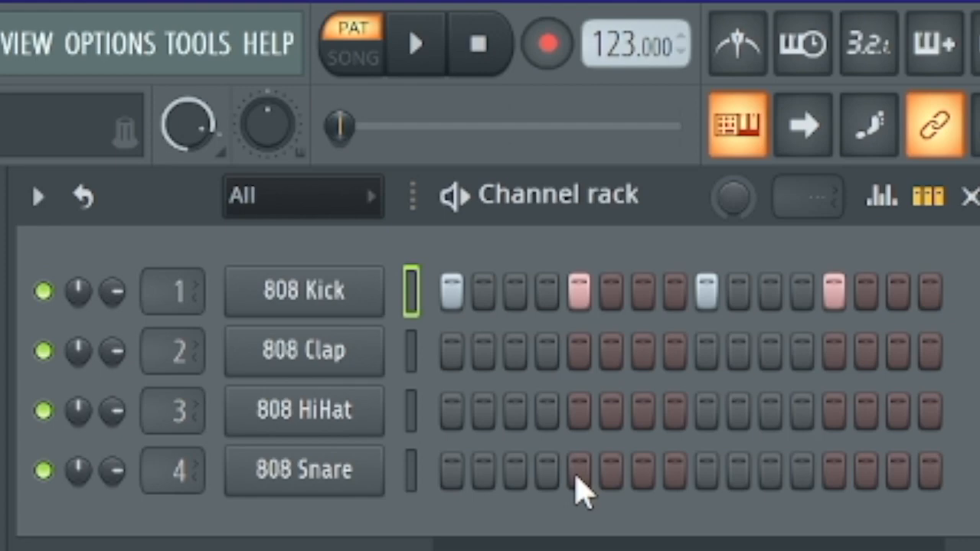
pyautogui.click(579, 470)
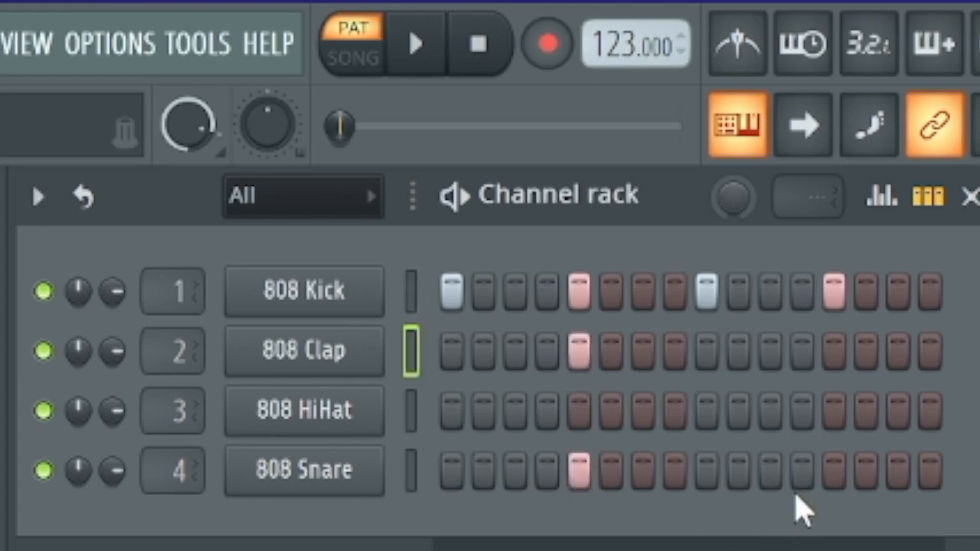
pyautogui.moveTo(640, 444)
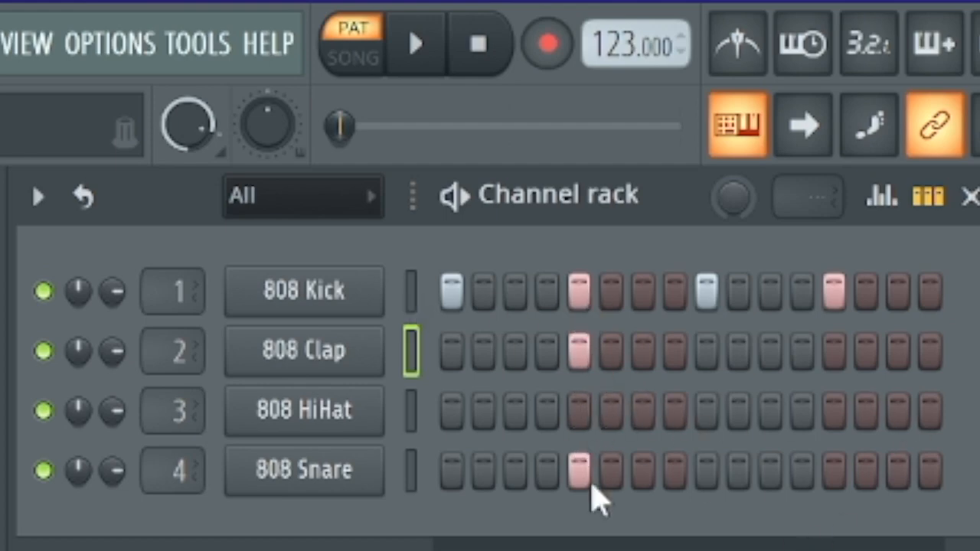
pyautogui.moveTo(845, 497)
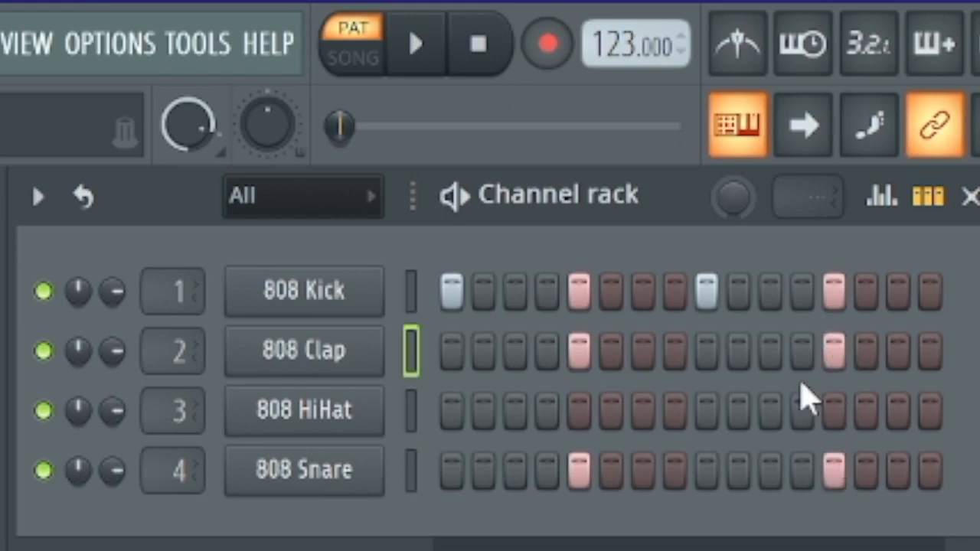
pyautogui.moveTo(574, 365)
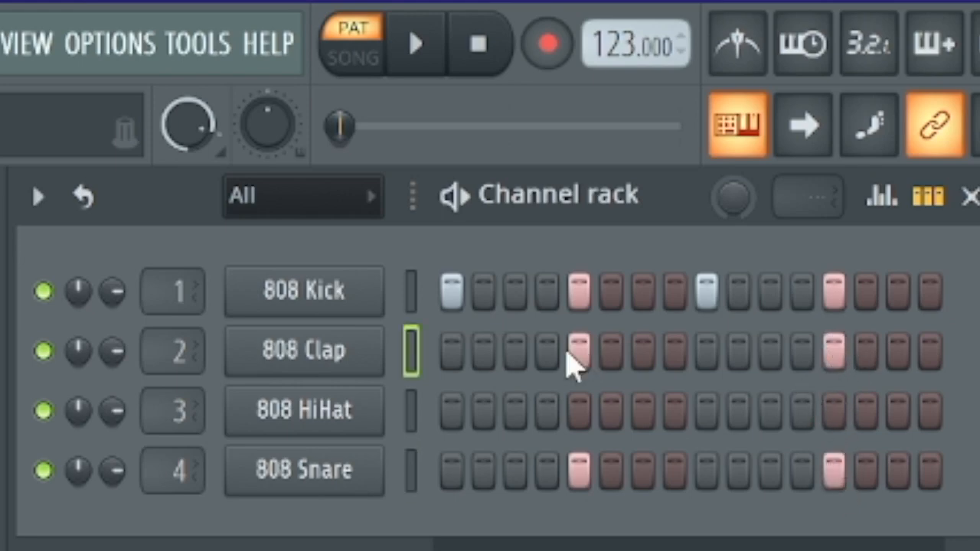
pyautogui.click(417, 42)
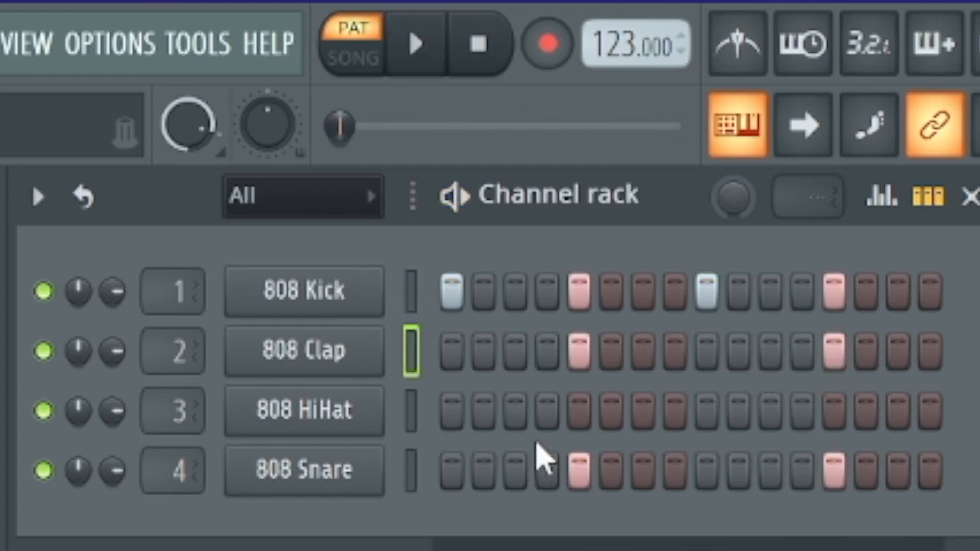
pyautogui.moveTo(447, 441)
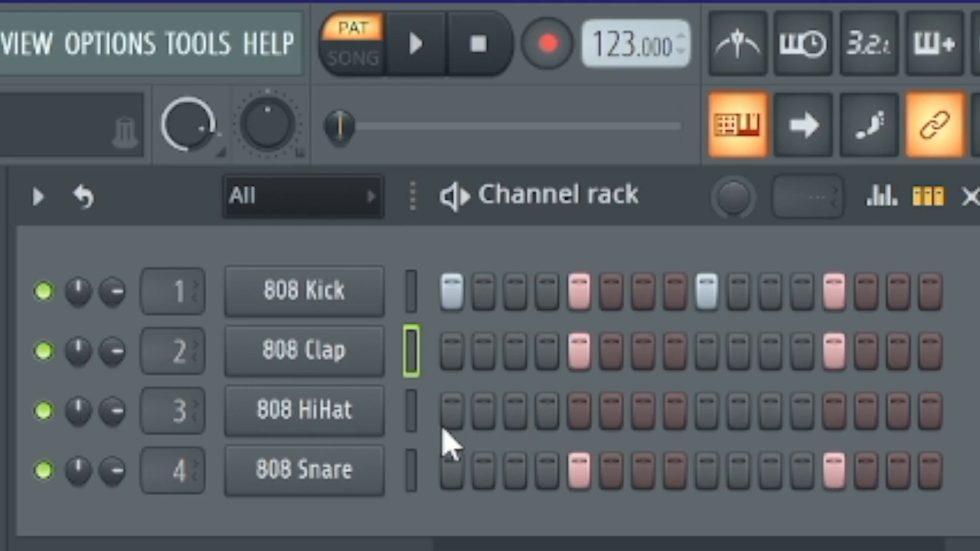
pyautogui.moveTo(478, 349)
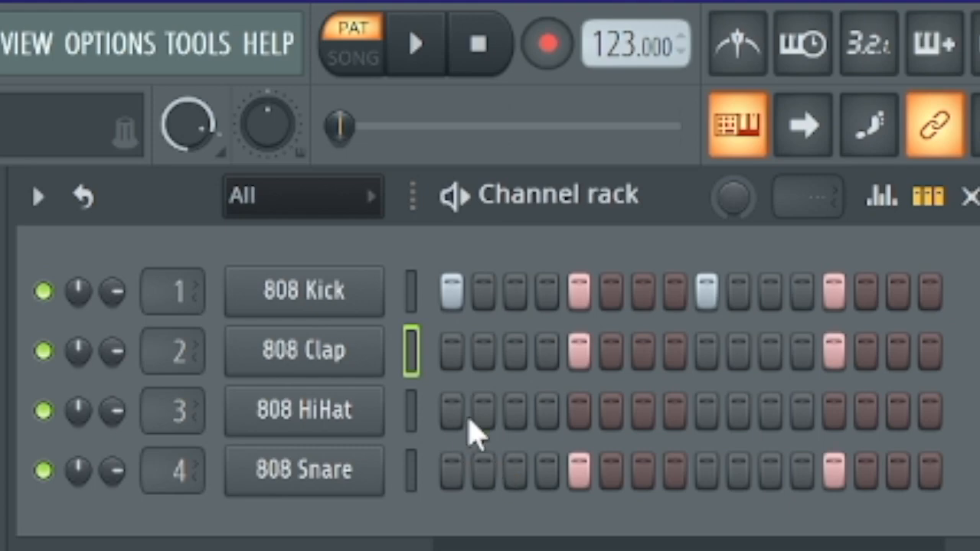
# - Add 808 HiHat hits on offbeat steps 3, 7 and 15 and audition the beat
pyautogui.click(515, 410)
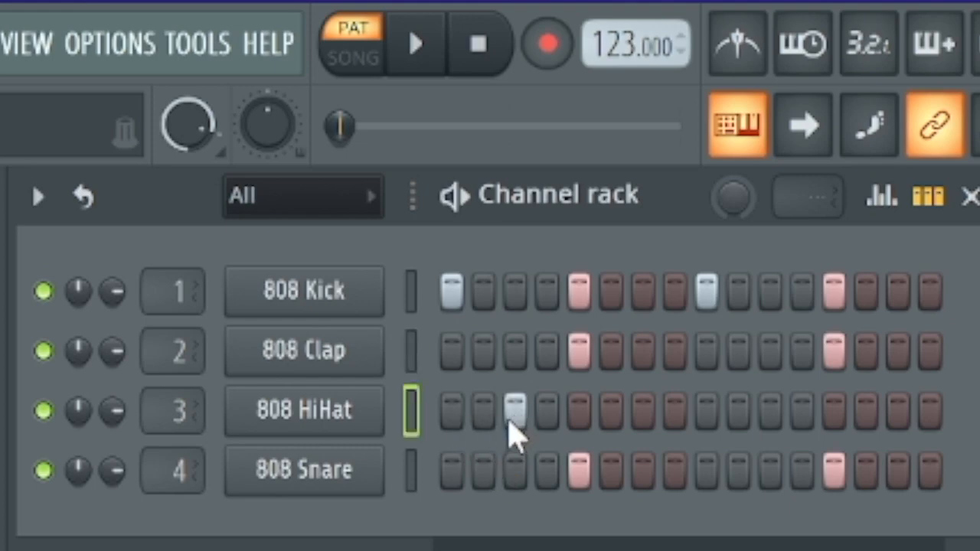
pyautogui.moveTo(640, 432)
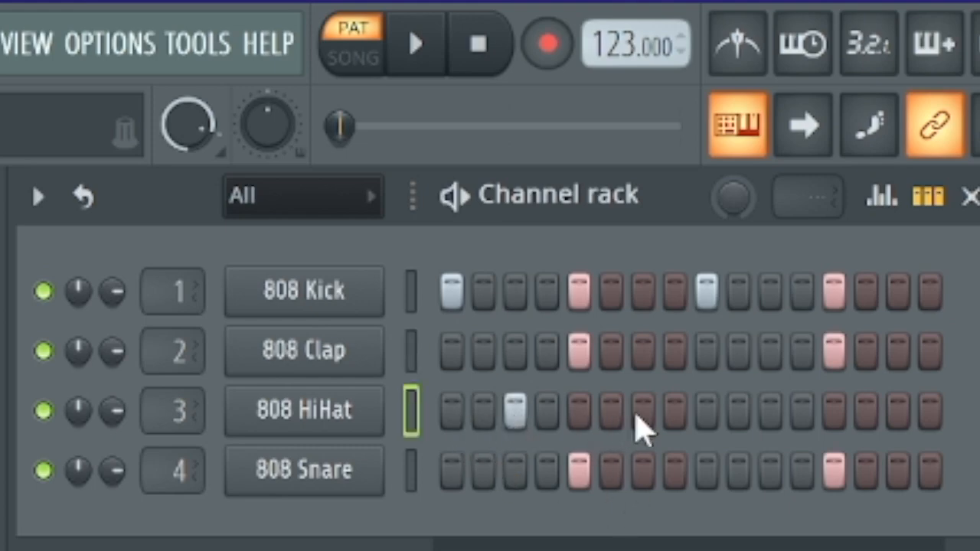
pyautogui.click(640, 413)
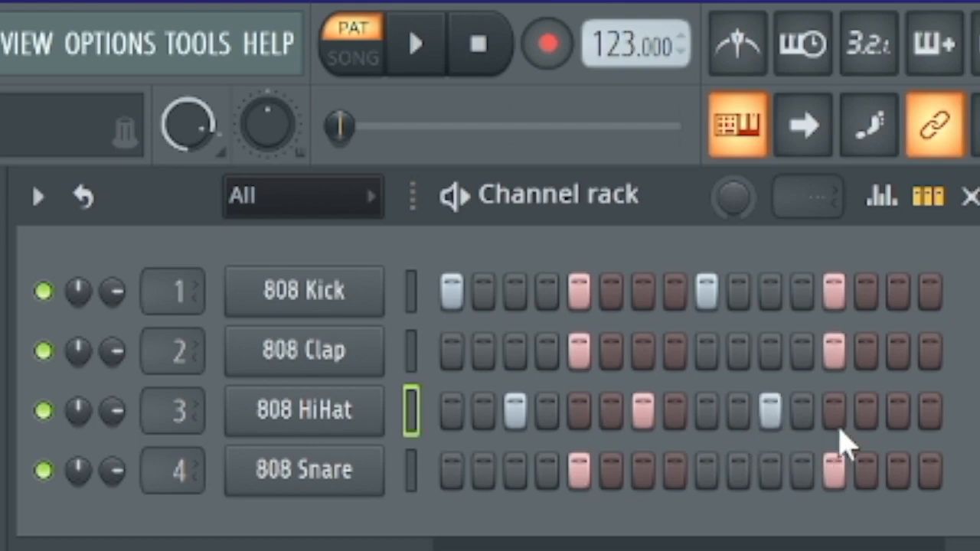
pyautogui.click(895, 410)
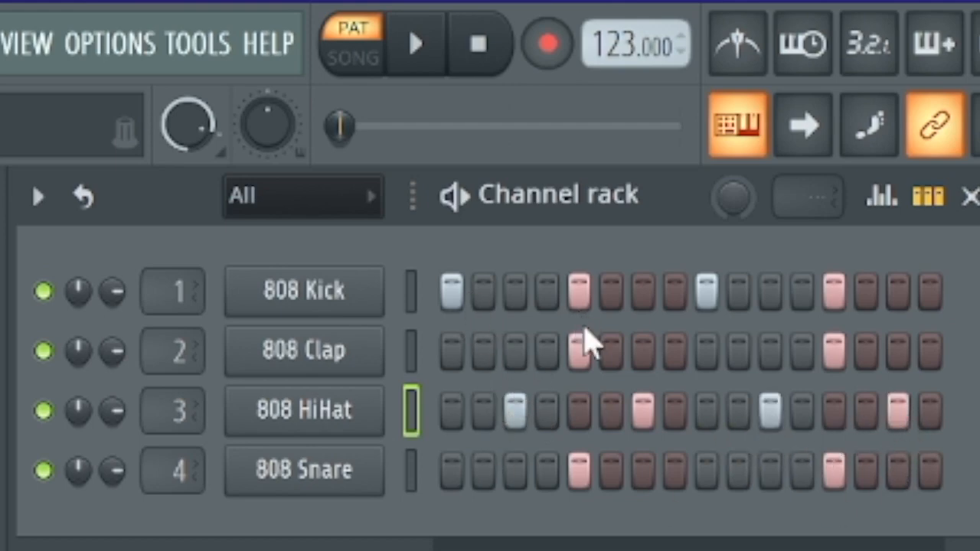
pyautogui.click(417, 43)
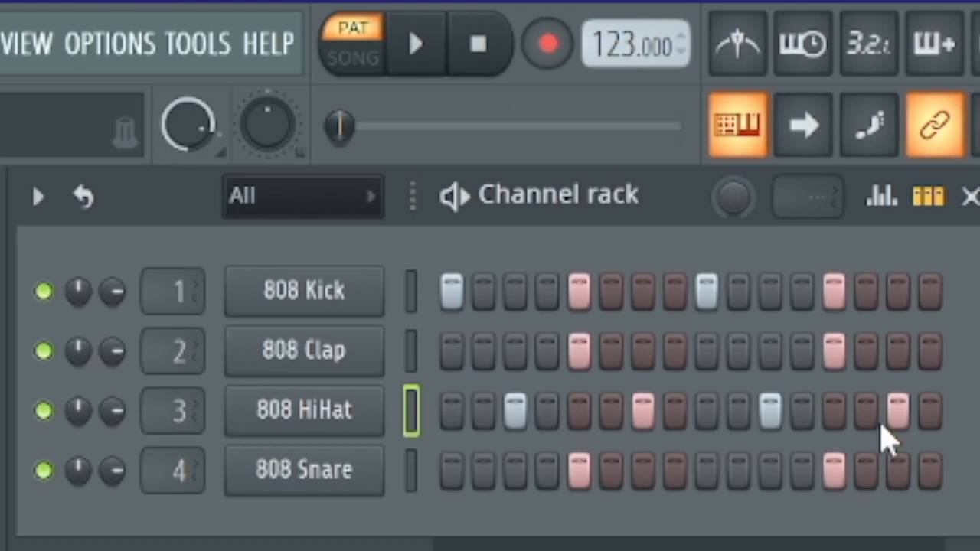
pyautogui.click(417, 43)
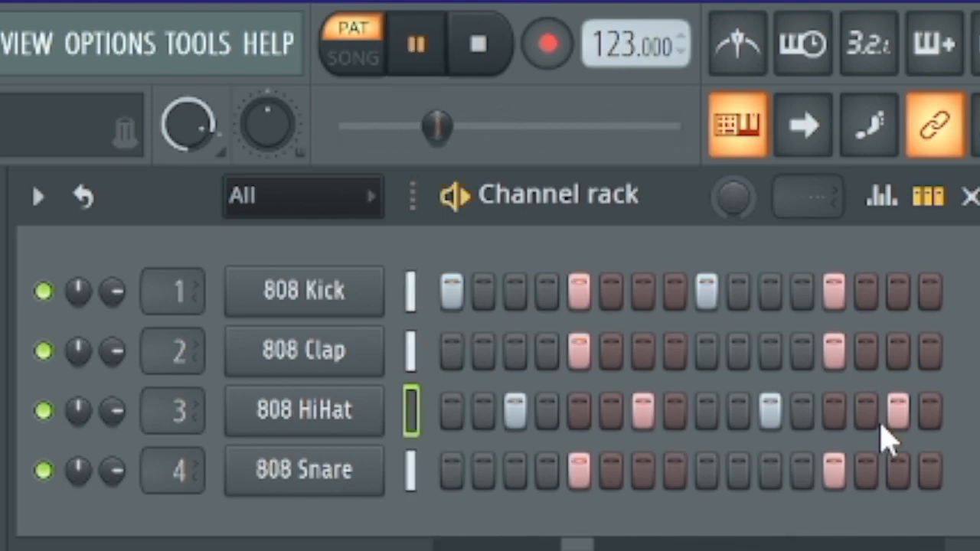
pyautogui.click(413, 43)
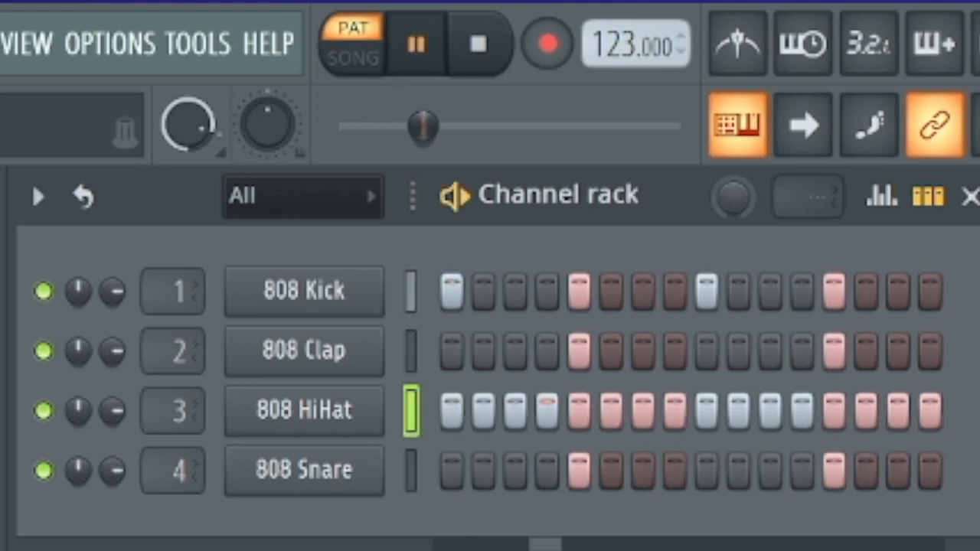
# - Toggle playback while the 808 HiHat row fills all sixteen steps
pyautogui.click(417, 43)
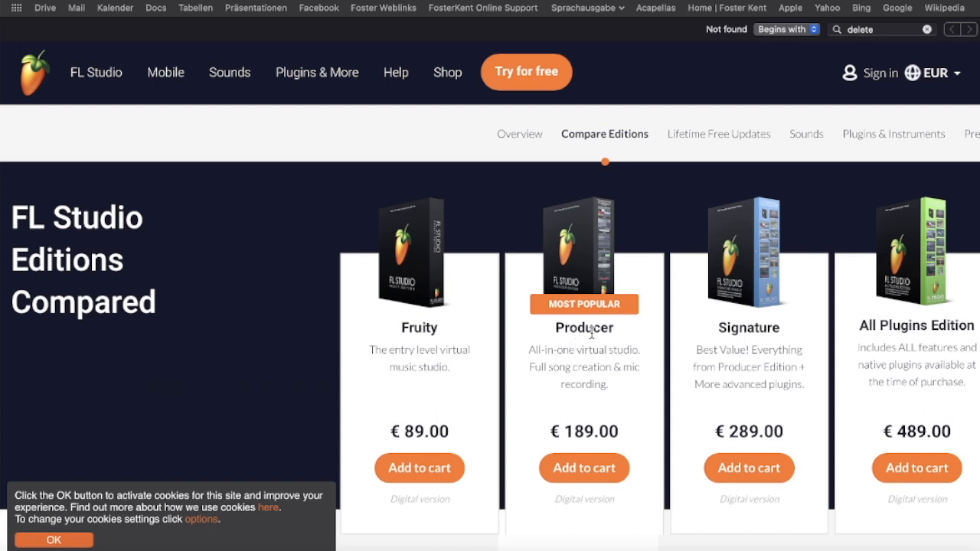
pyautogui.moveTo(771, 334)
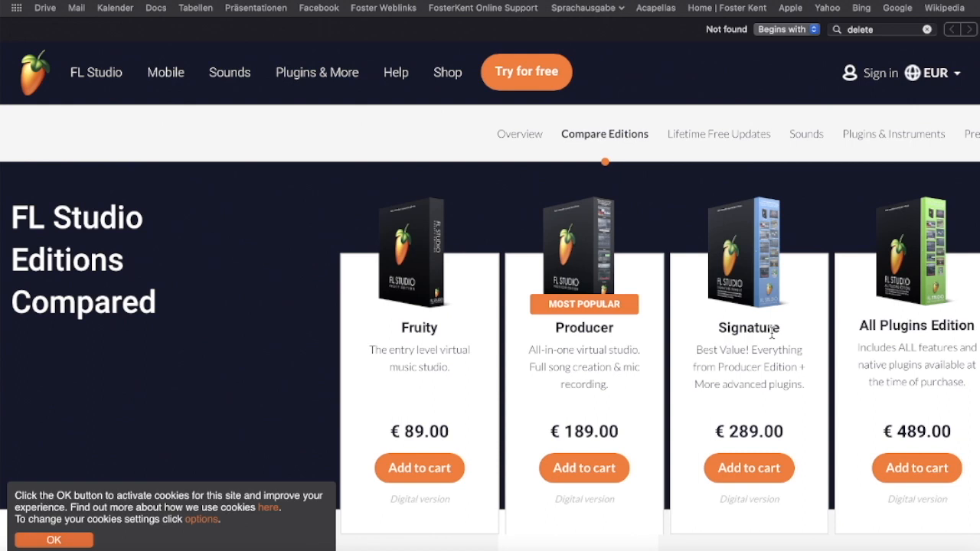
pyautogui.moveTo(574, 186)
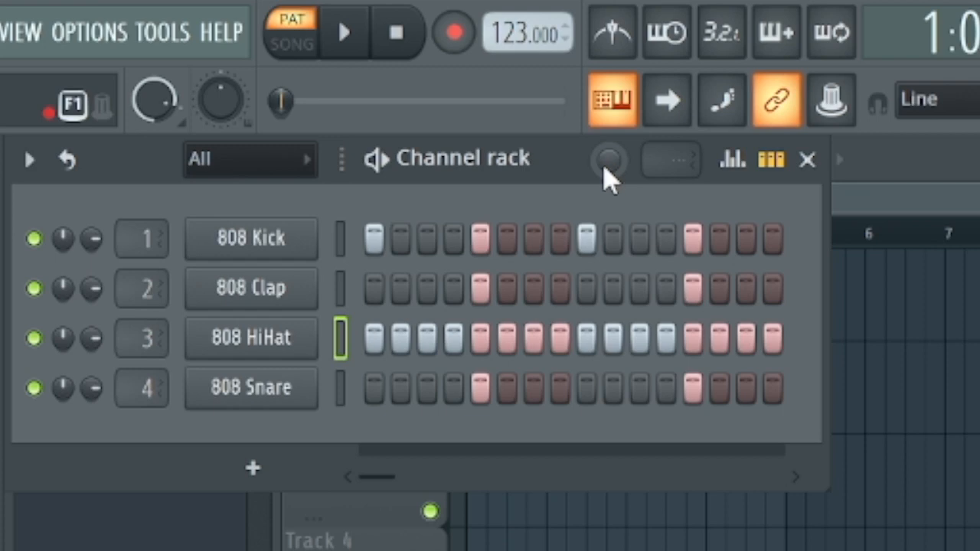
pyautogui.moveTo(613, 187)
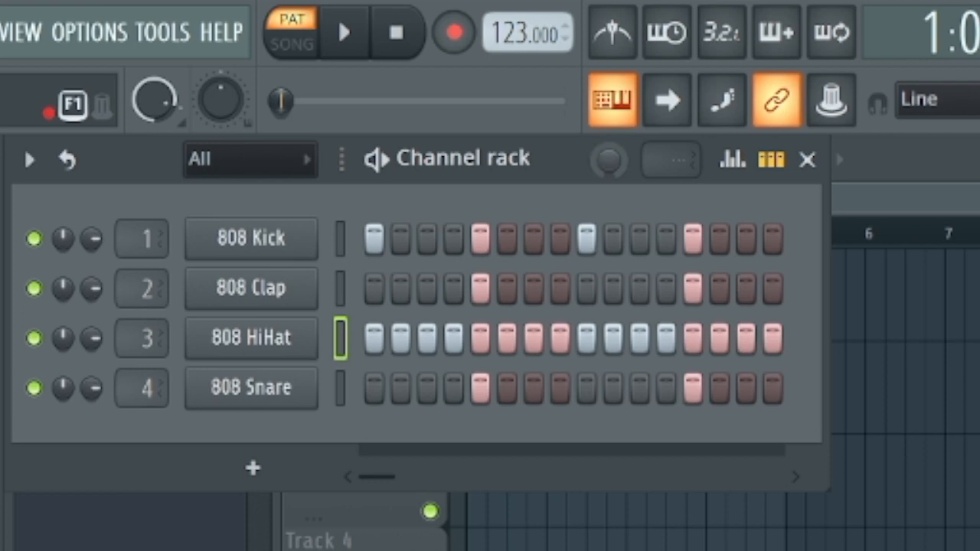
pyautogui.moveTo(612, 169)
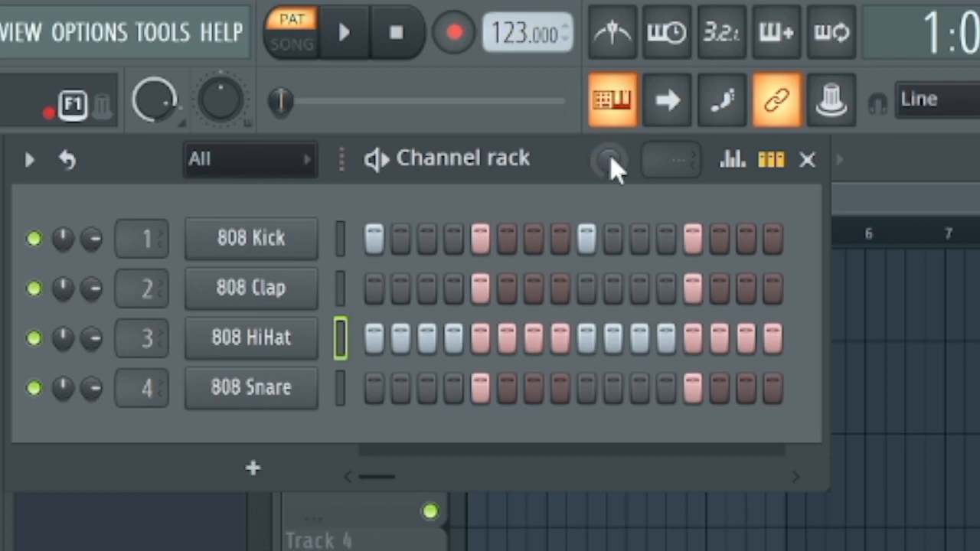
pyautogui.click(343, 32)
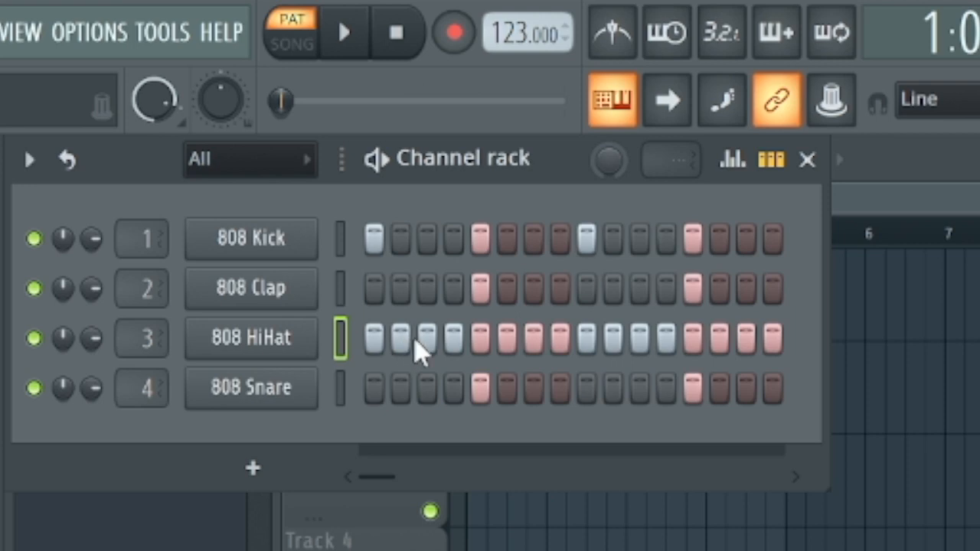
pyautogui.moveTo(407, 355)
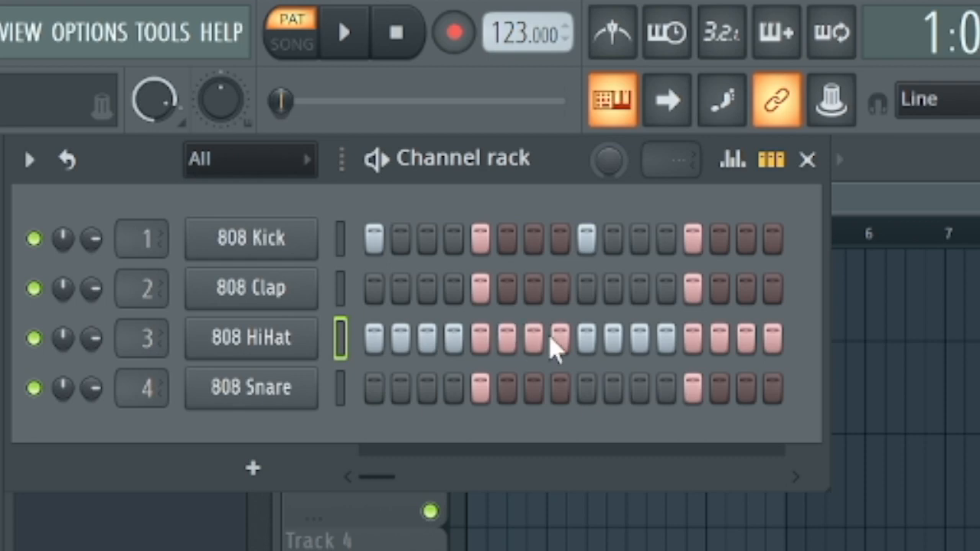
pyautogui.click(559, 339)
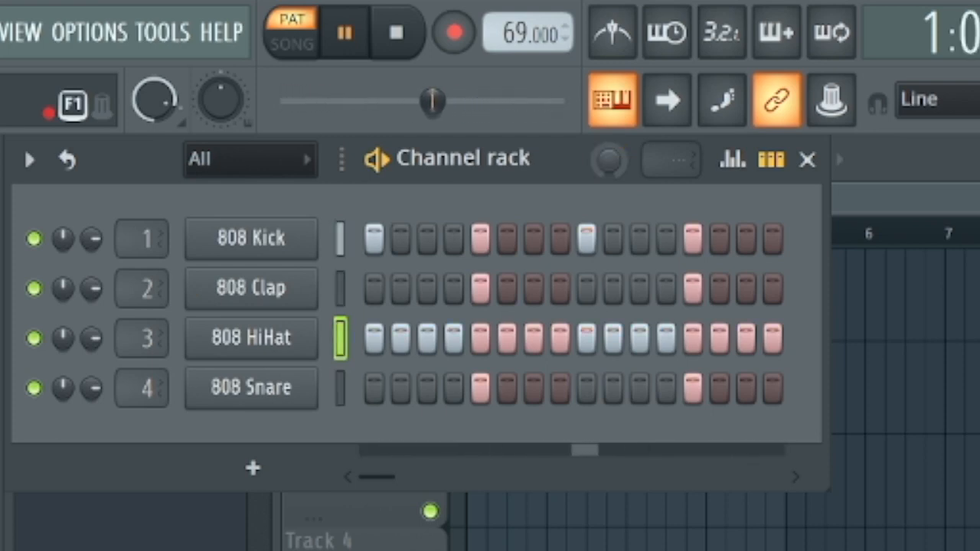
# - Turn up the Channel rack swing while auditioning, leaving tempo at 123 BPM
pyautogui.moveTo(432, 101); pyautogui.dragTo(306, 101)
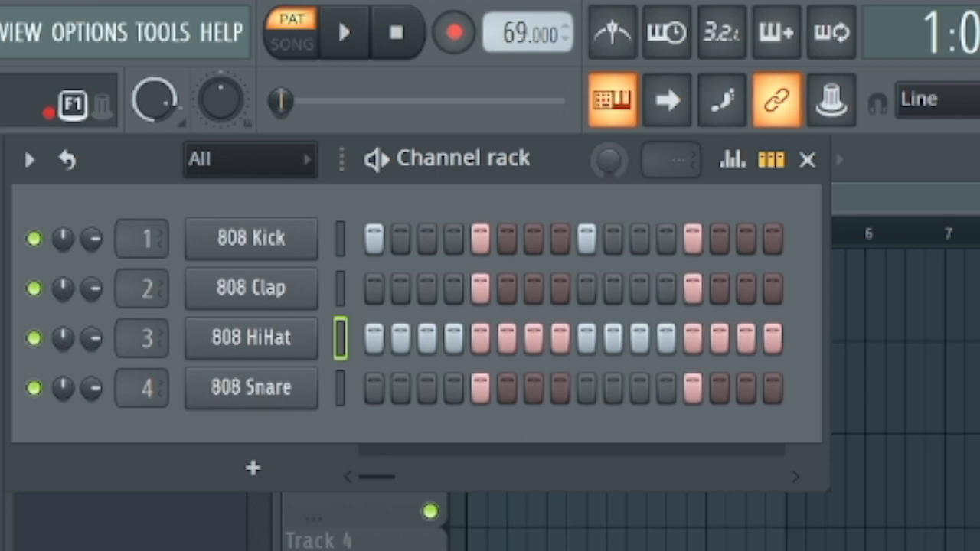
pyautogui.click(343, 32)
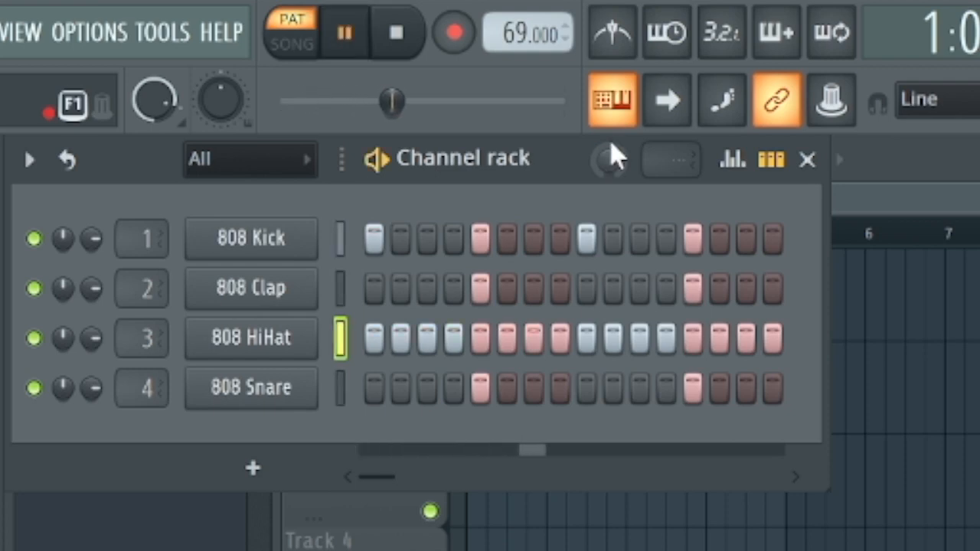
pyautogui.click(343, 32)
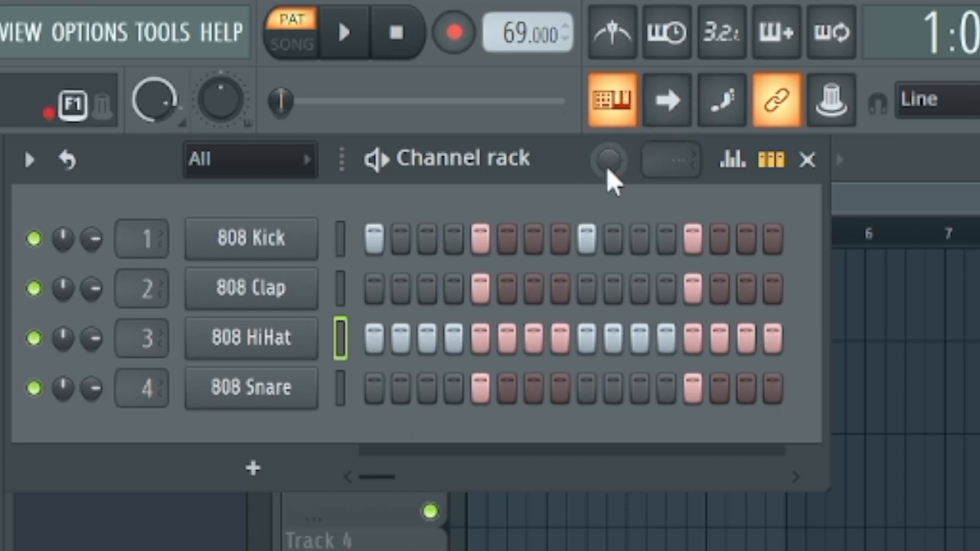
pyautogui.click(343, 32)
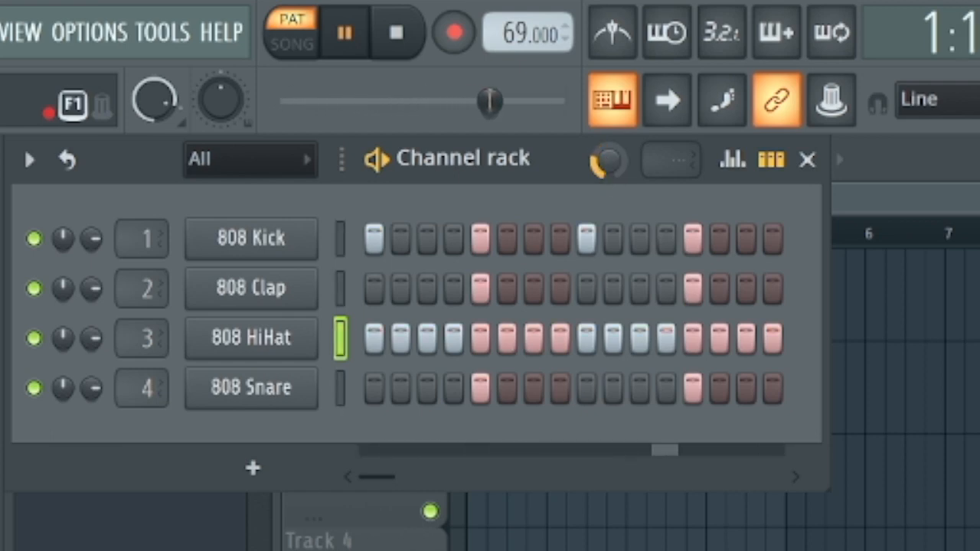
pyautogui.click(343, 33)
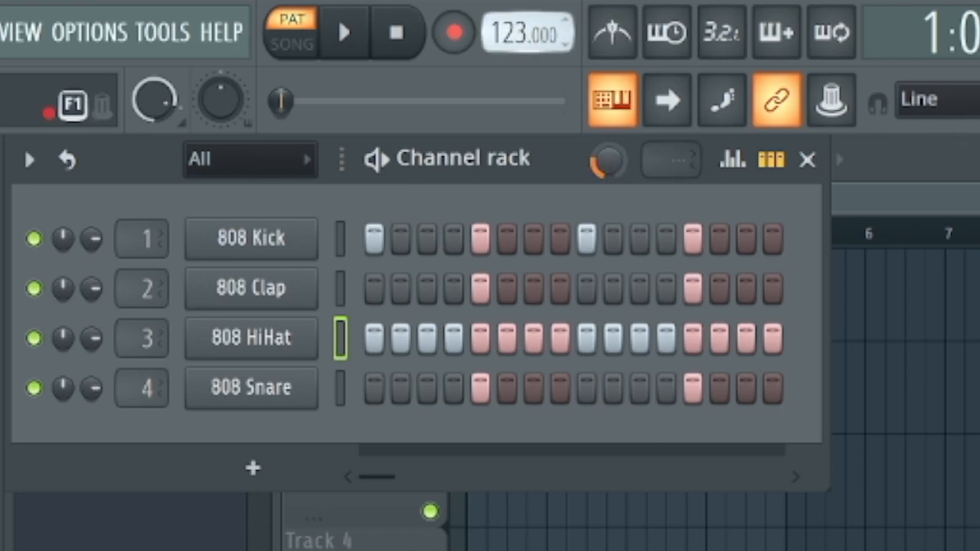
pyautogui.click(345, 32)
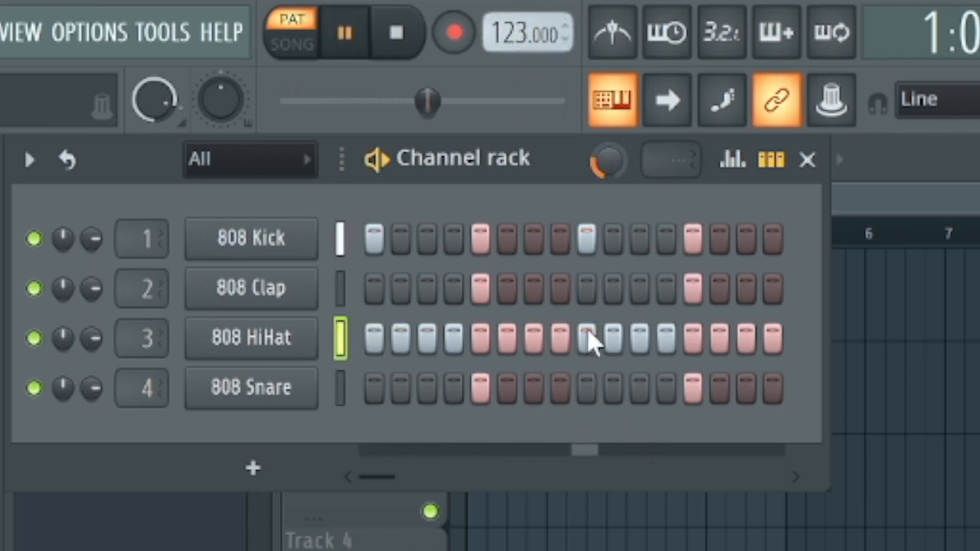
pyautogui.click(343, 32)
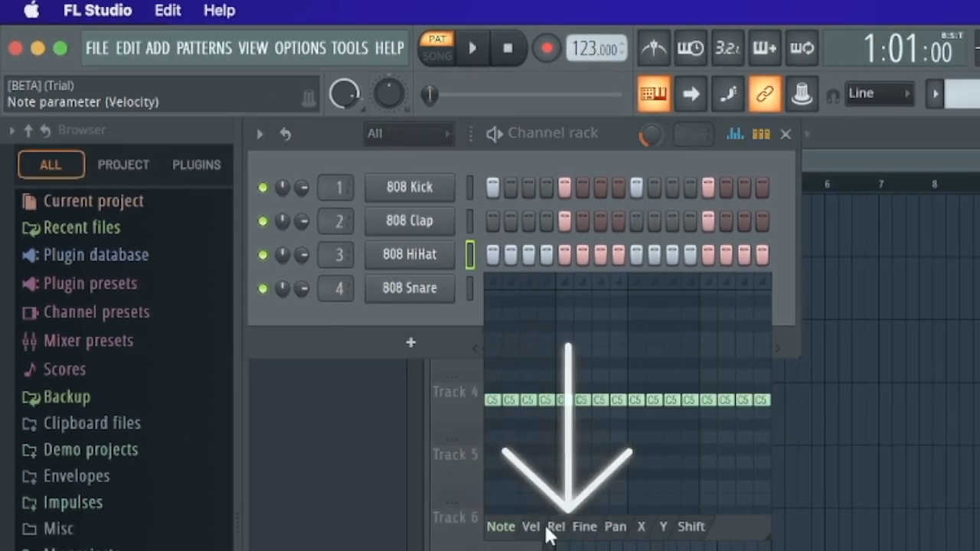
# - Show the graph editor with the 808 Kick's four on-beat note events
pyautogui.click(500, 527)
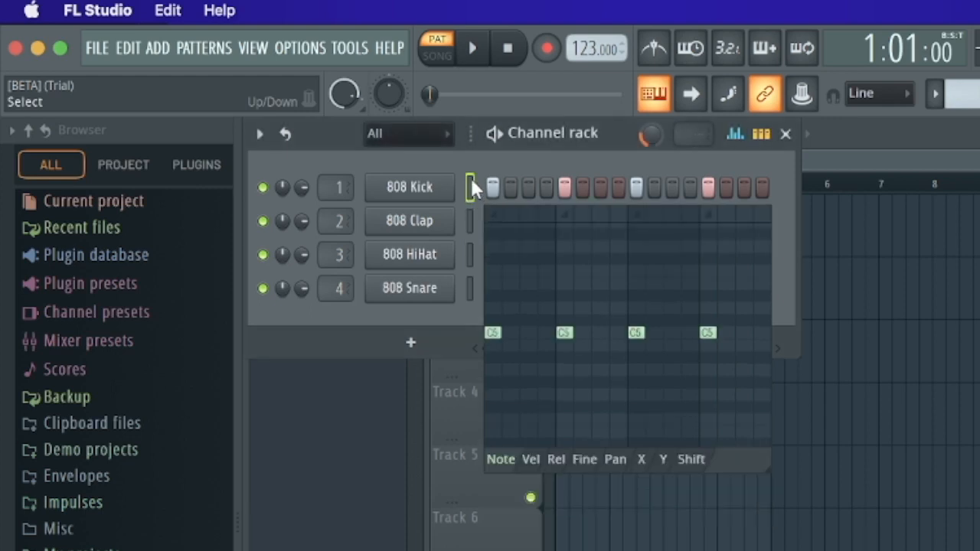
pyautogui.moveTo(472, 193)
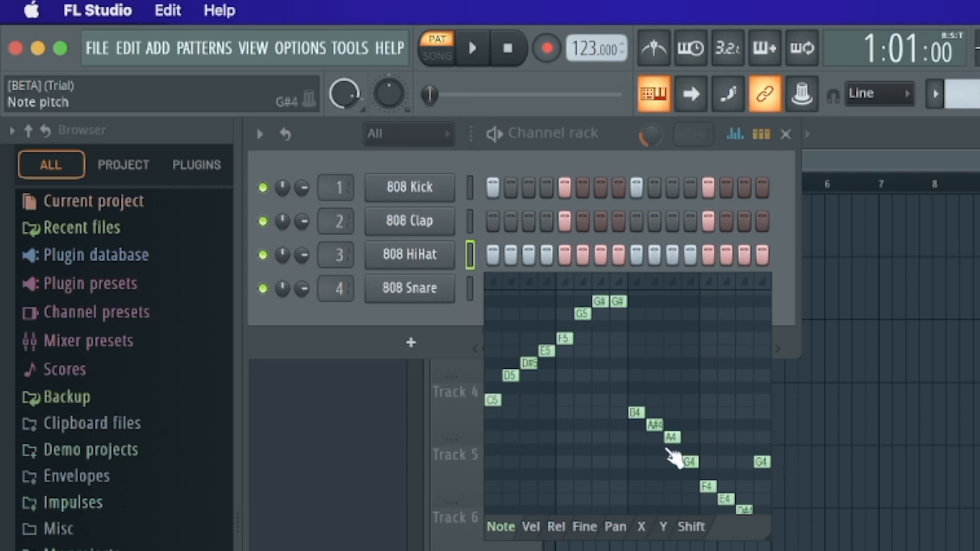
# - Reset hi-hat pitches, draw a left-to-right pan sweep, then level panning back to centre
pyautogui.click(472, 47)
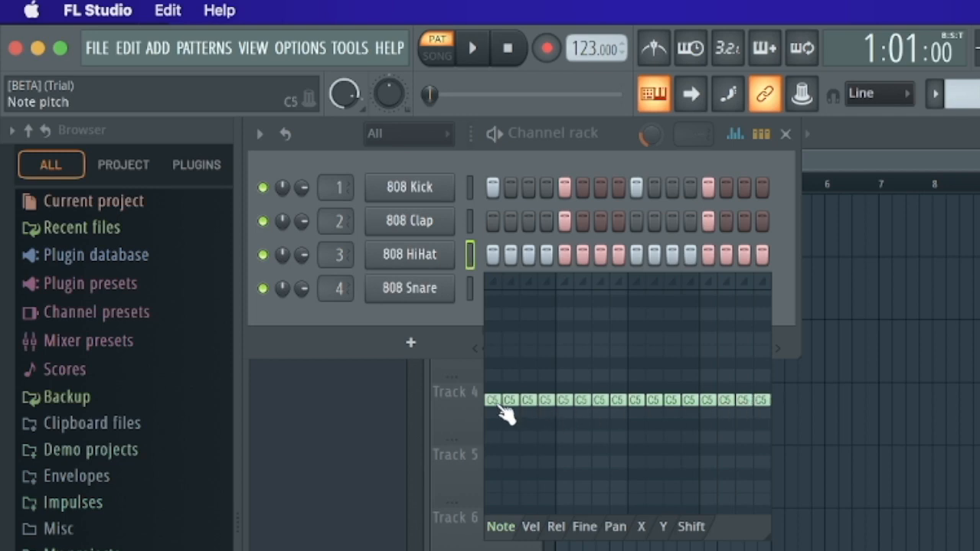
pyautogui.moveTo(705, 406)
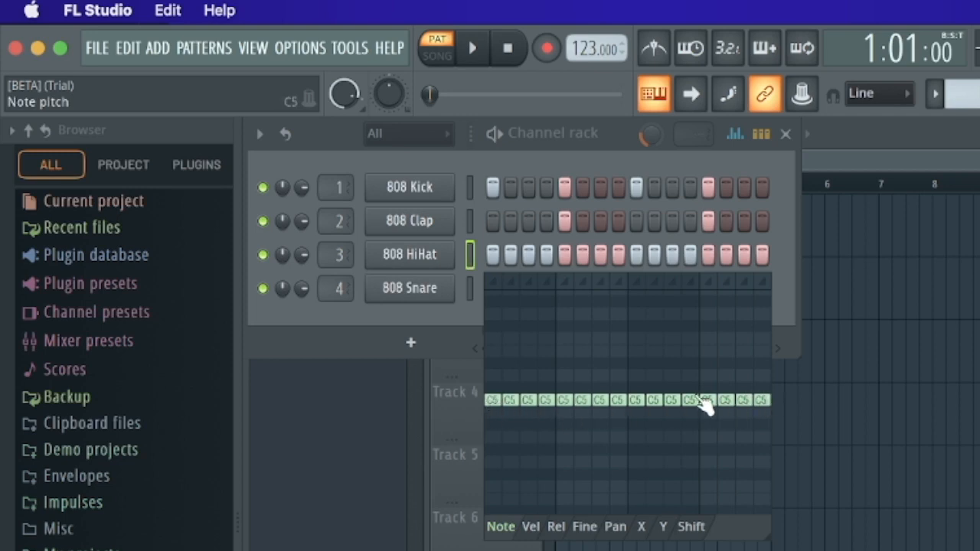
pyautogui.click(472, 48)
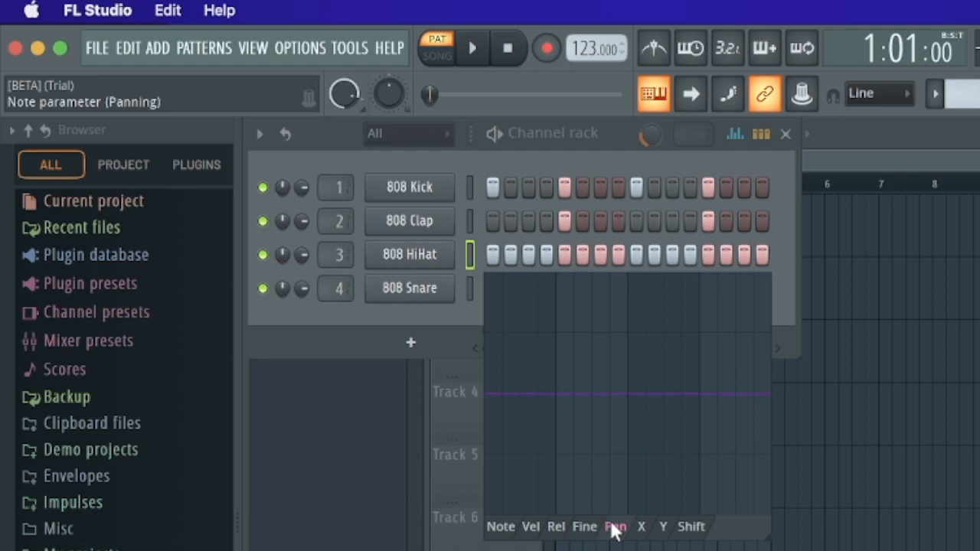
pyautogui.click(616, 527)
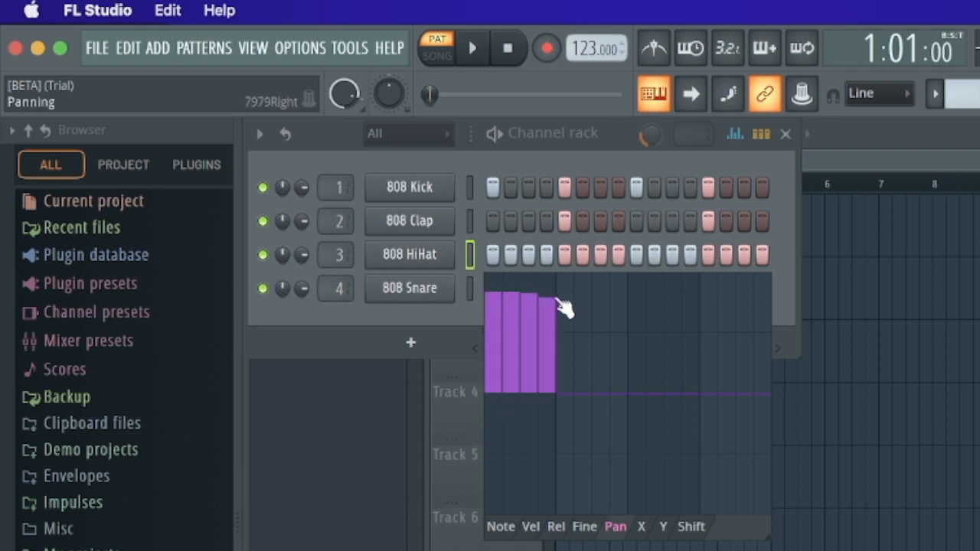
pyautogui.moveTo(559, 306); pyautogui.dragTo(769, 517)
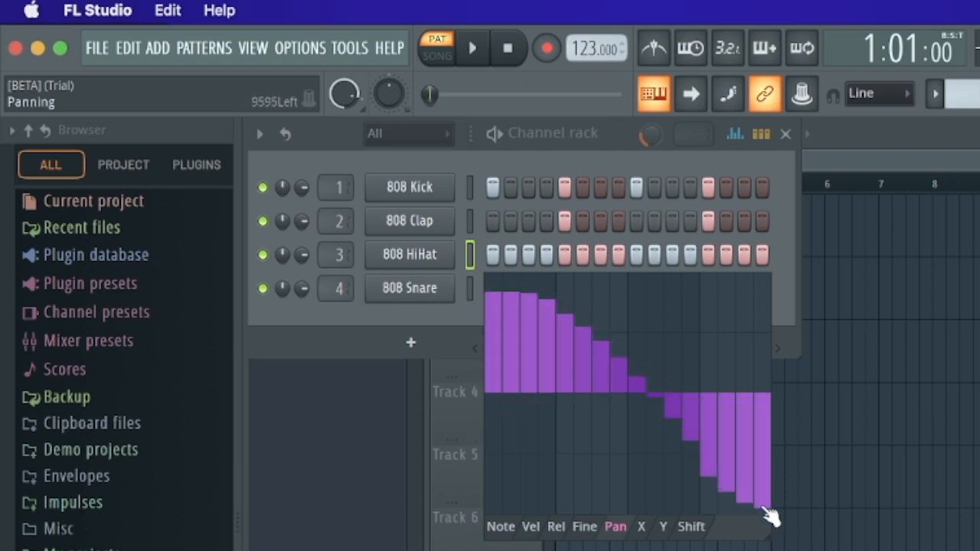
pyautogui.click(472, 47)
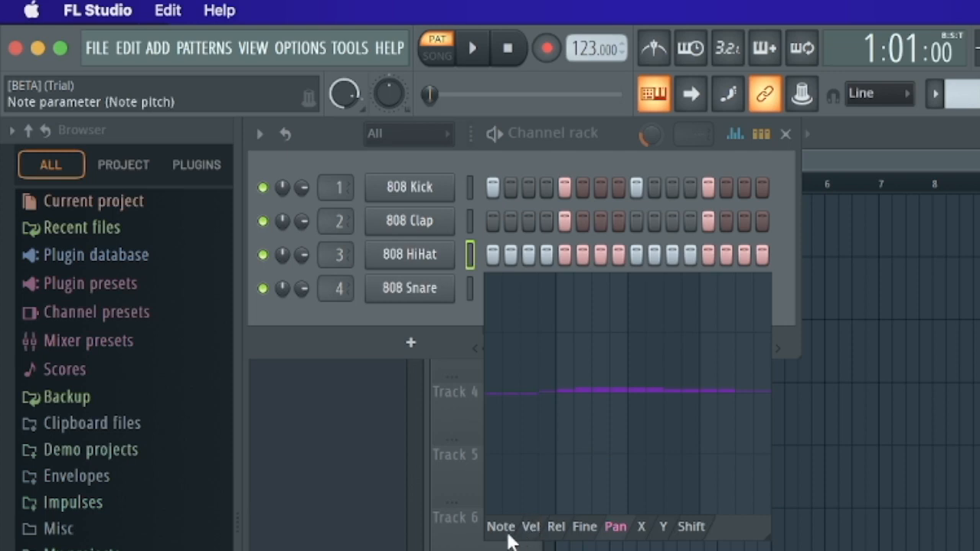
# - Show the HiHat velocities in the graph editor and sketch a first ramp, then stop playback
pyautogui.click(530, 526)
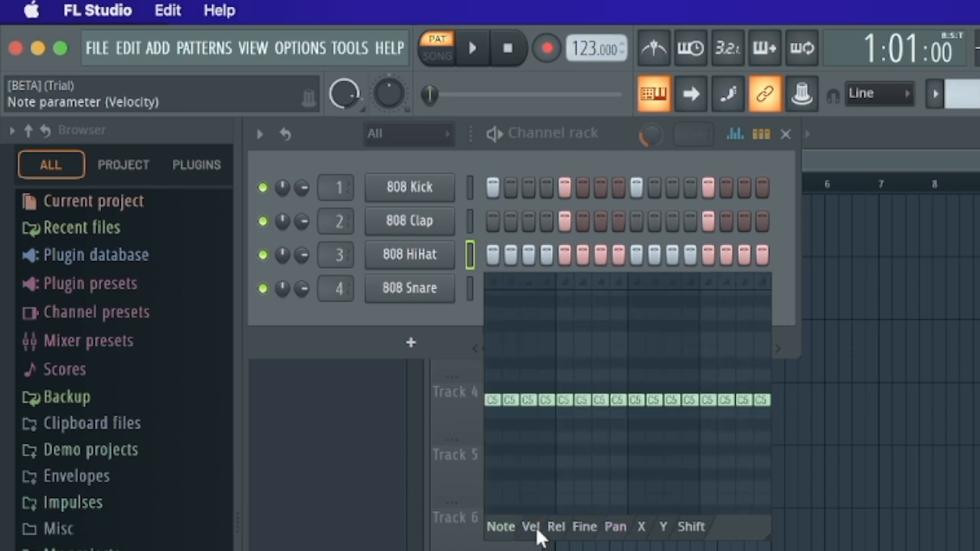
pyautogui.click(530, 527)
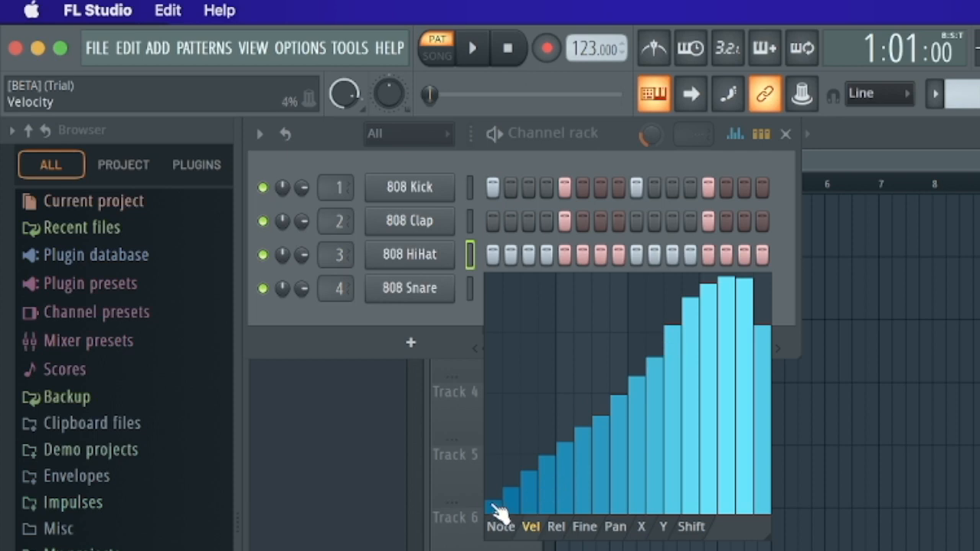
pyautogui.moveTo(498, 508); pyautogui.dragTo(605, 456)
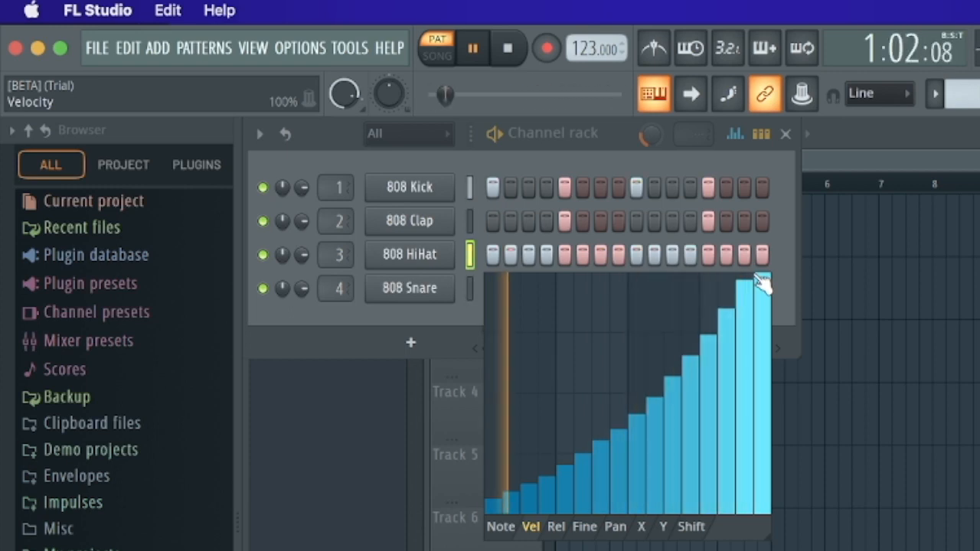
pyautogui.click(471, 48)
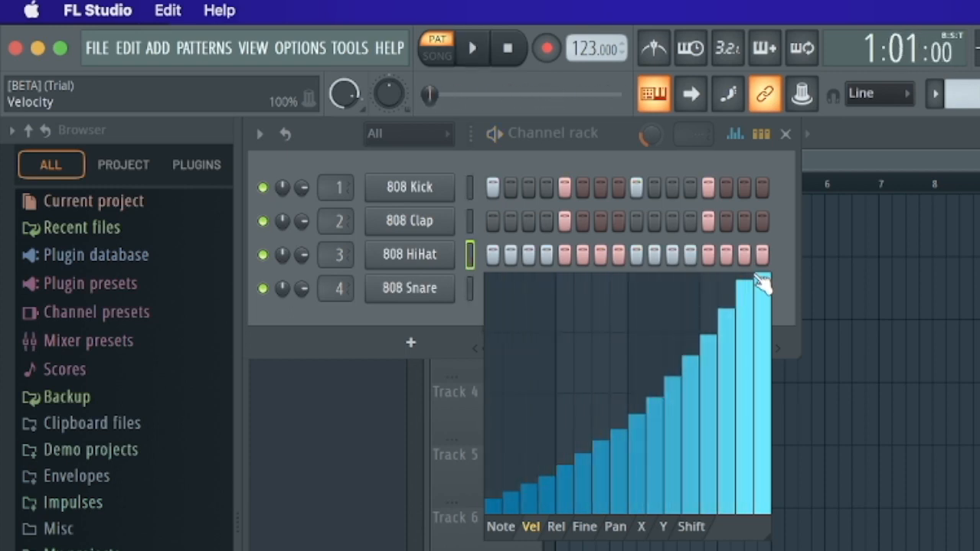
# - Redraw all sixteen HiHat velocities flat at one low level and play the pattern
pyautogui.moveTo(758, 284); pyautogui.dragTo(588, 382)
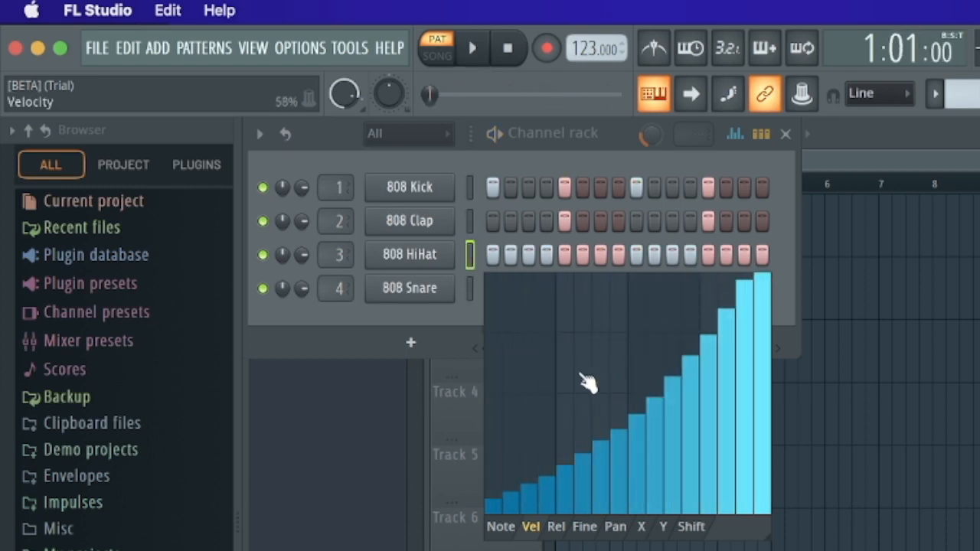
pyautogui.moveTo(589, 380); pyautogui.dragTo(502, 505)
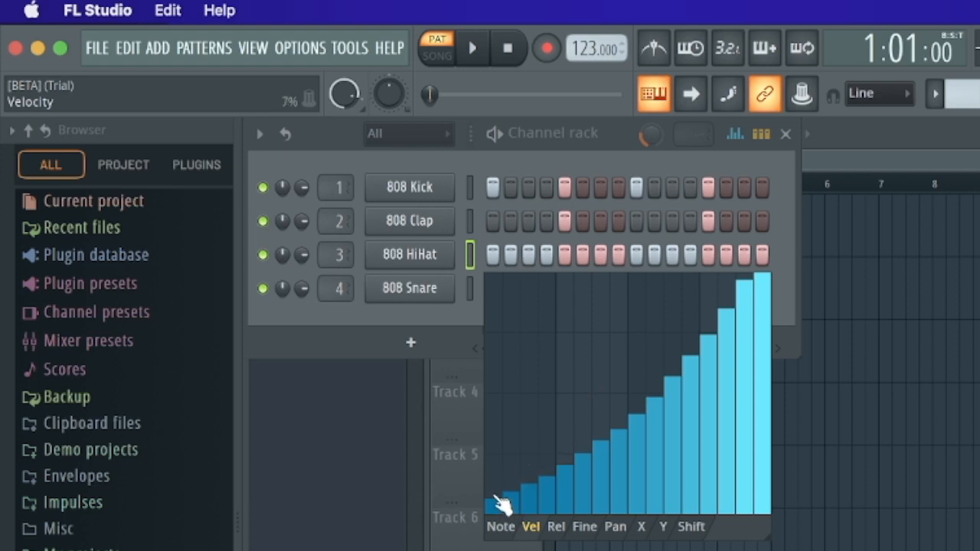
pyautogui.moveTo(502, 505); pyautogui.dragTo(598, 503)
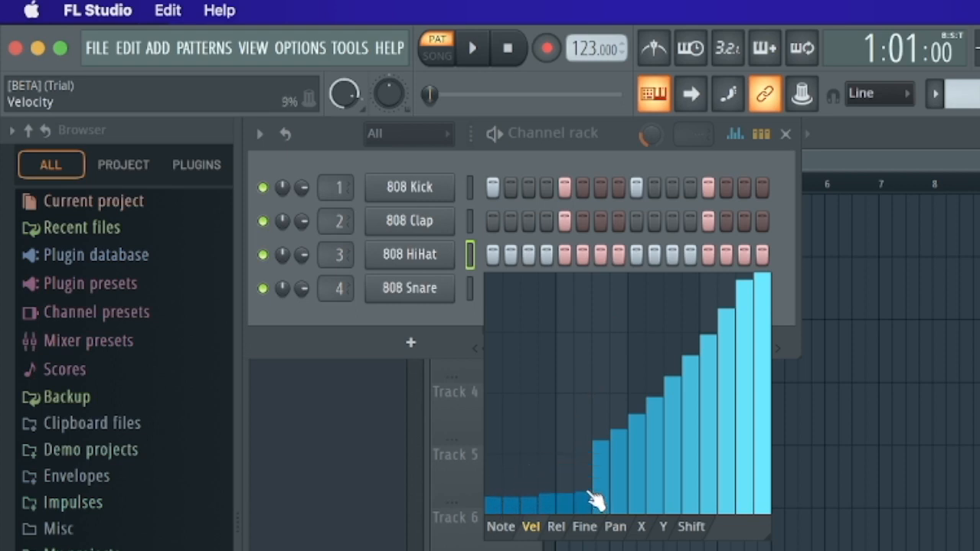
pyautogui.moveTo(597, 502); pyautogui.dragTo(758, 502)
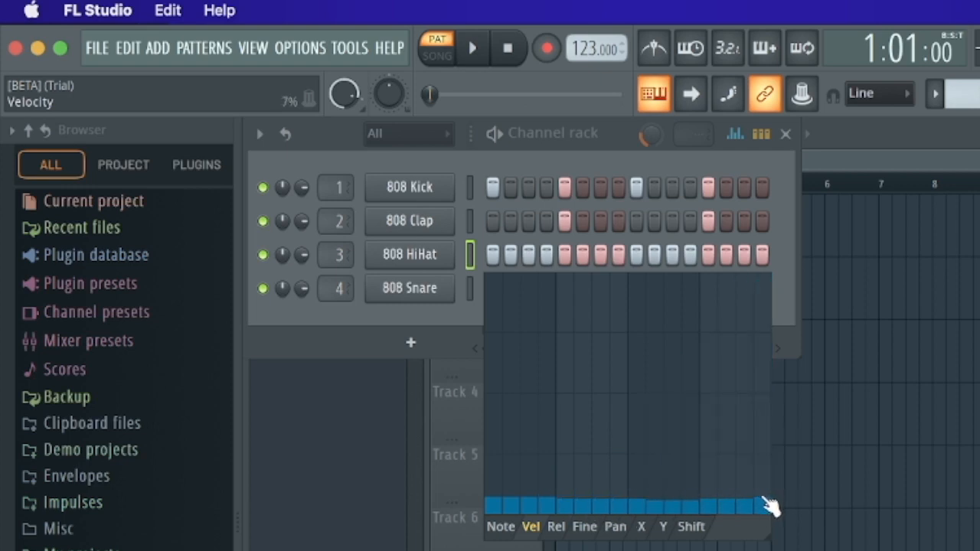
pyautogui.click(472, 47)
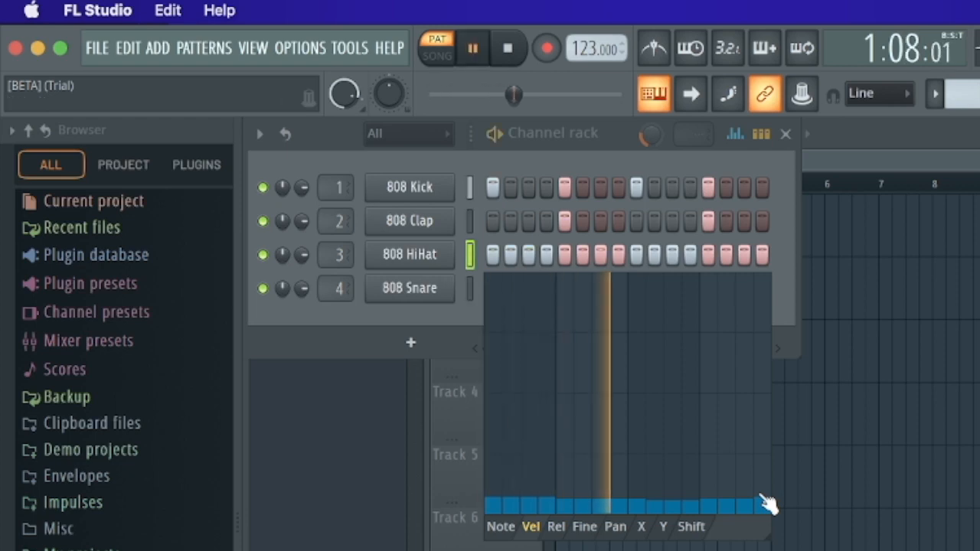
# - Raise HiHat steps 3, 7, 11 and 15 to high velocity as accents, then stop playback
pyautogui.moveTo(769, 502); pyautogui.dragTo(498, 498)
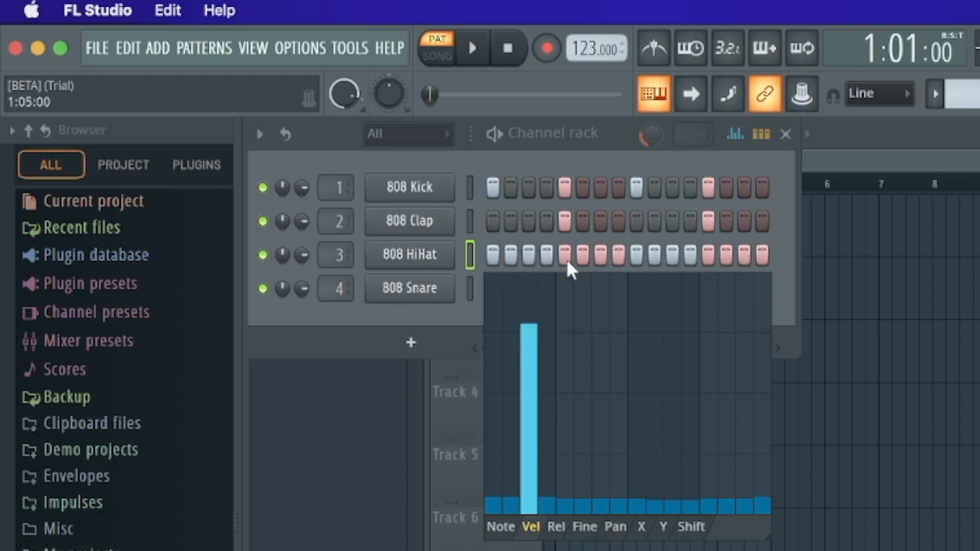
pyautogui.moveTo(532, 263)
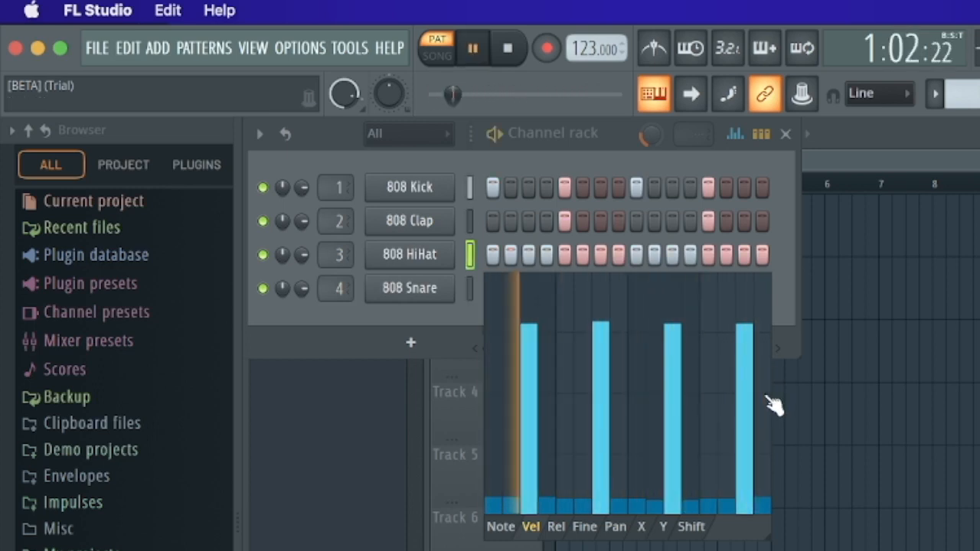
pyautogui.click(472, 48)
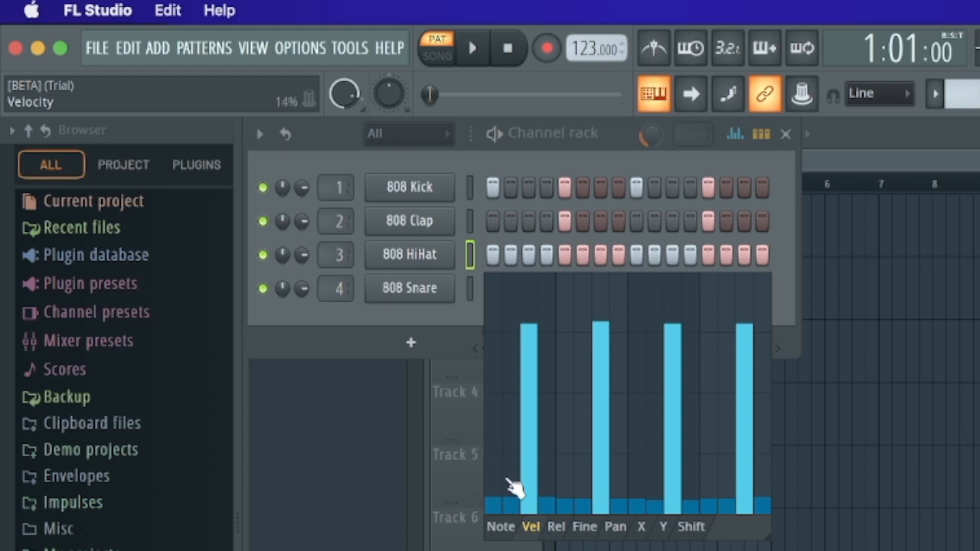
# - Draw uneven mid-level velocities on the quiet HiHat steps between the four accents
pyautogui.moveTo(493, 503); pyautogui.dragTo(493, 456)
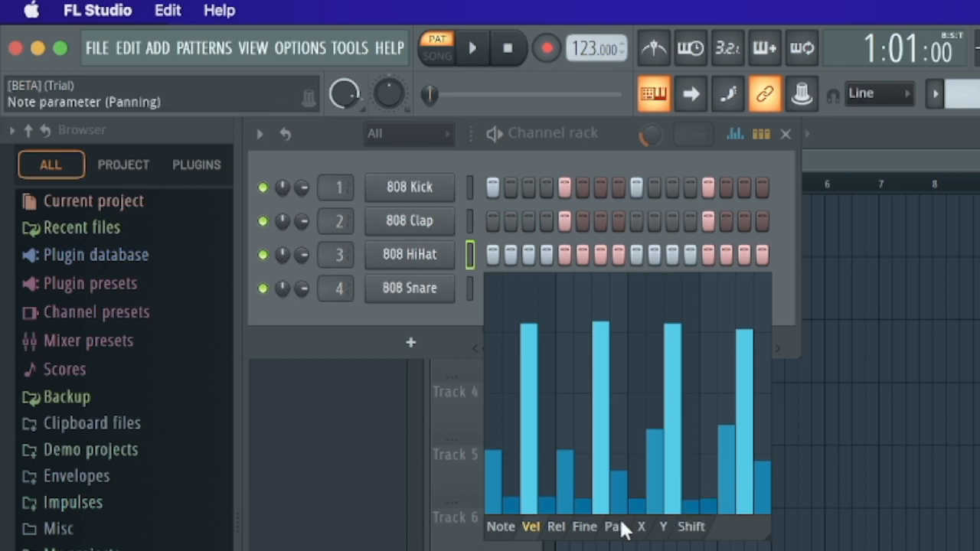
pyautogui.moveTo(625, 533)
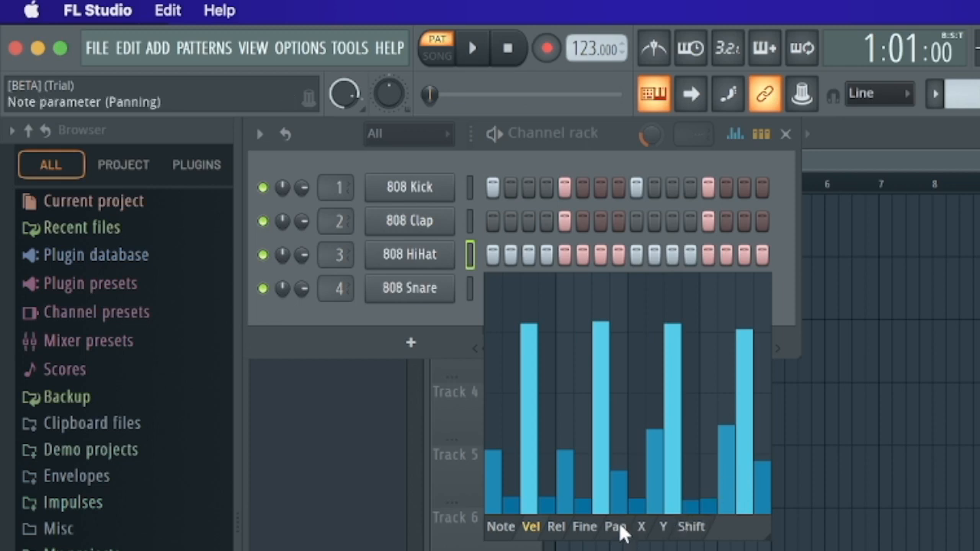
# - Switch the graph editor to Pan and draw varied left-right panning across the HiHat steps
pyautogui.click(616, 527)
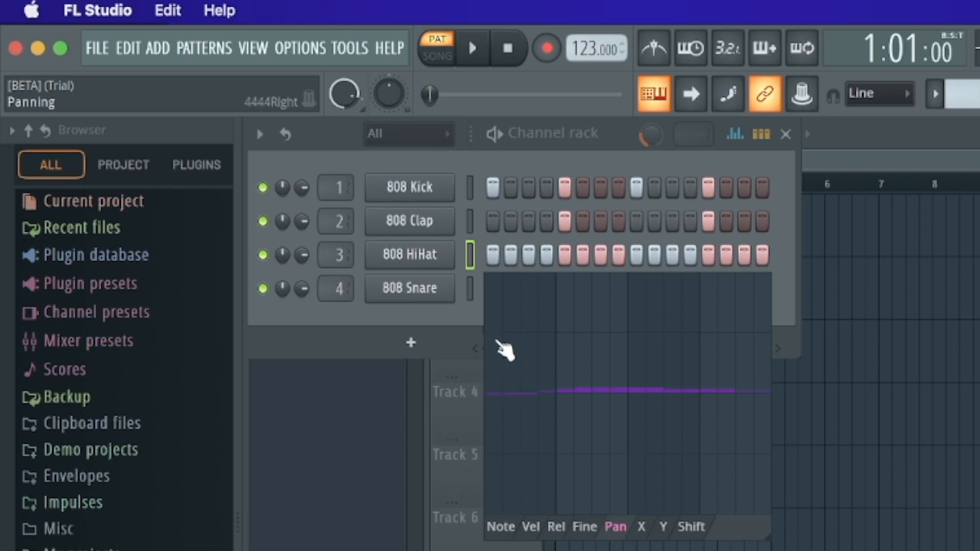
pyautogui.moveTo(502, 352); pyautogui.dragTo(564, 321)
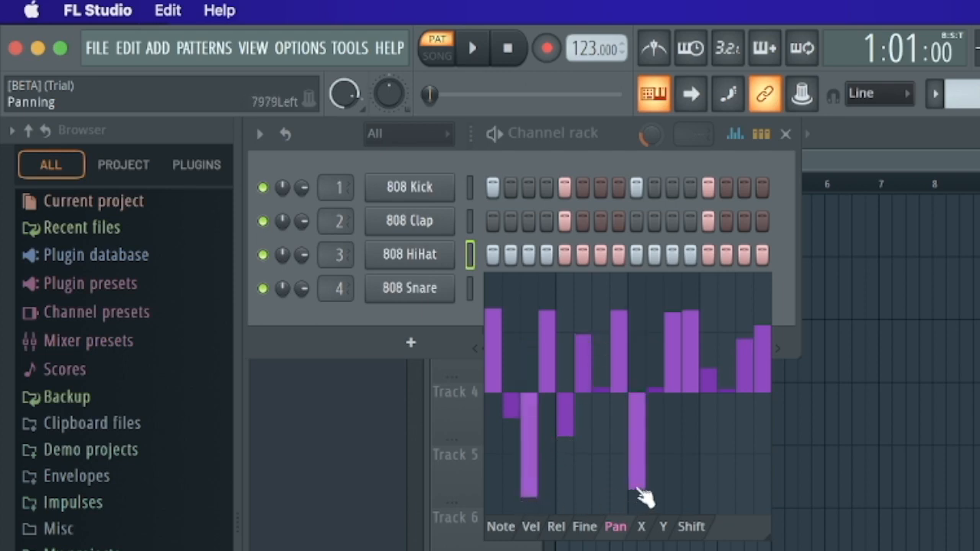
pyautogui.moveTo(643, 497); pyautogui.dragTo(723, 306)
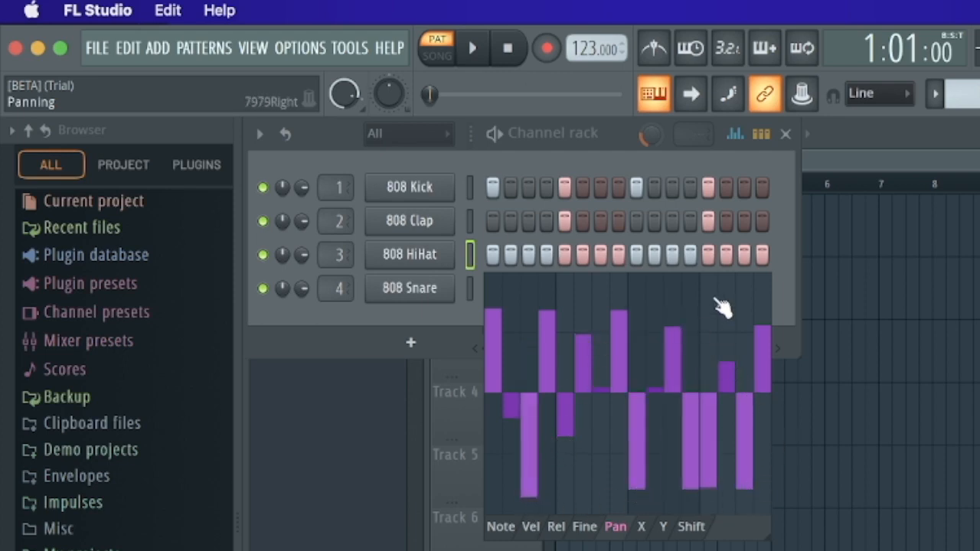
pyautogui.moveTo(723, 306); pyautogui.dragTo(774, 475)
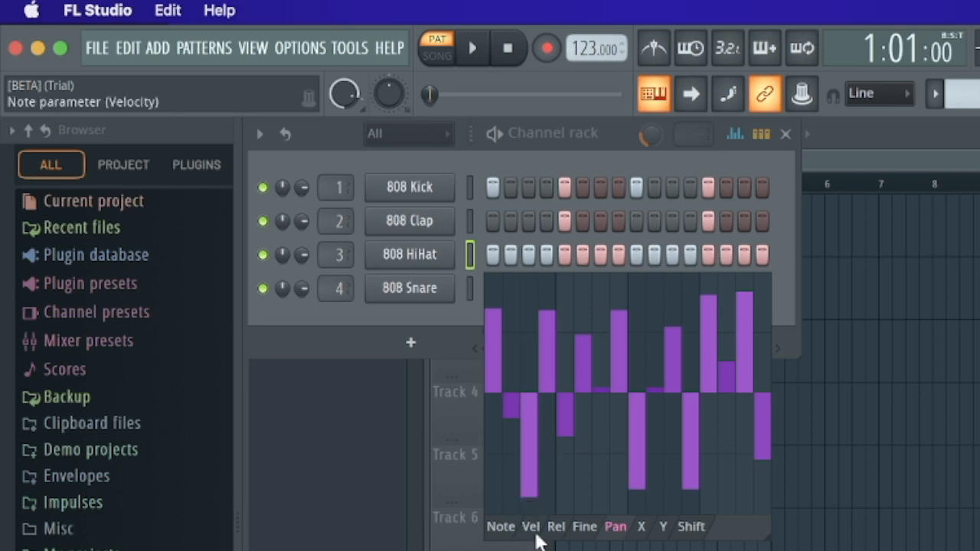
# - Check the velocities, fine-tune the HiHat panning and play the pattern to hear it
pyautogui.click(530, 527)
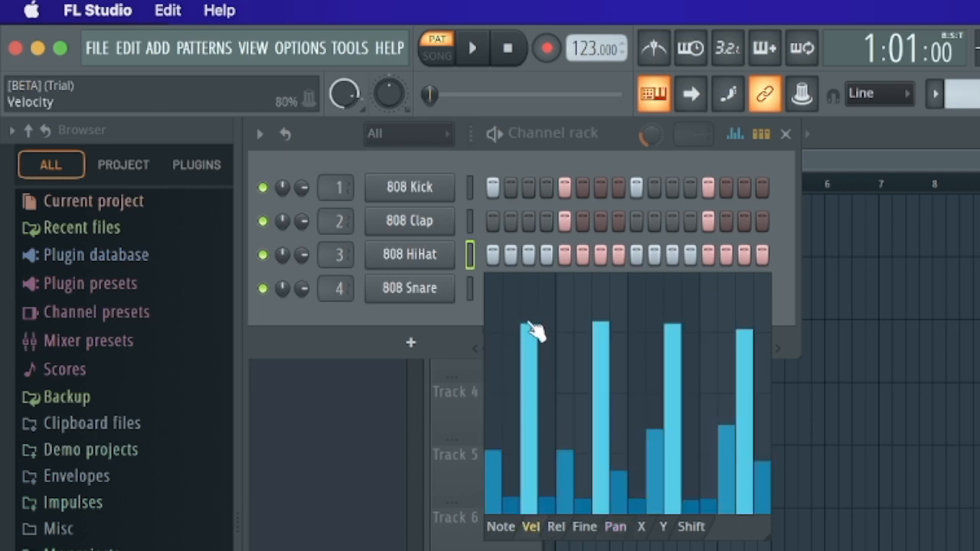
pyautogui.click(616, 527)
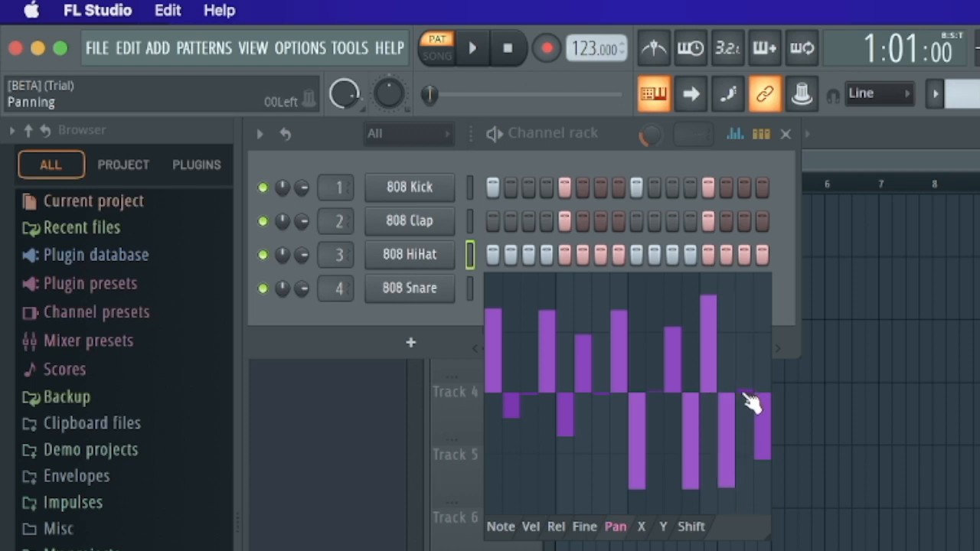
pyautogui.click(472, 48)
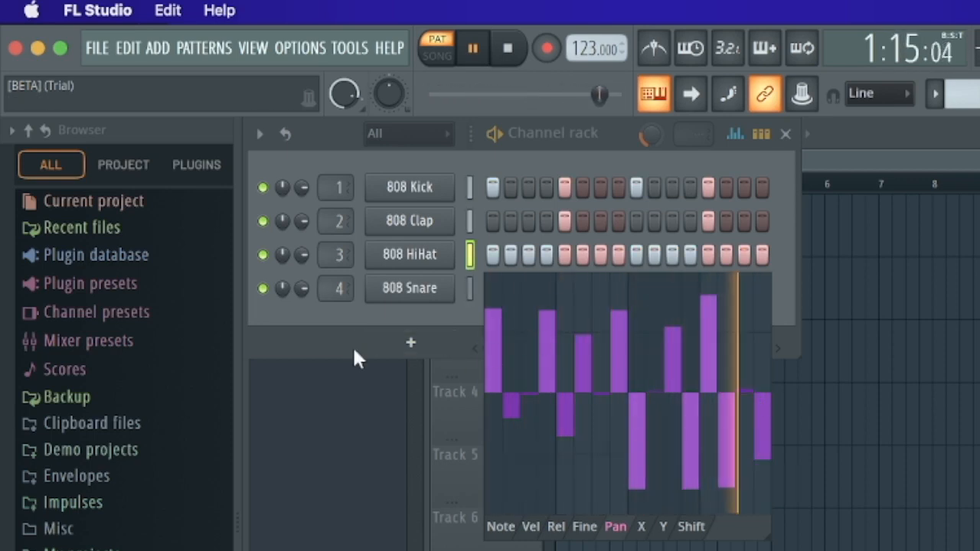
pyautogui.click(472, 48)
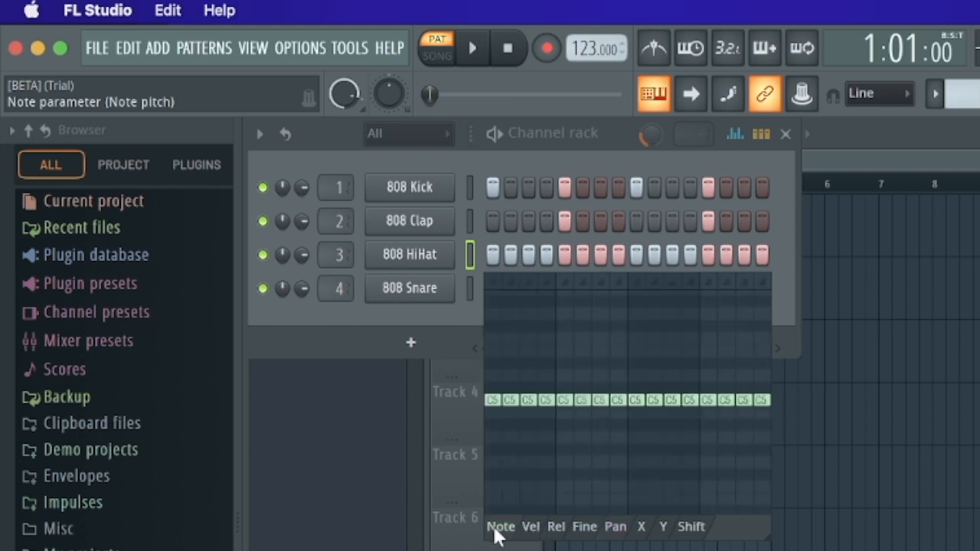
pyautogui.click(472, 48)
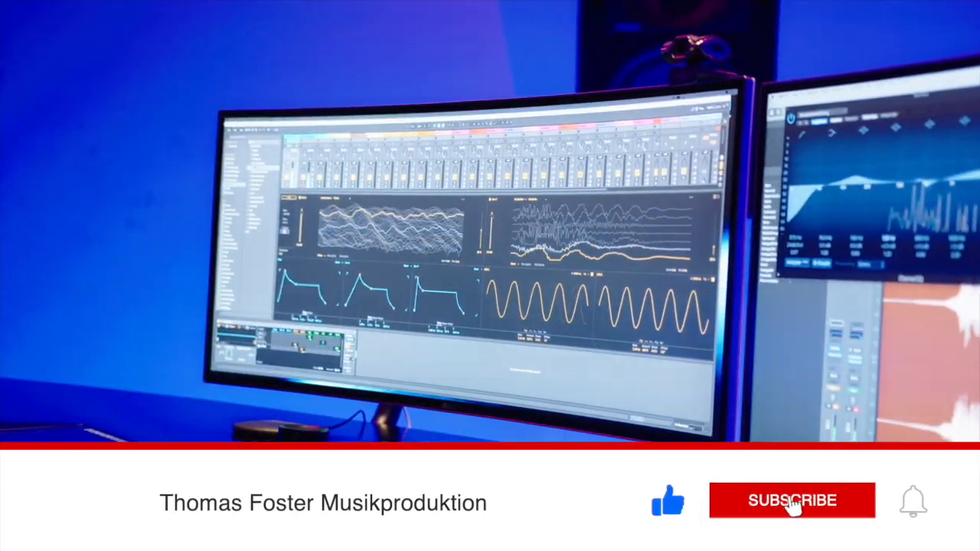
# - Subscribe to the producer's channel from the YouTube end screen
pyautogui.click(792, 499)
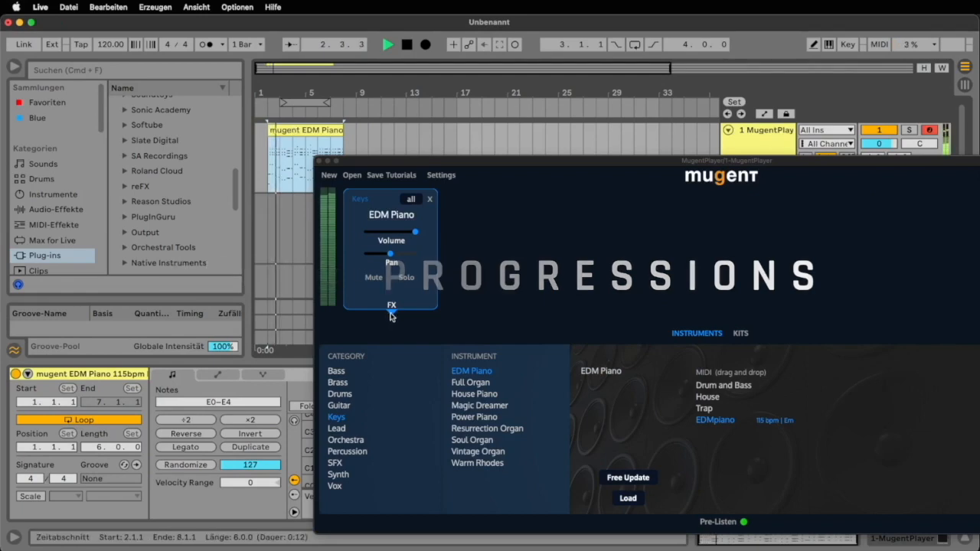
# - Browse the Orchestra, Synth and Keys instrument categories in Mugent Player
pyautogui.click(392, 304)
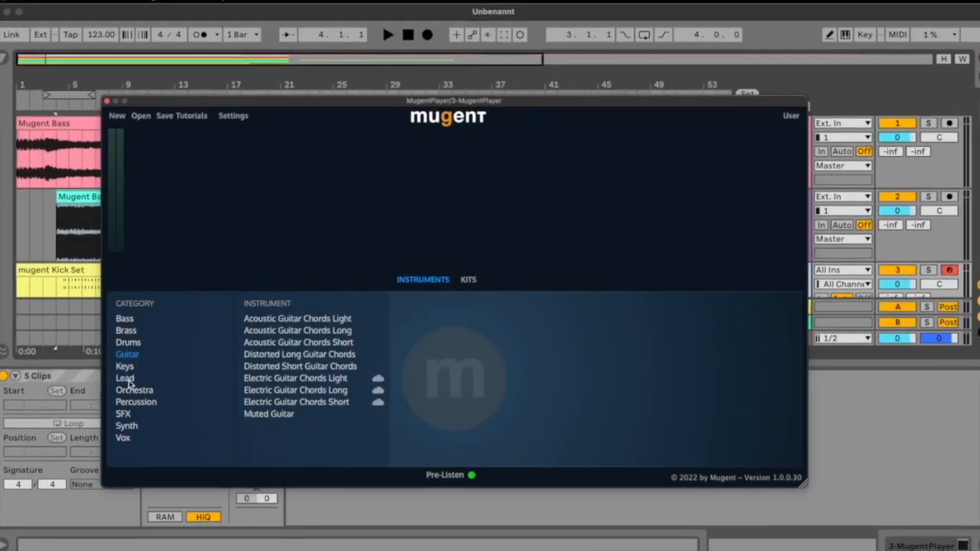
pyautogui.click(134, 390)
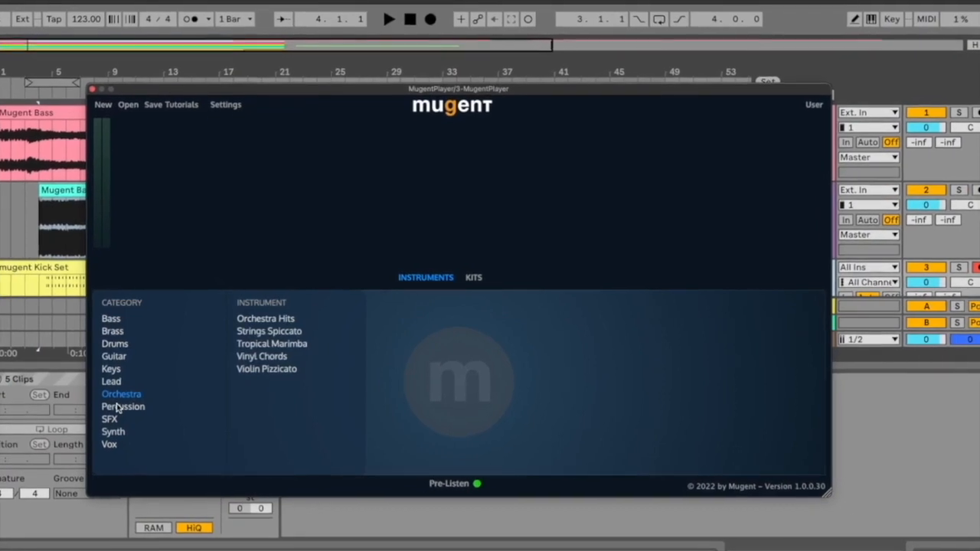
pyautogui.click(113, 431)
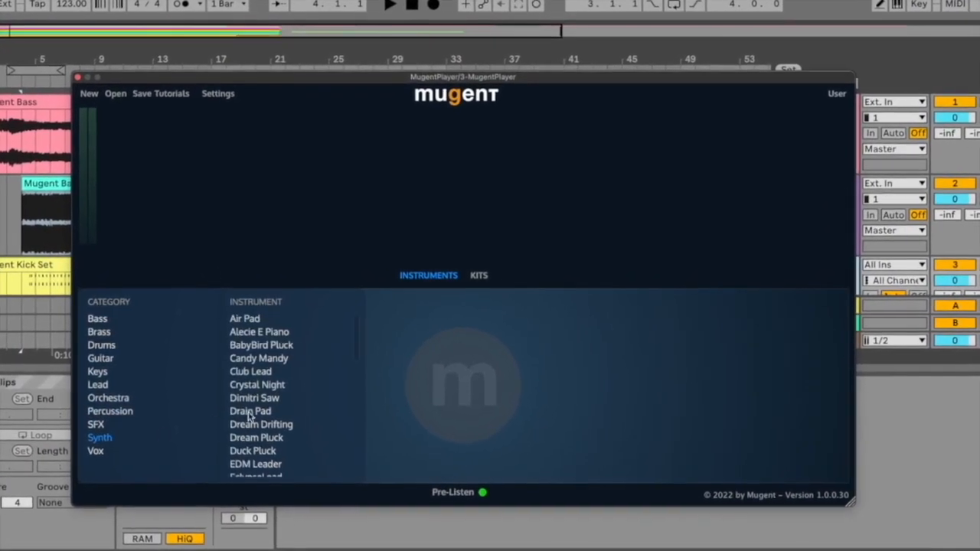
pyautogui.click(251, 410)
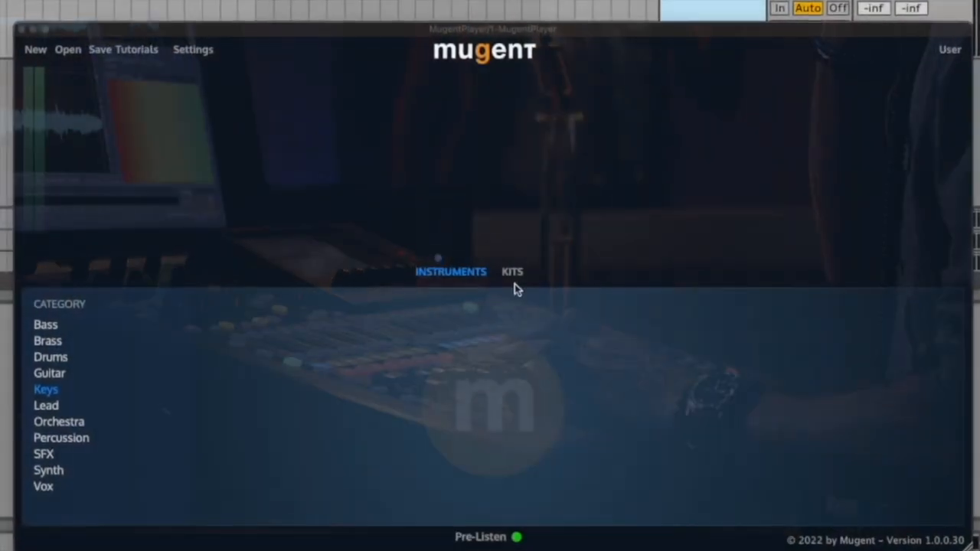
# - Load the Pop House kit, then choose Hip Hop Classic Drums to list its six MIDI patterns
pyautogui.click(512, 271)
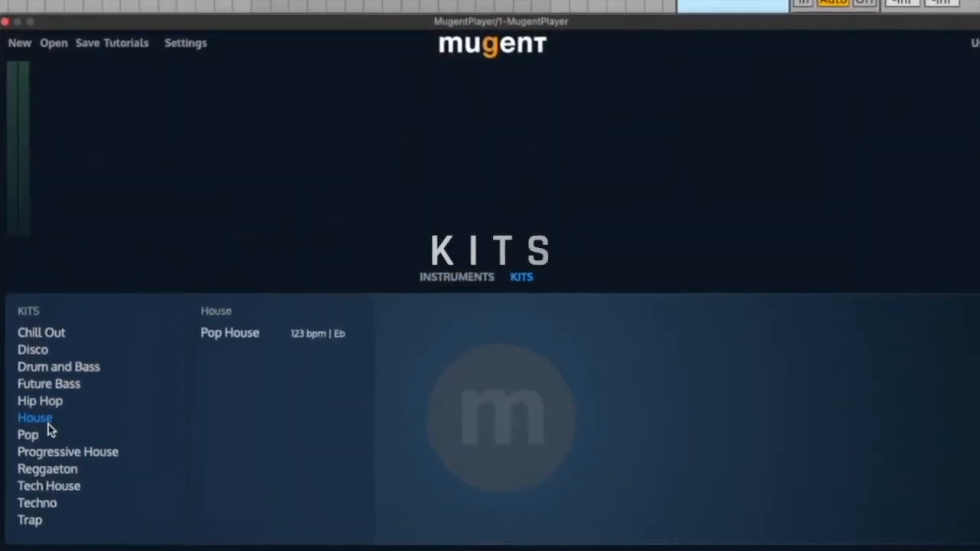
pyautogui.click(230, 334)
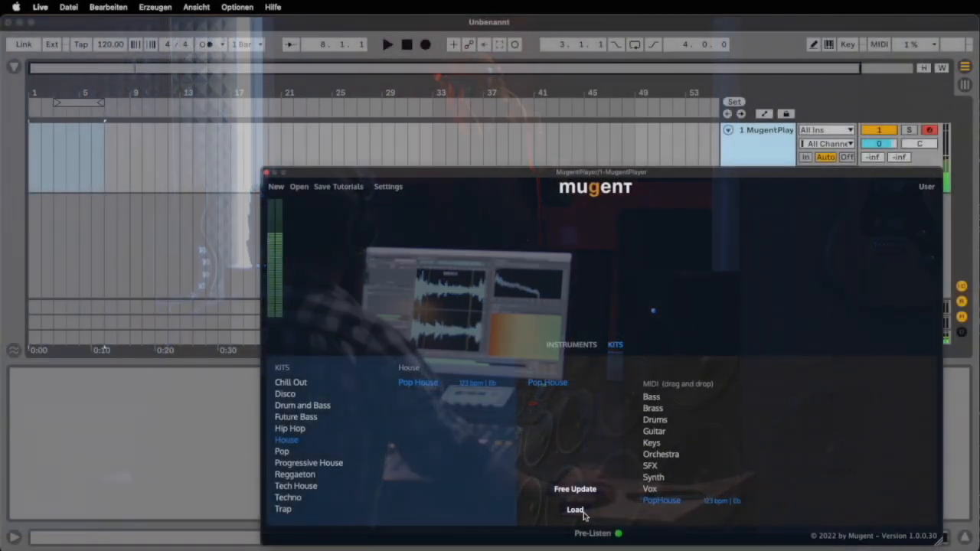
pyautogui.click(576, 508)
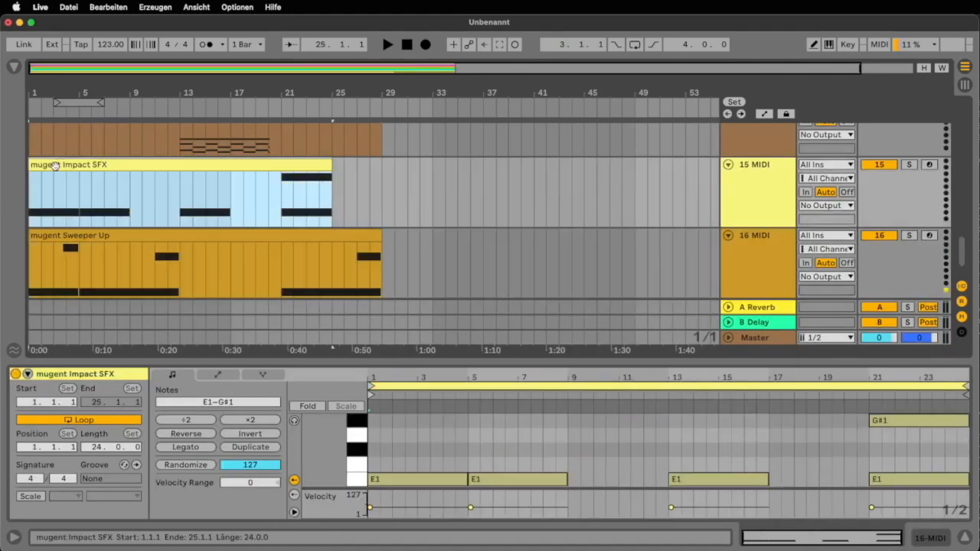
pyautogui.click(387, 43)
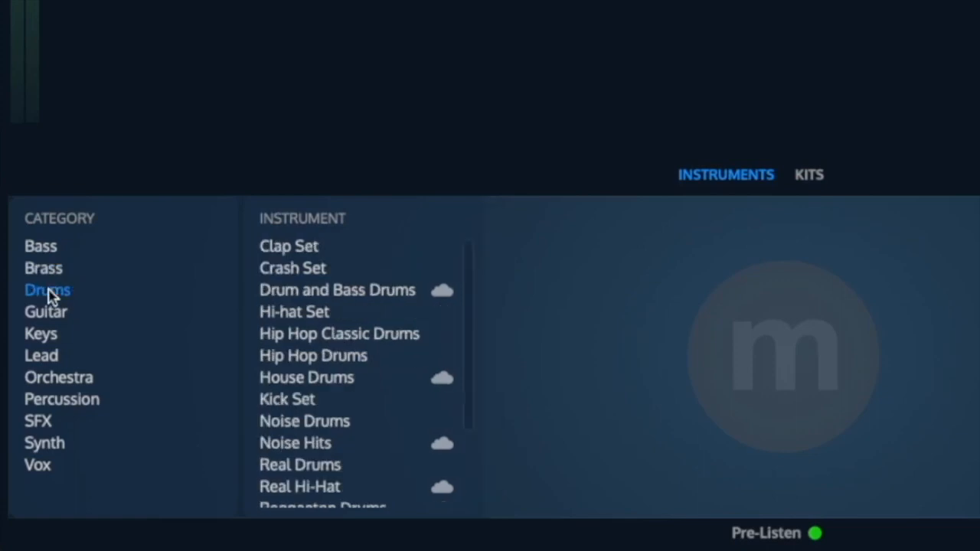
pyautogui.click(340, 334)
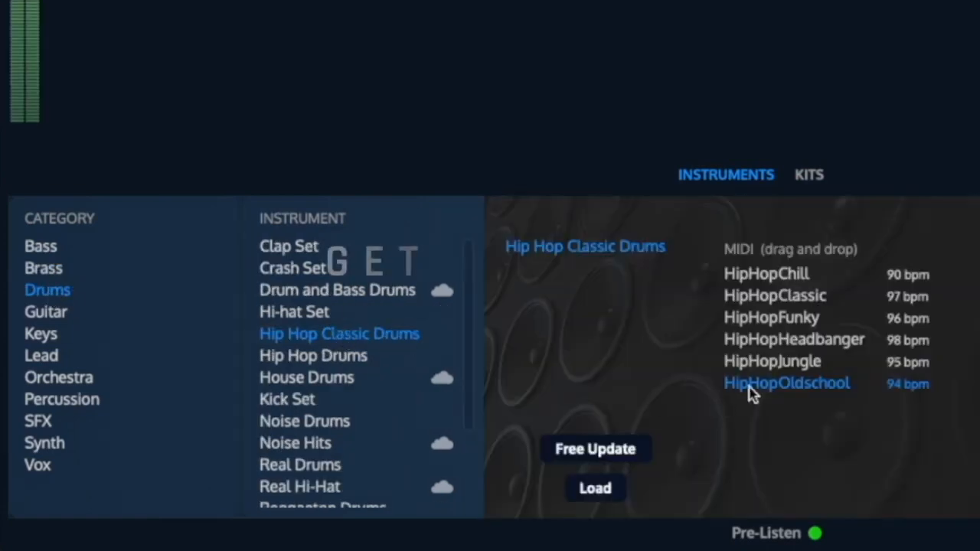